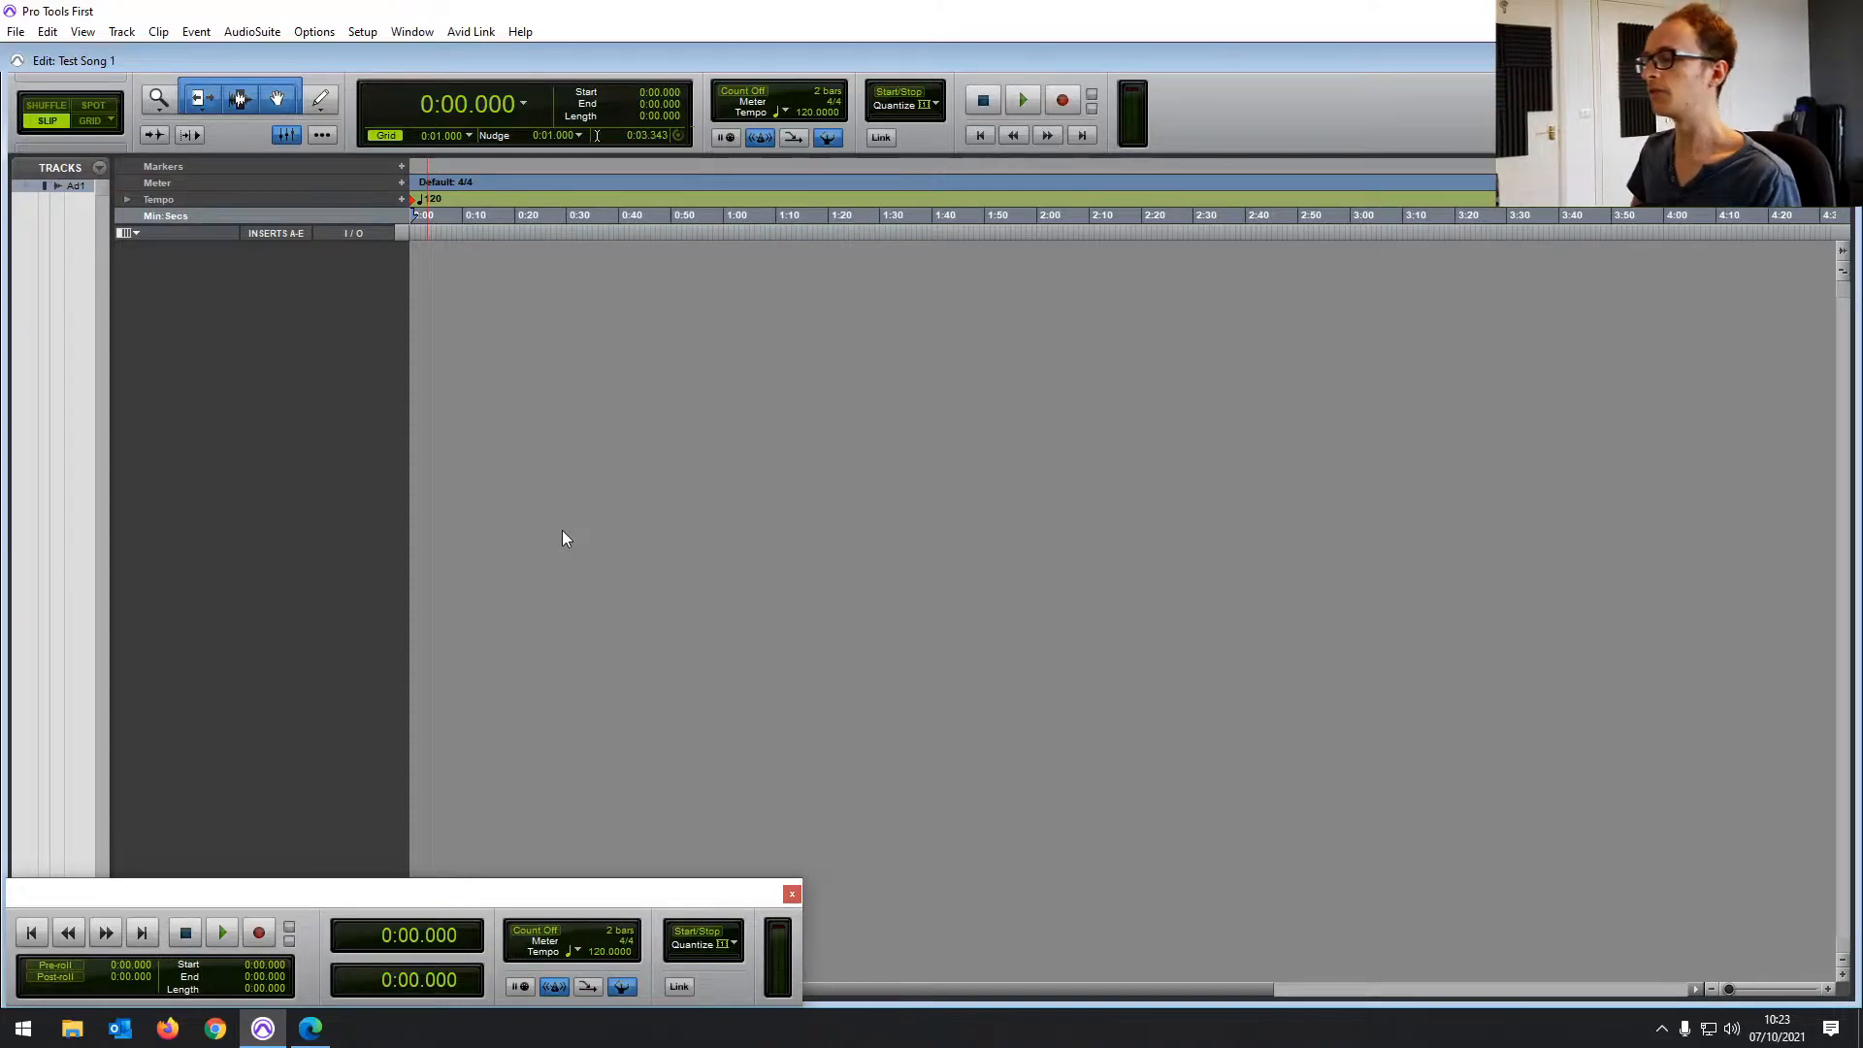
pyautogui.moveTo(477, 318)
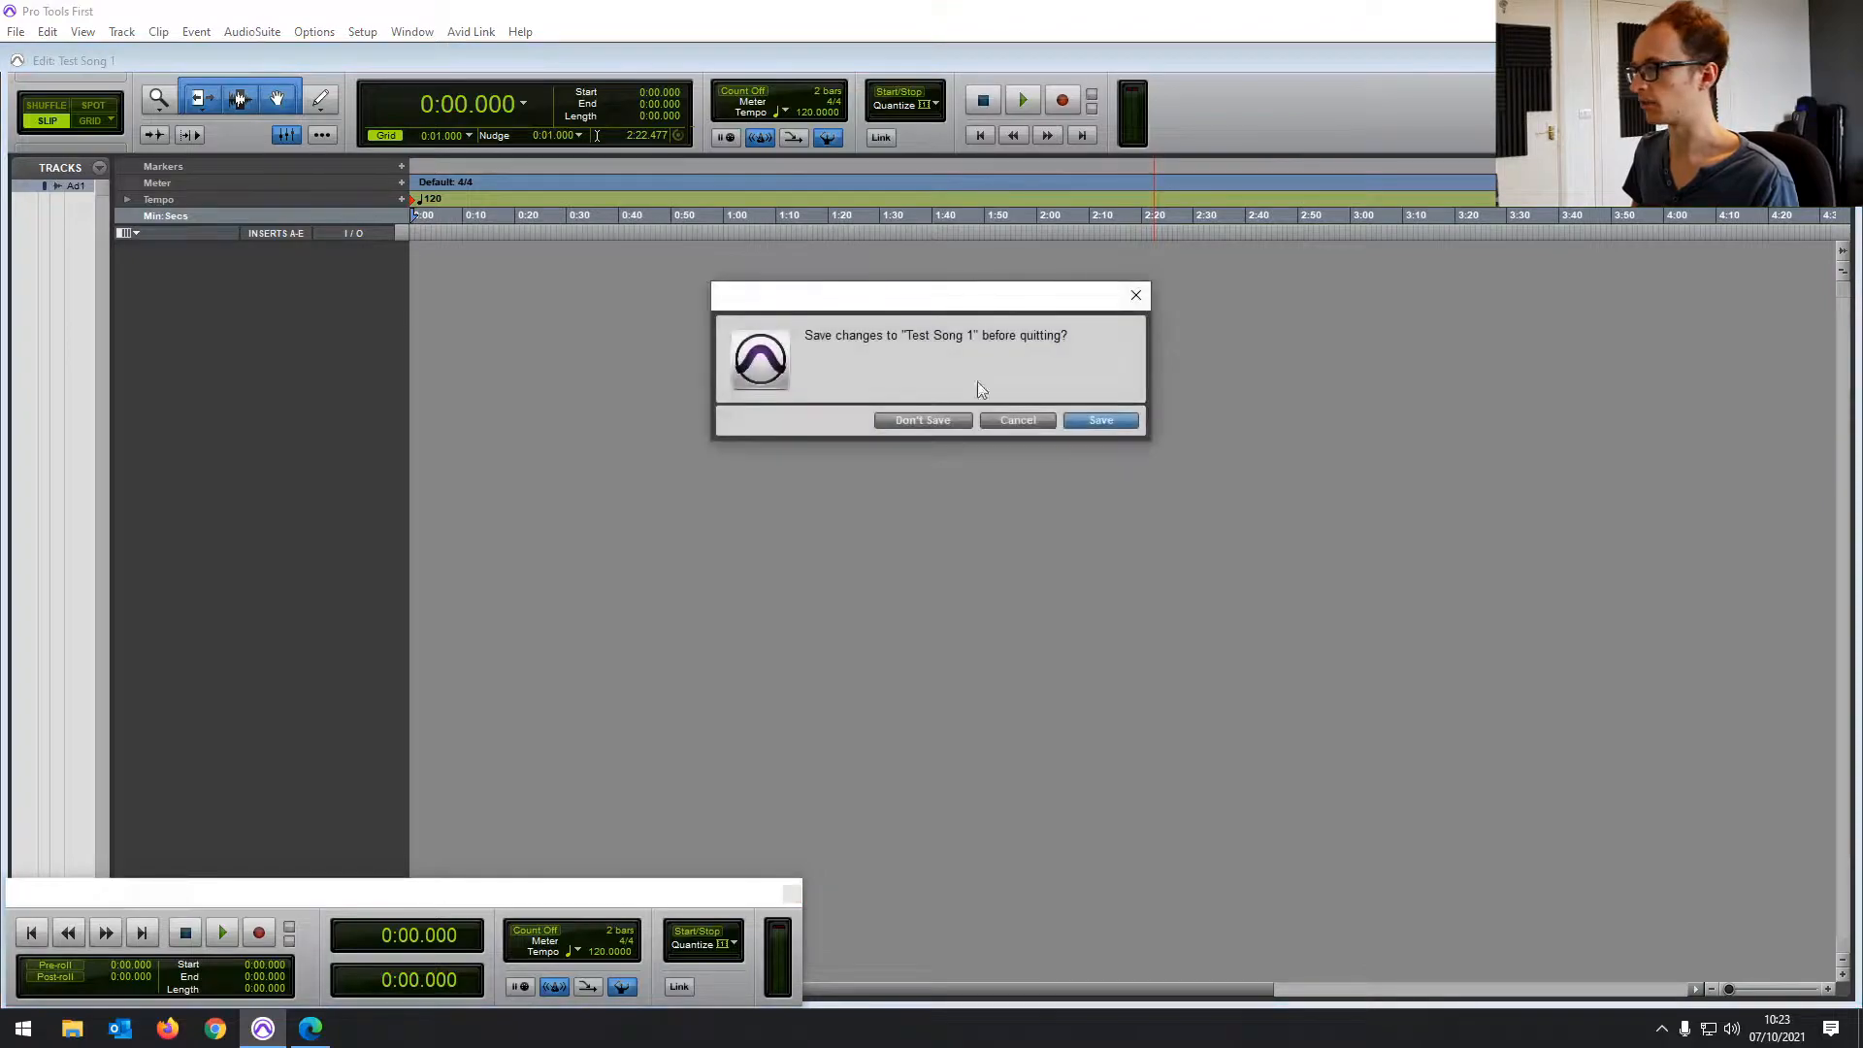
# Answer the Test Song 1 save prompt so Pro Tools First quits
pyautogui.click(923, 420)
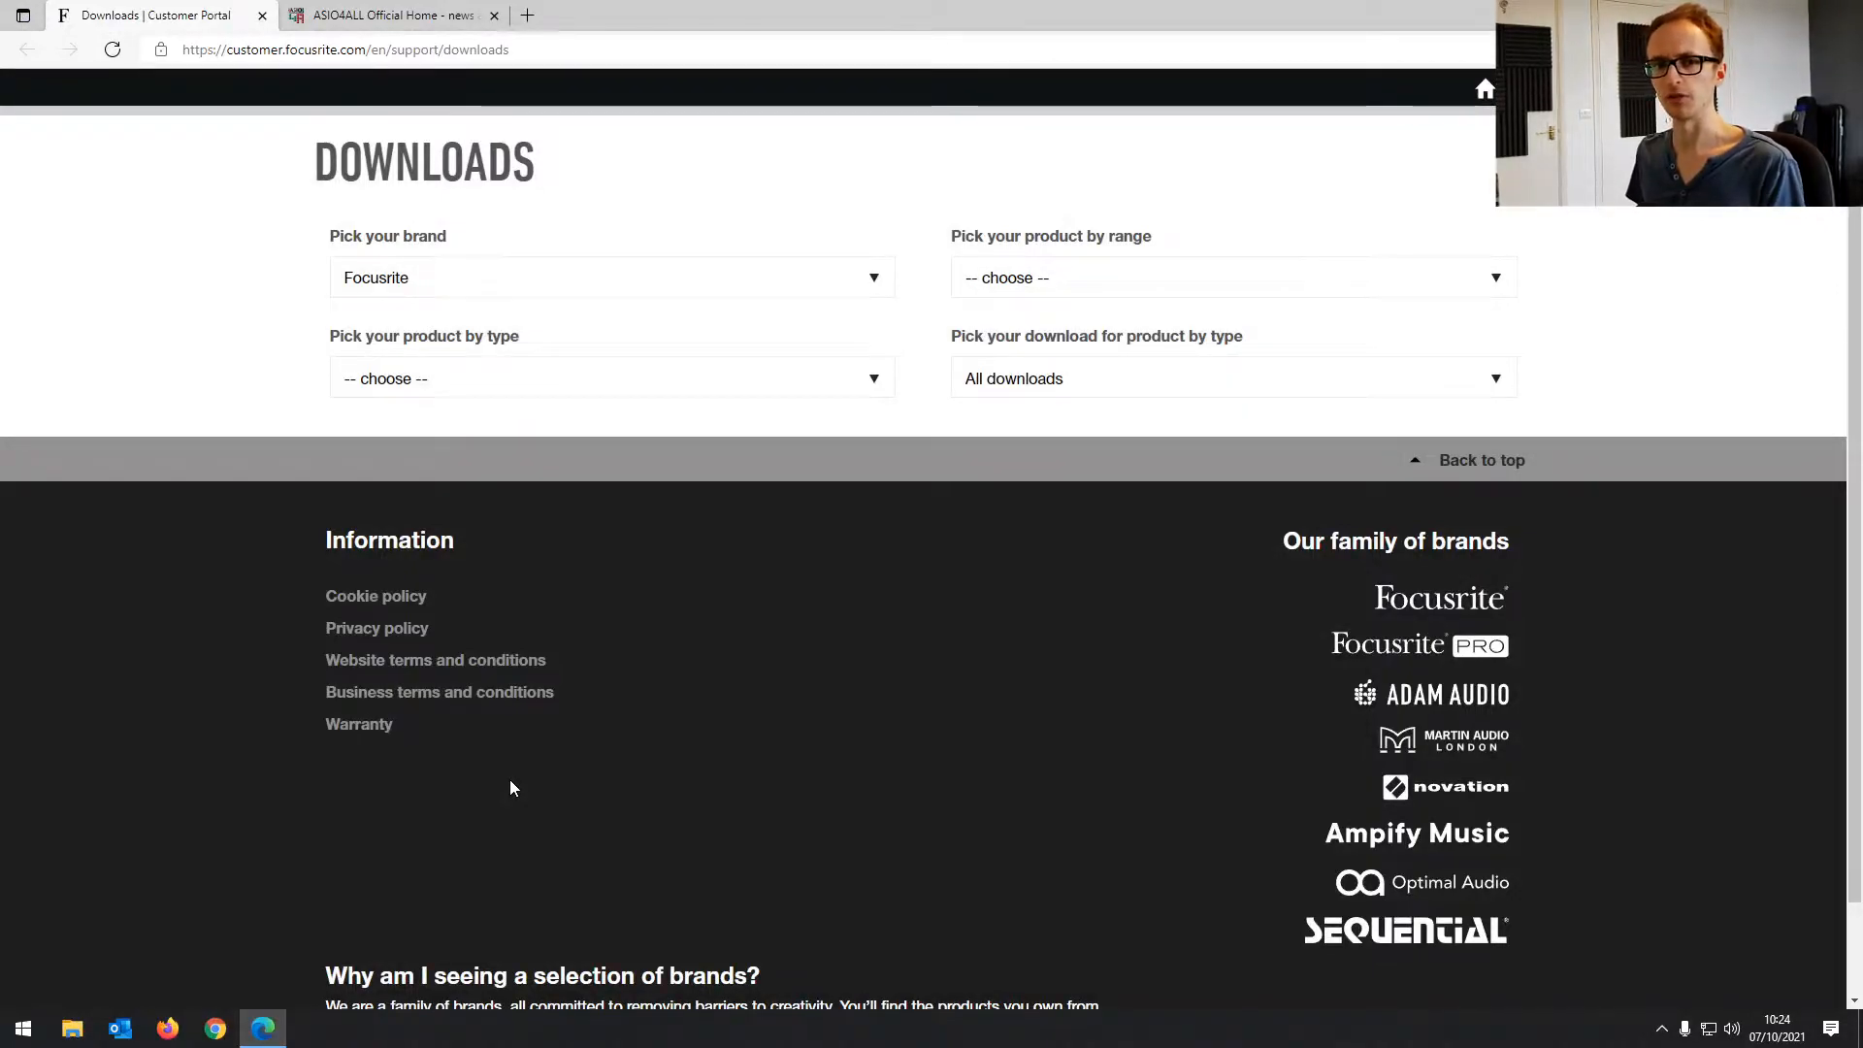
pyautogui.moveTo(334, 567)
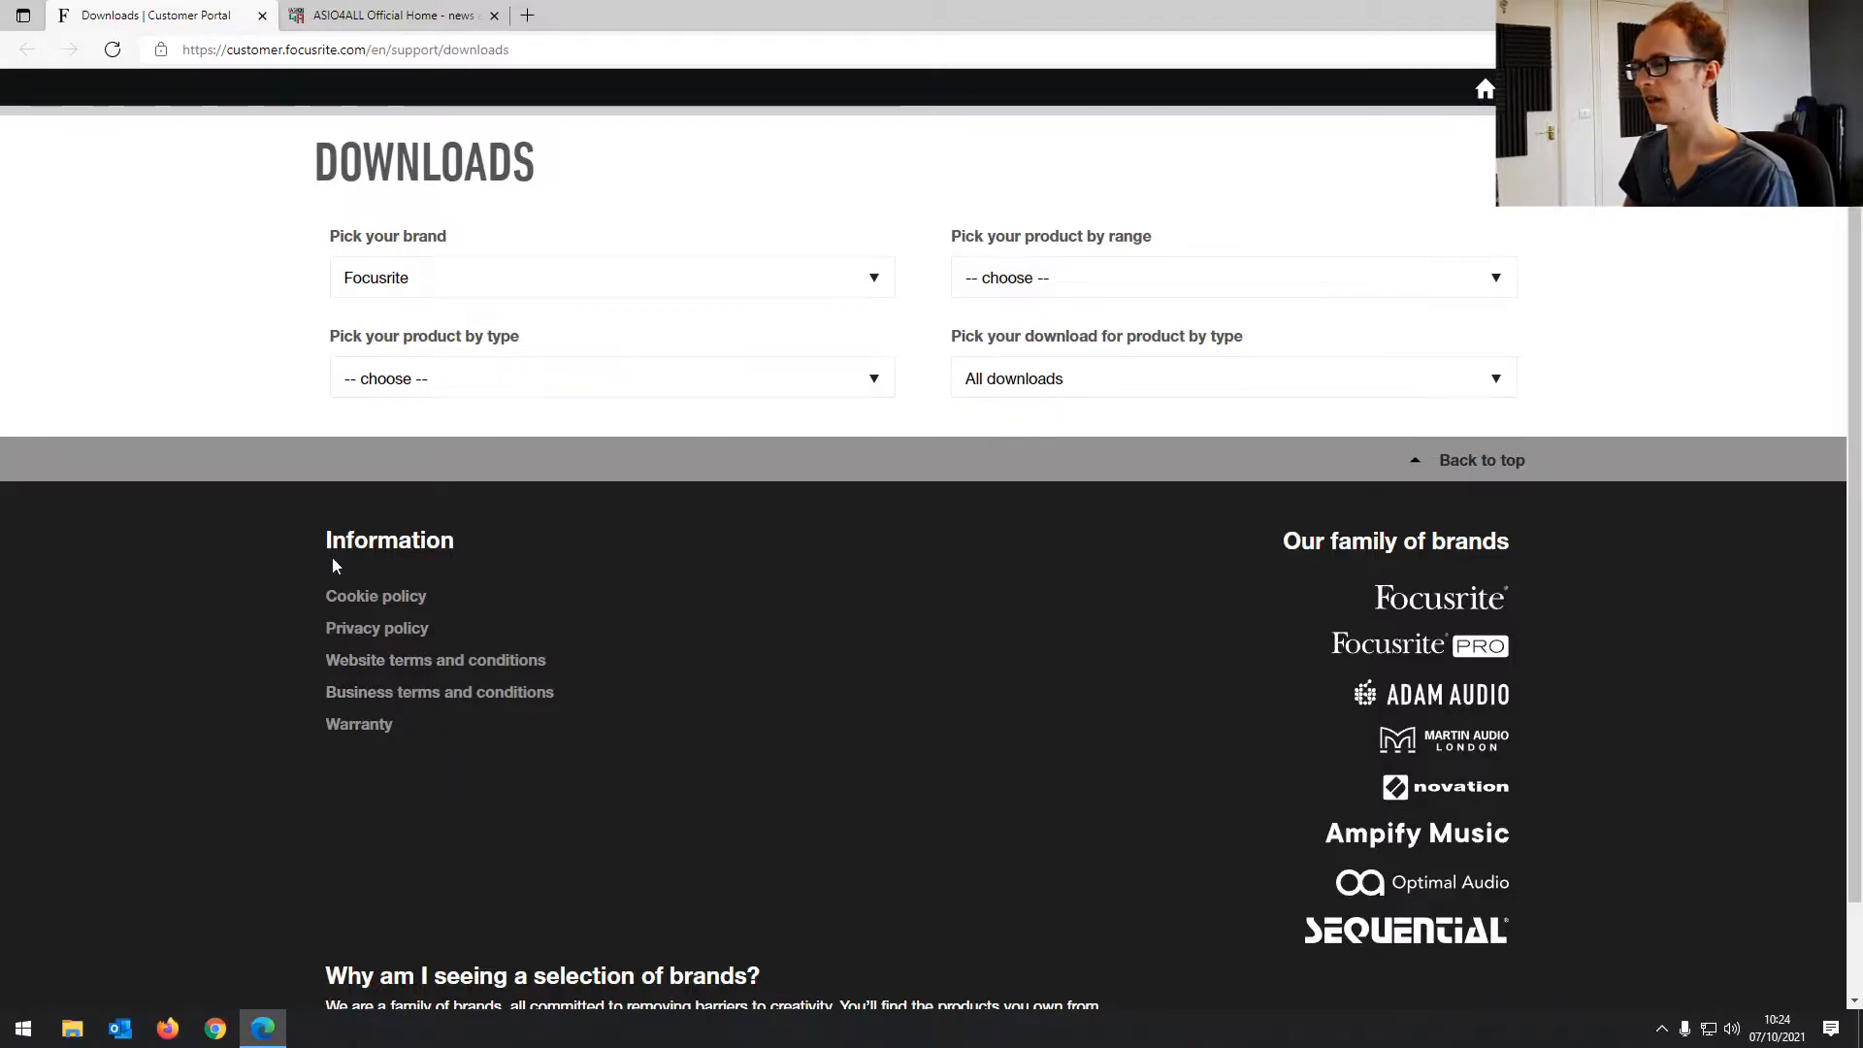
pyautogui.moveTo(333, 456)
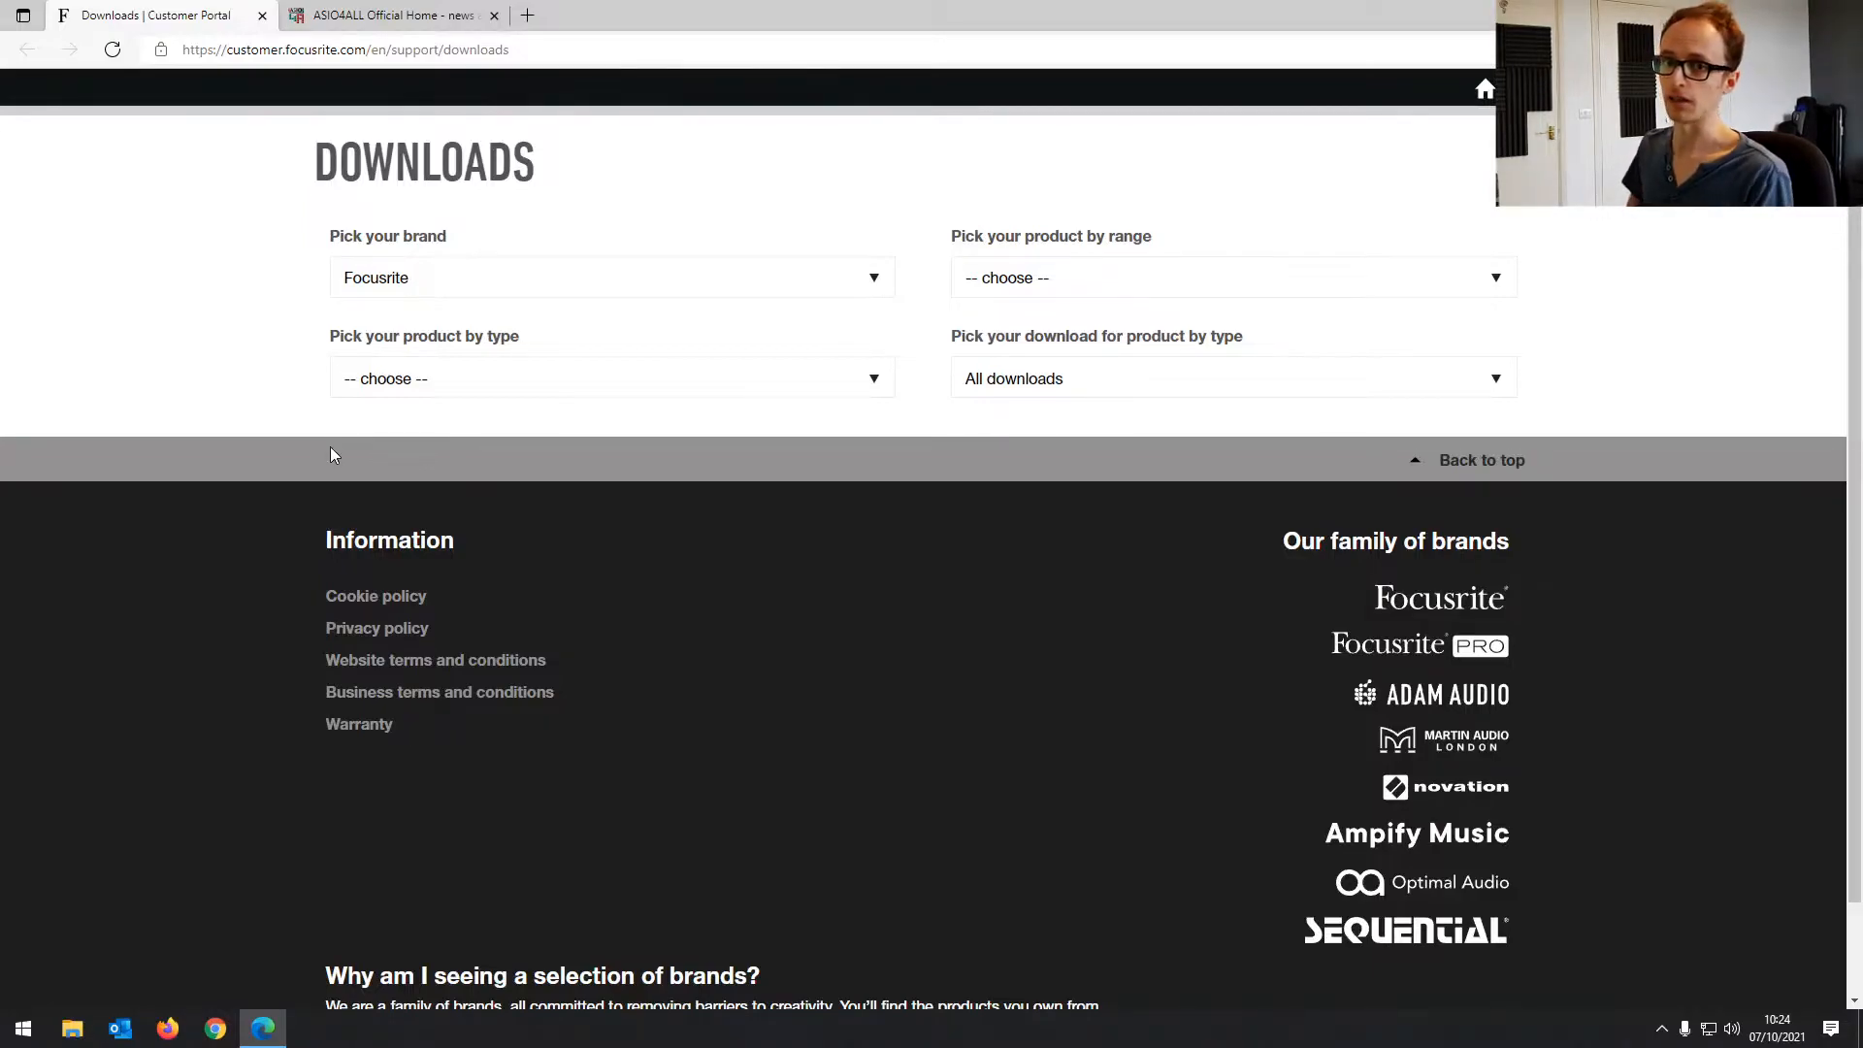
pyautogui.moveTo(307, 457)
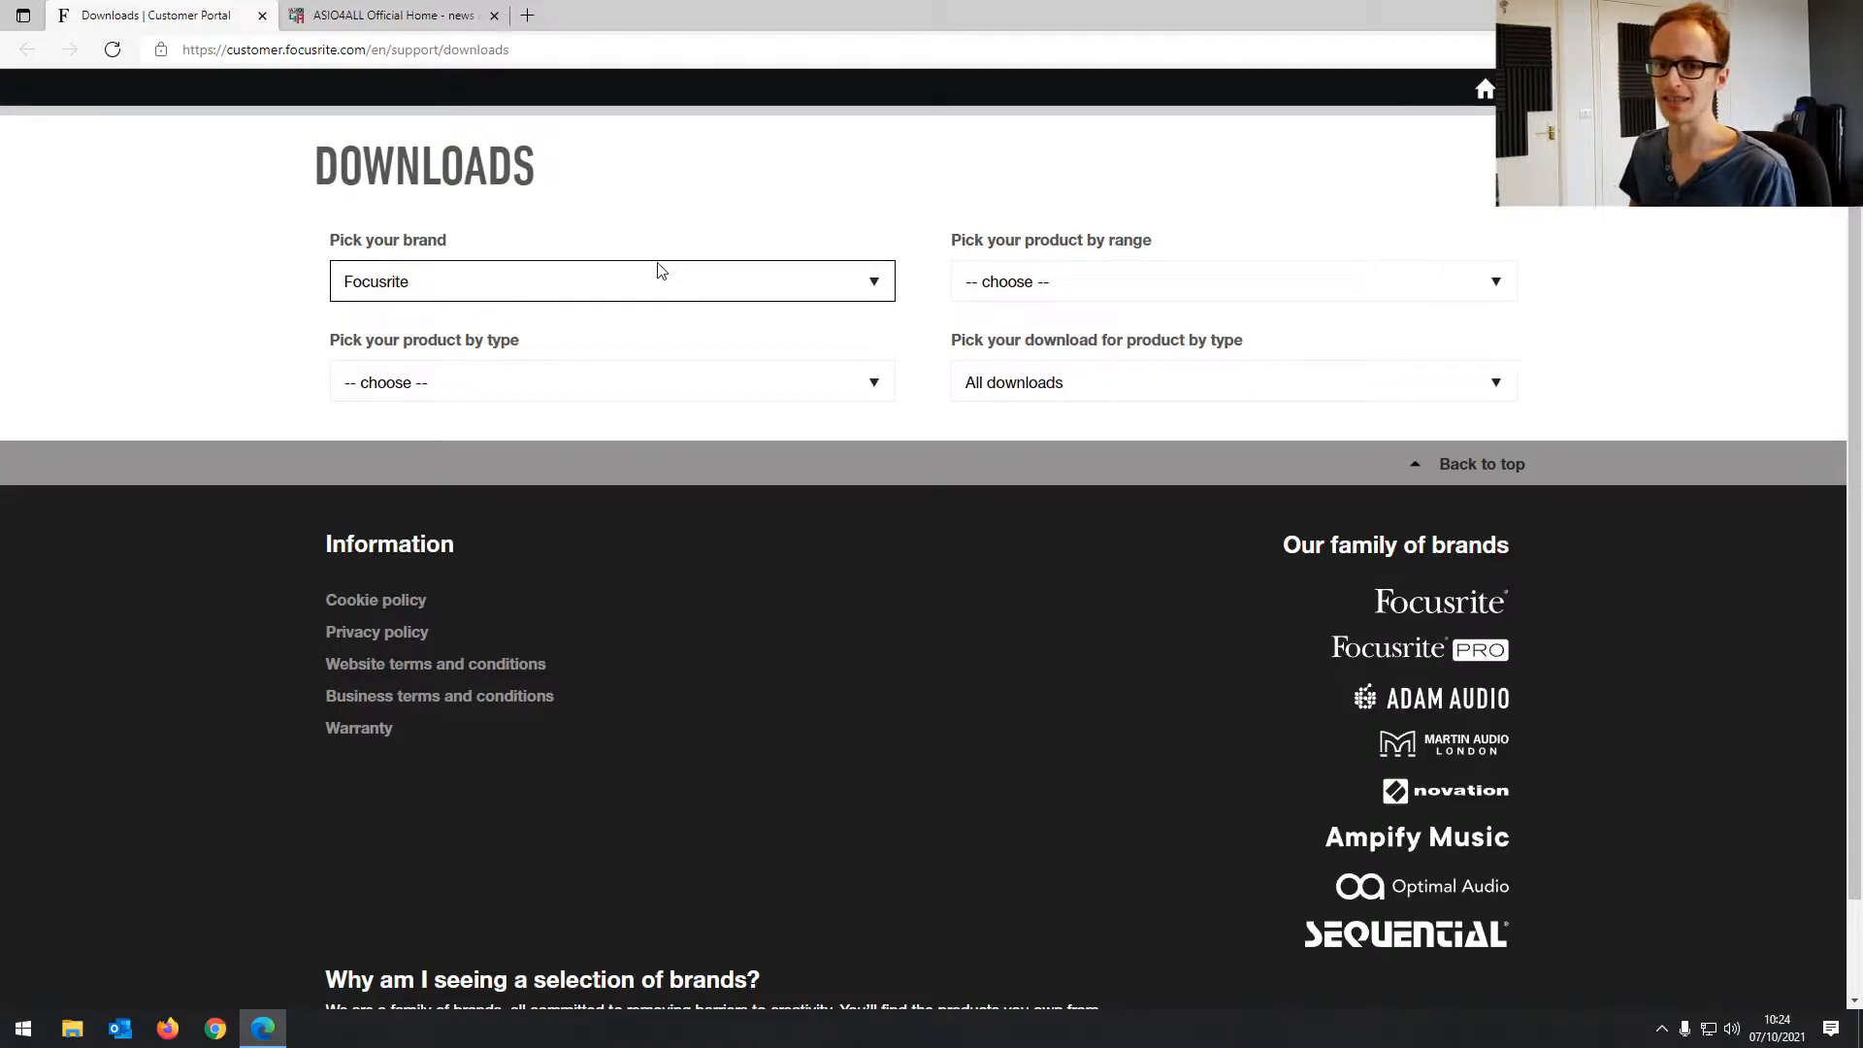
pyautogui.moveTo(528, 281)
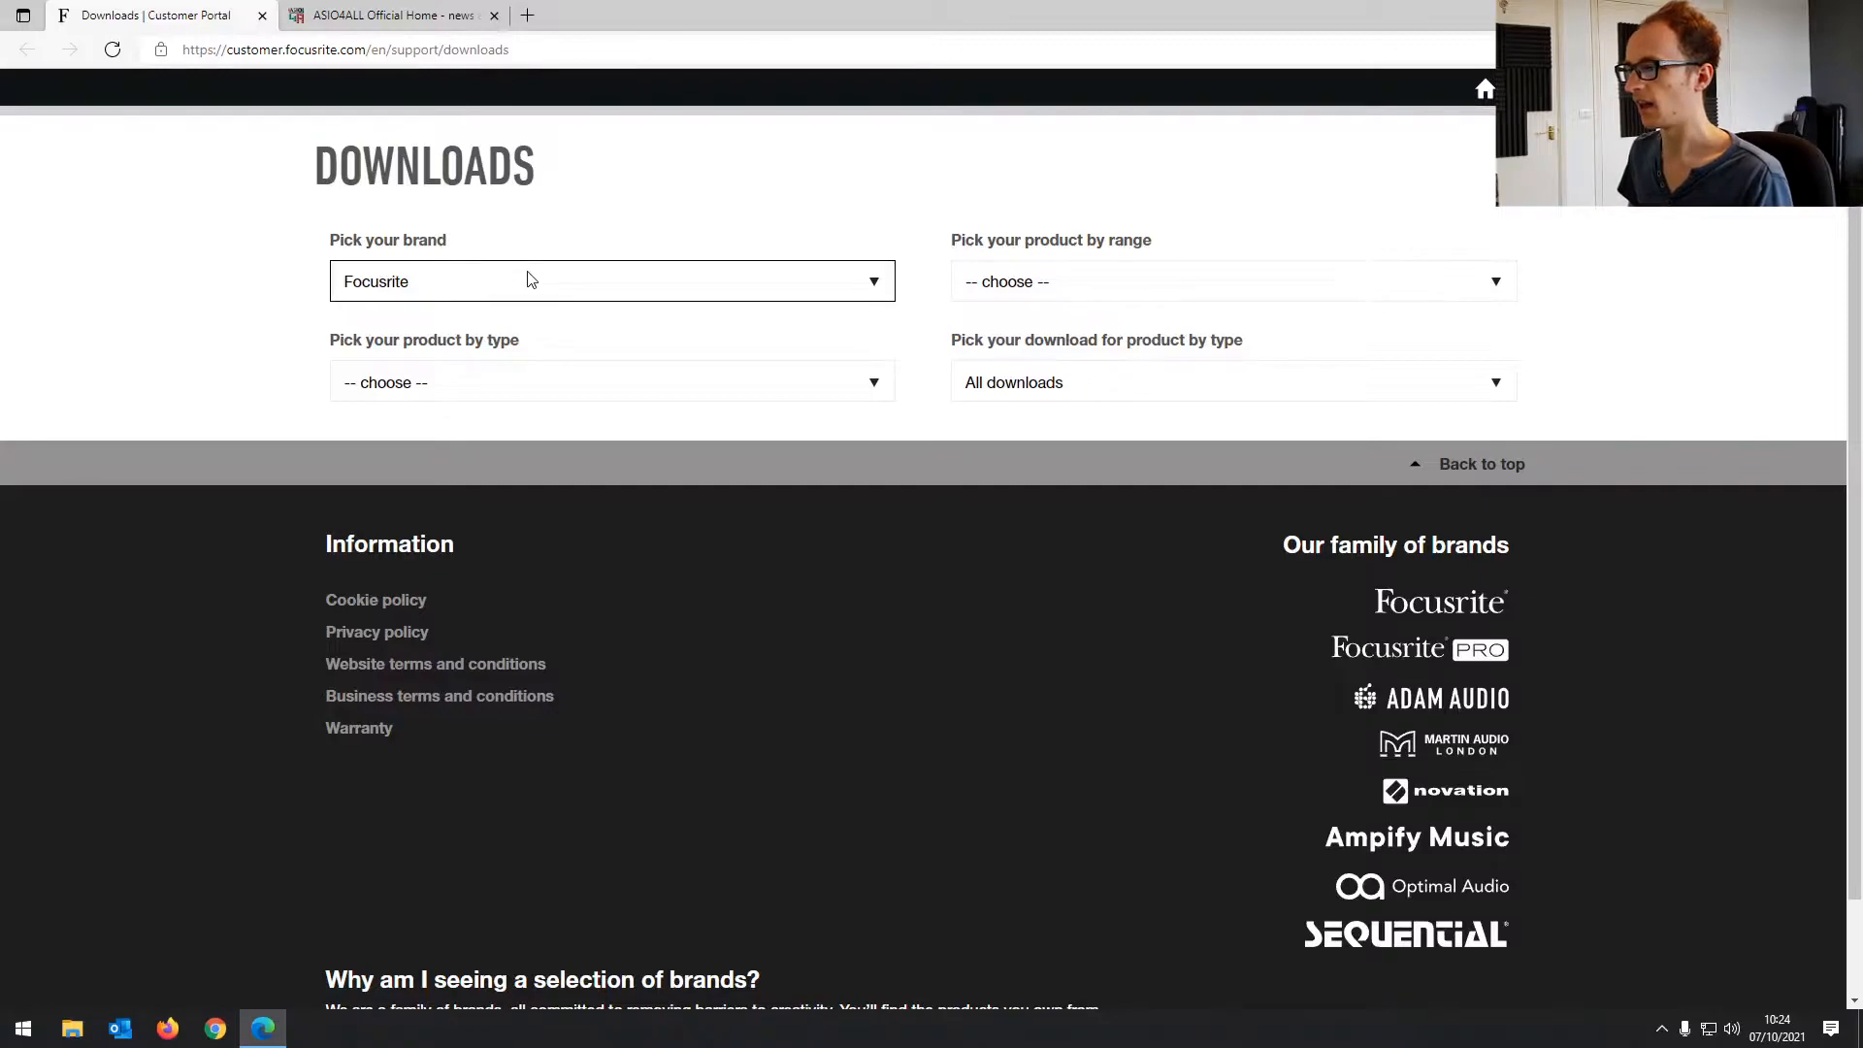
pyautogui.moveTo(554, 280)
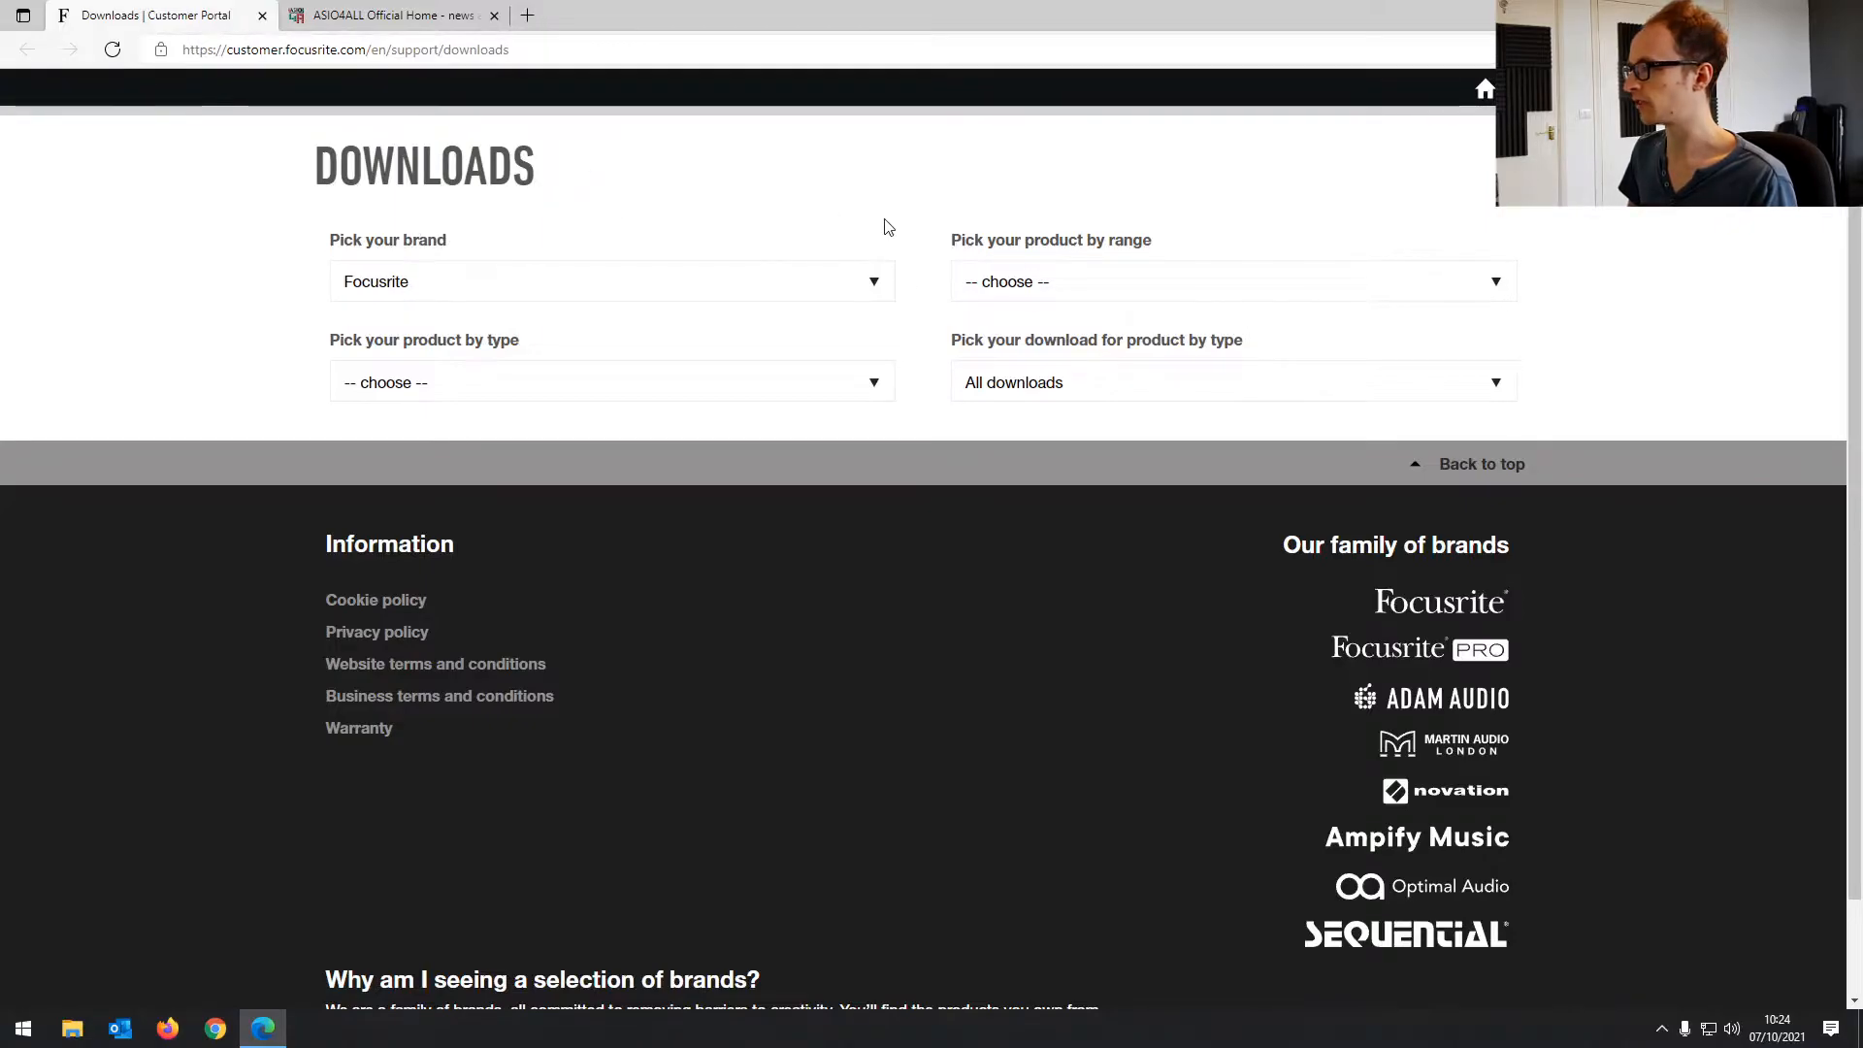
# Pick Scarlett 18i8 from the product range dropdown to list its downloads
pyautogui.click(1233, 281)
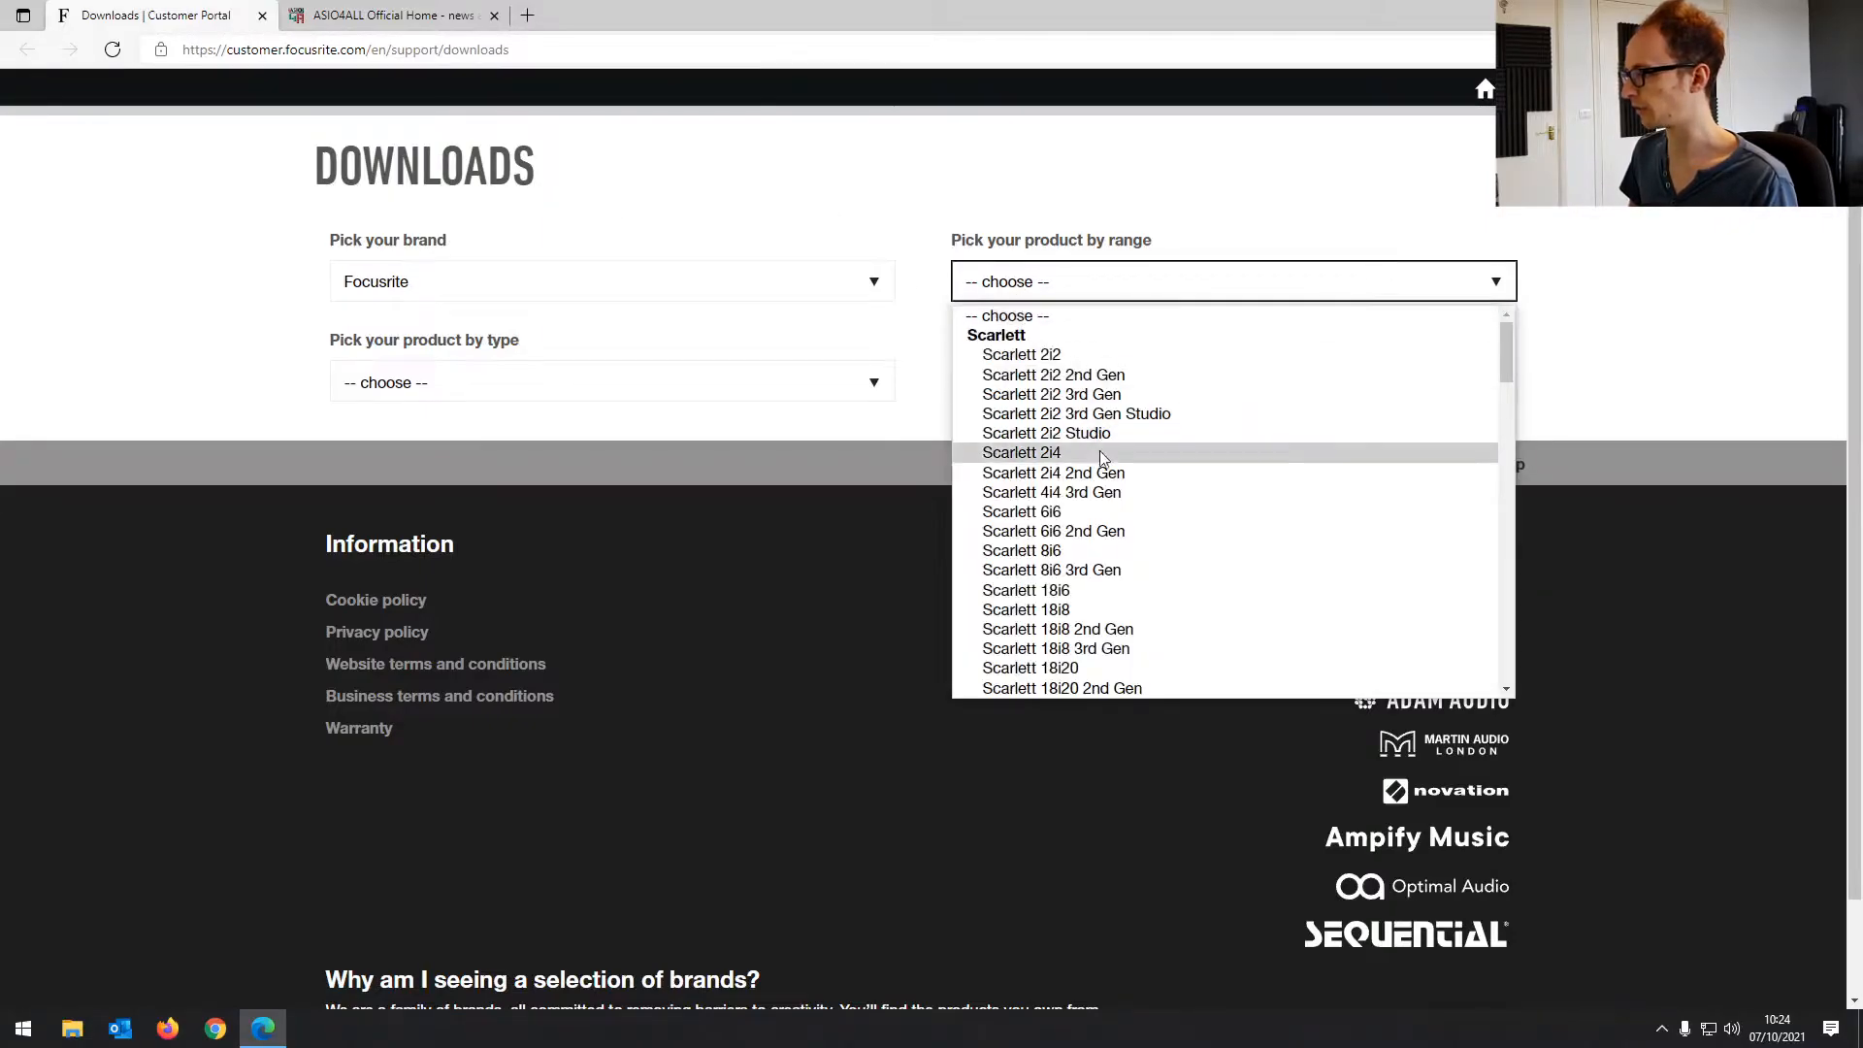
pyautogui.click(1026, 609)
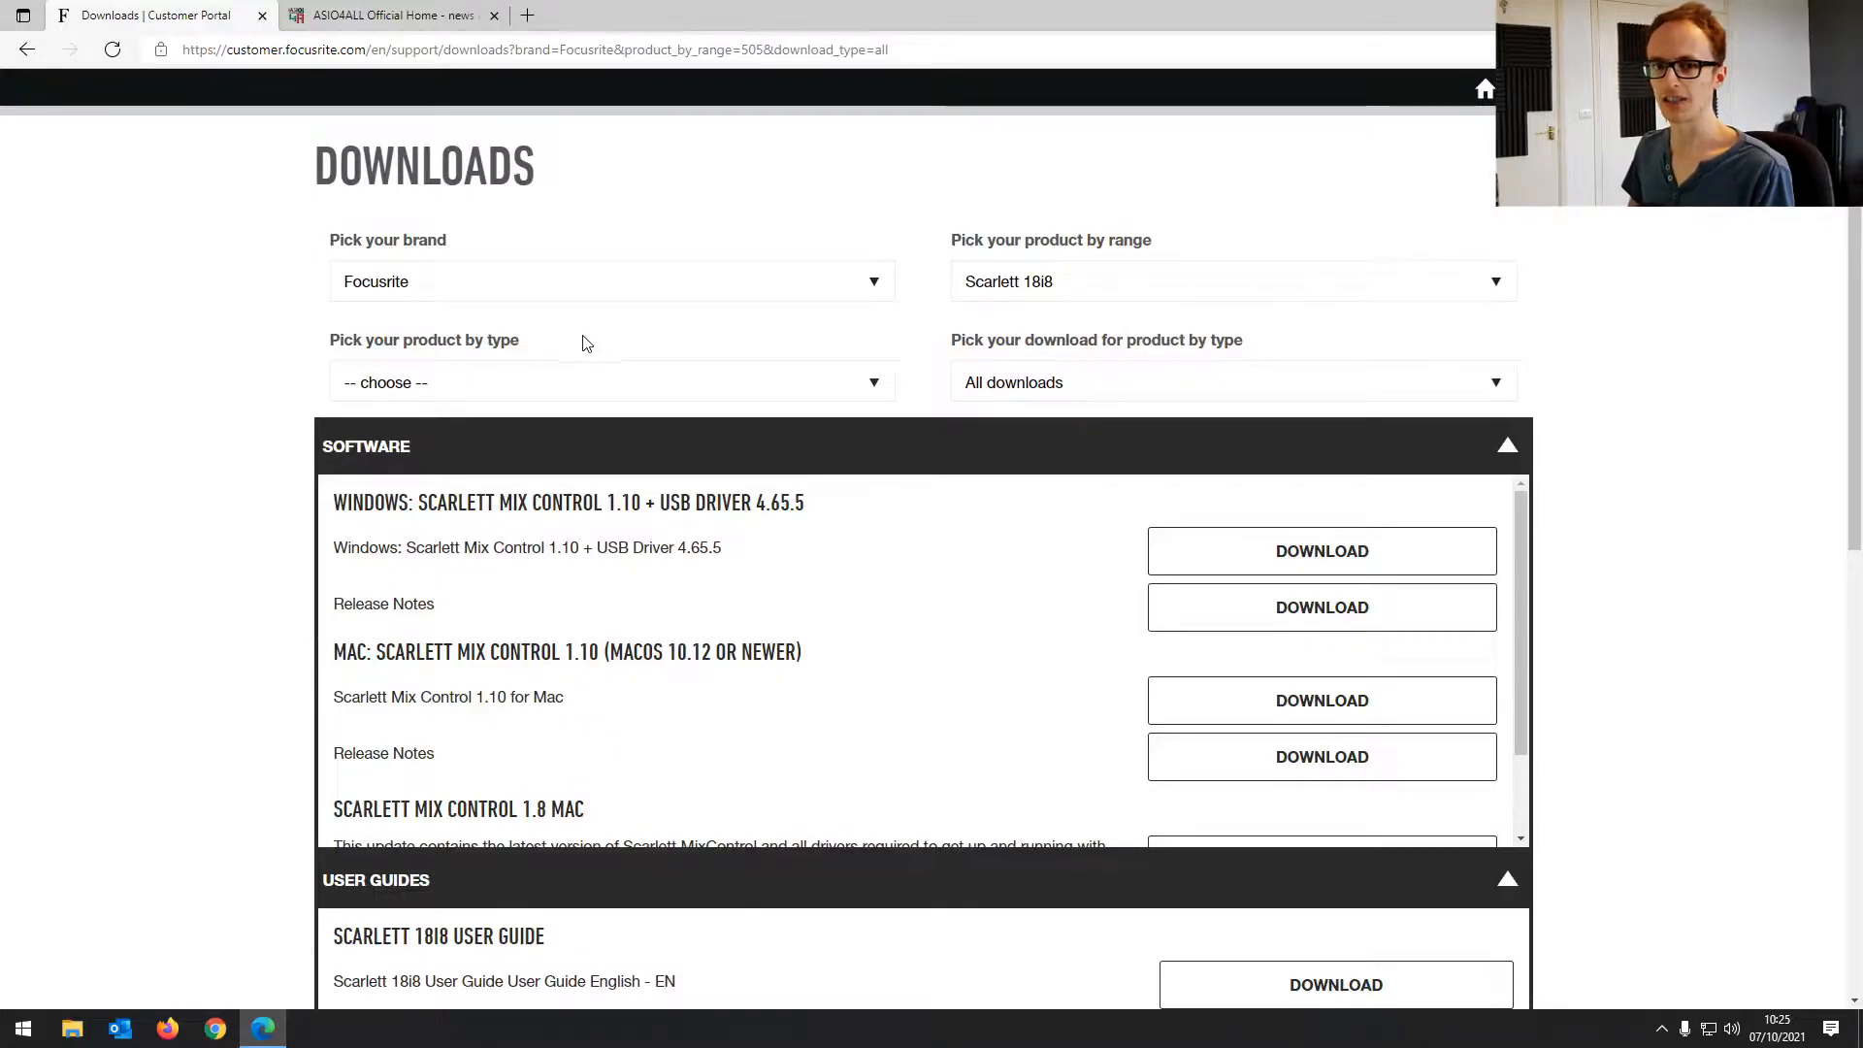
pyautogui.moveTo(1760, 632)
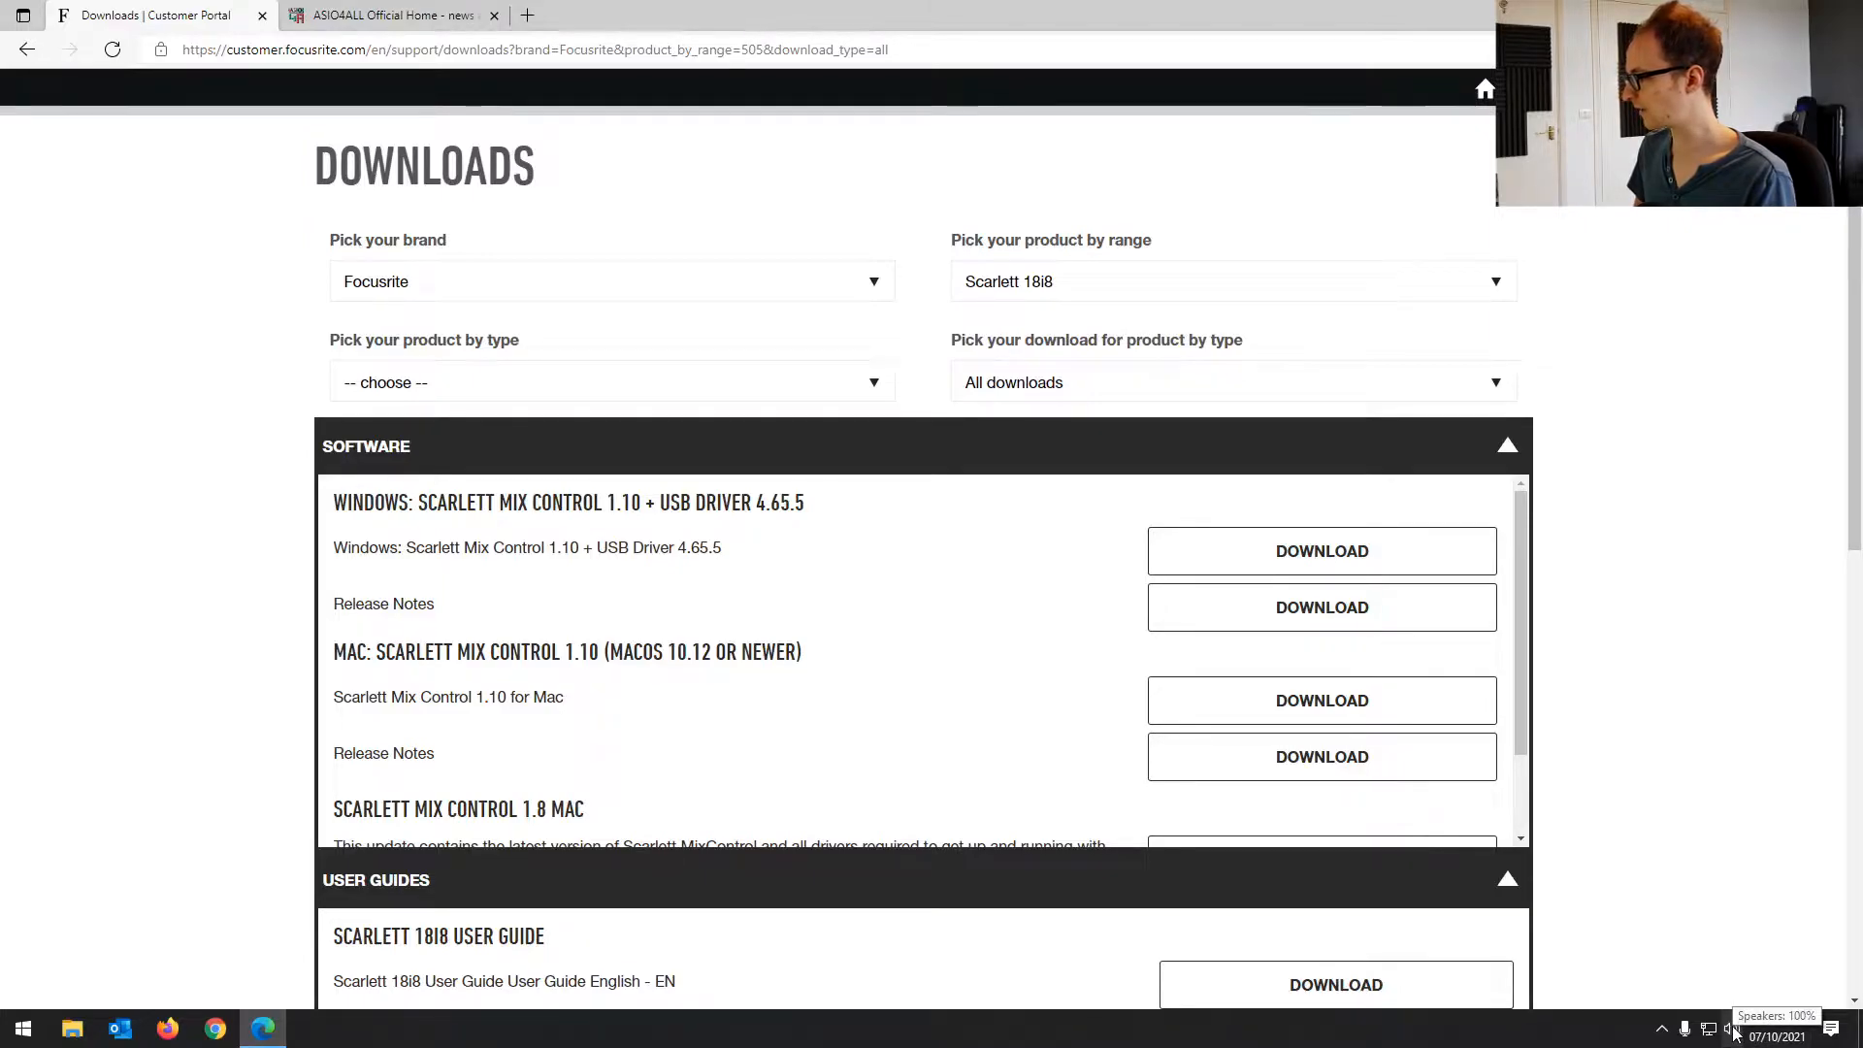
# Select Speakers (Focusrite Usb Audio) in the taskbar volume panel's device list
pyautogui.click(1732, 1029)
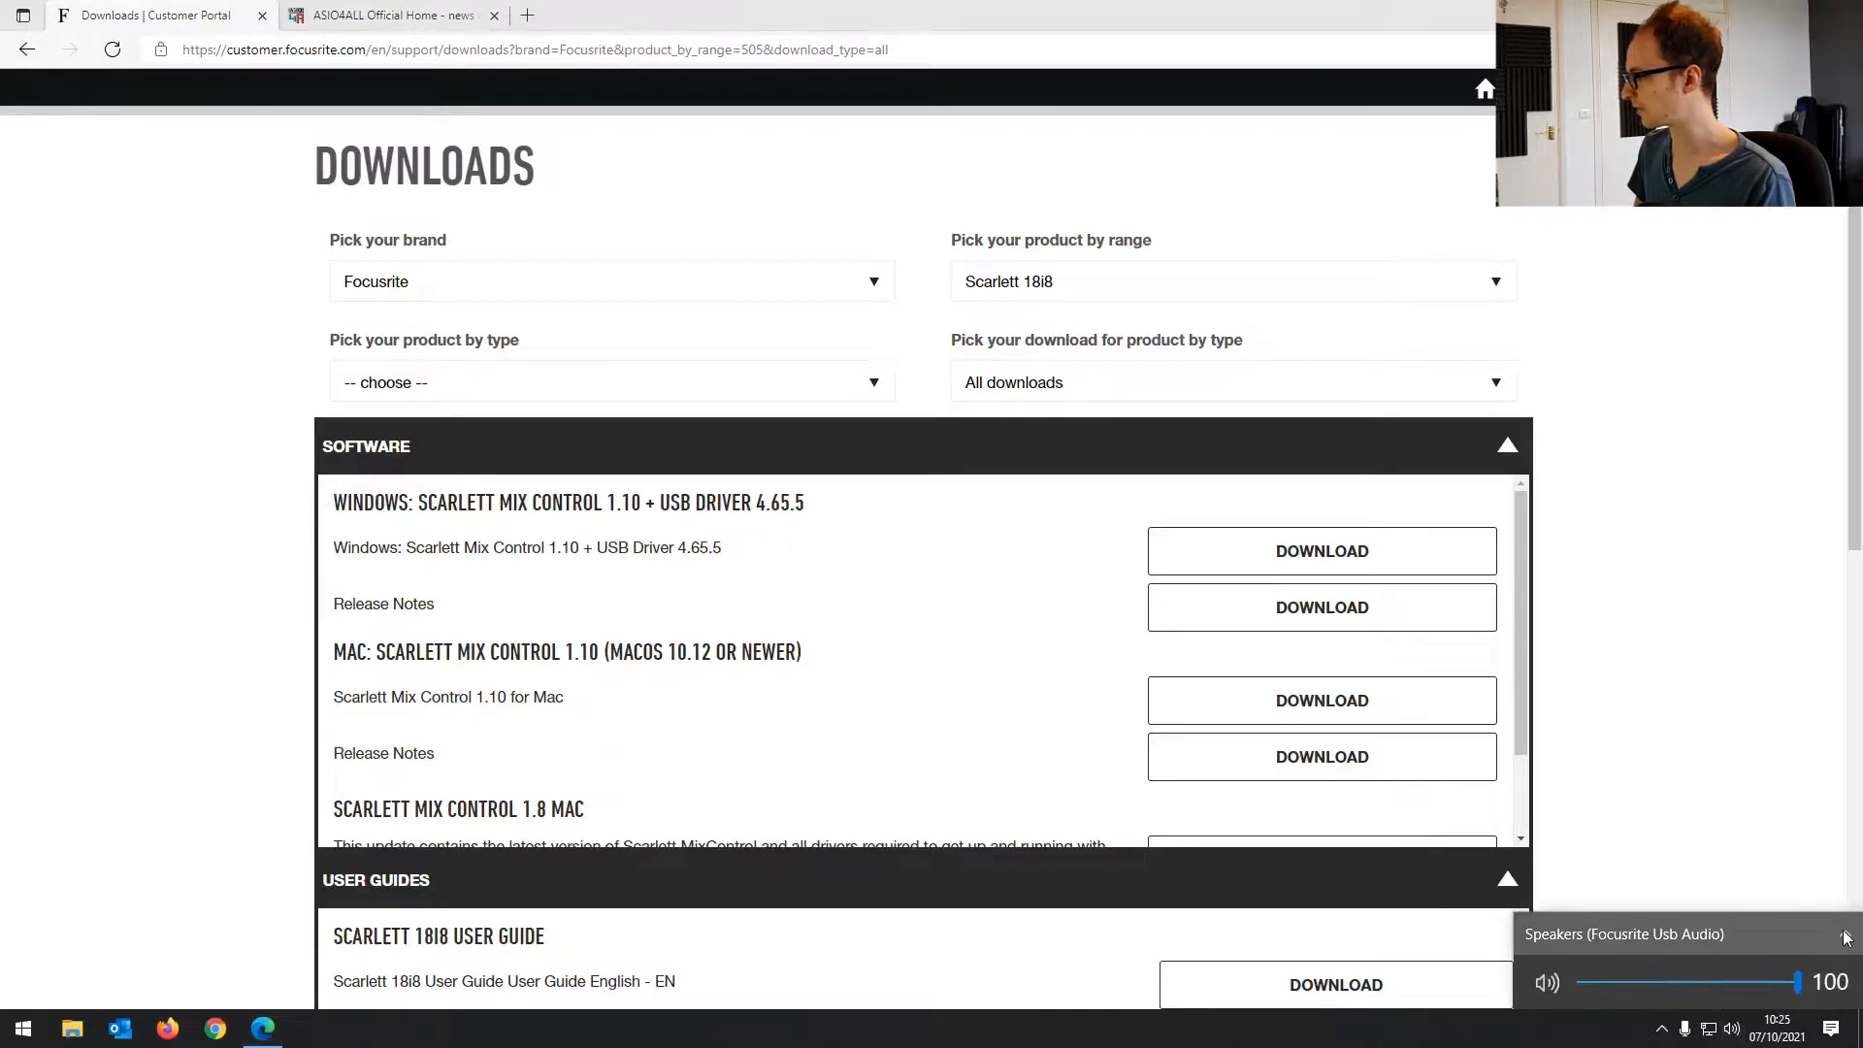
pyautogui.click(1845, 936)
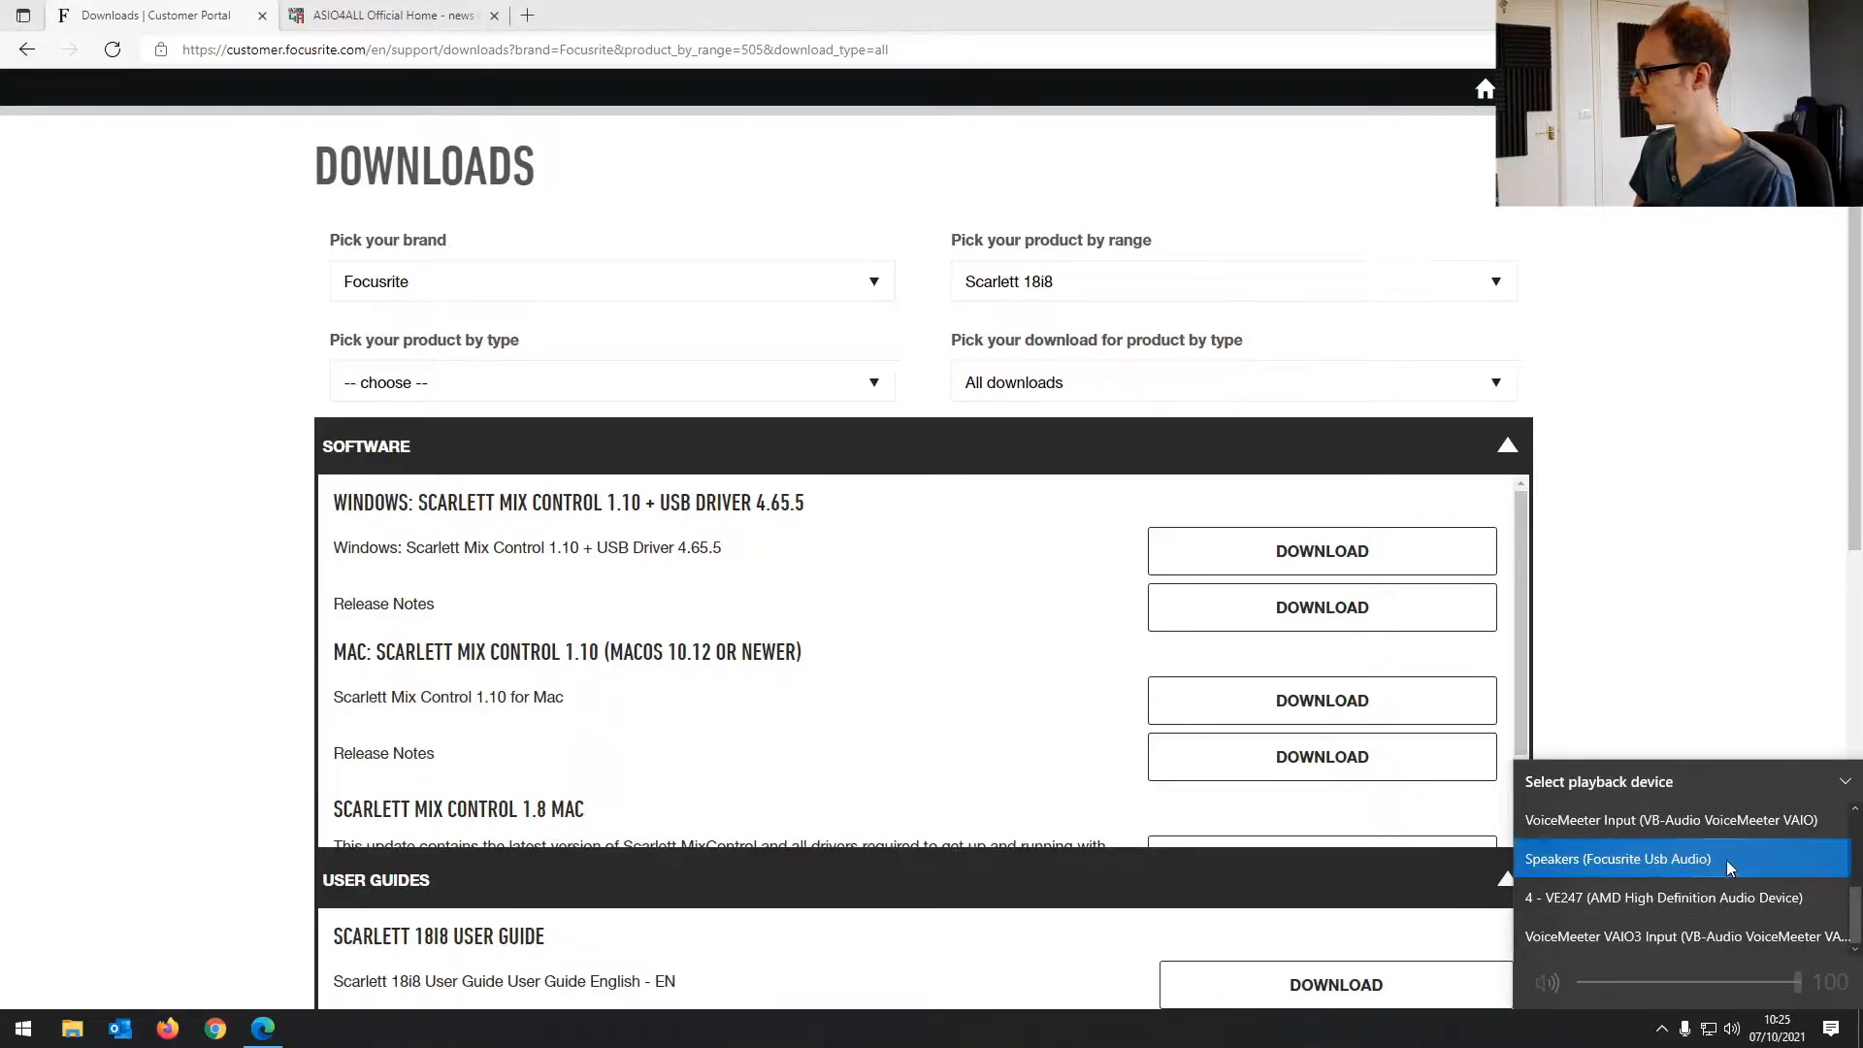
pyautogui.click(1618, 859)
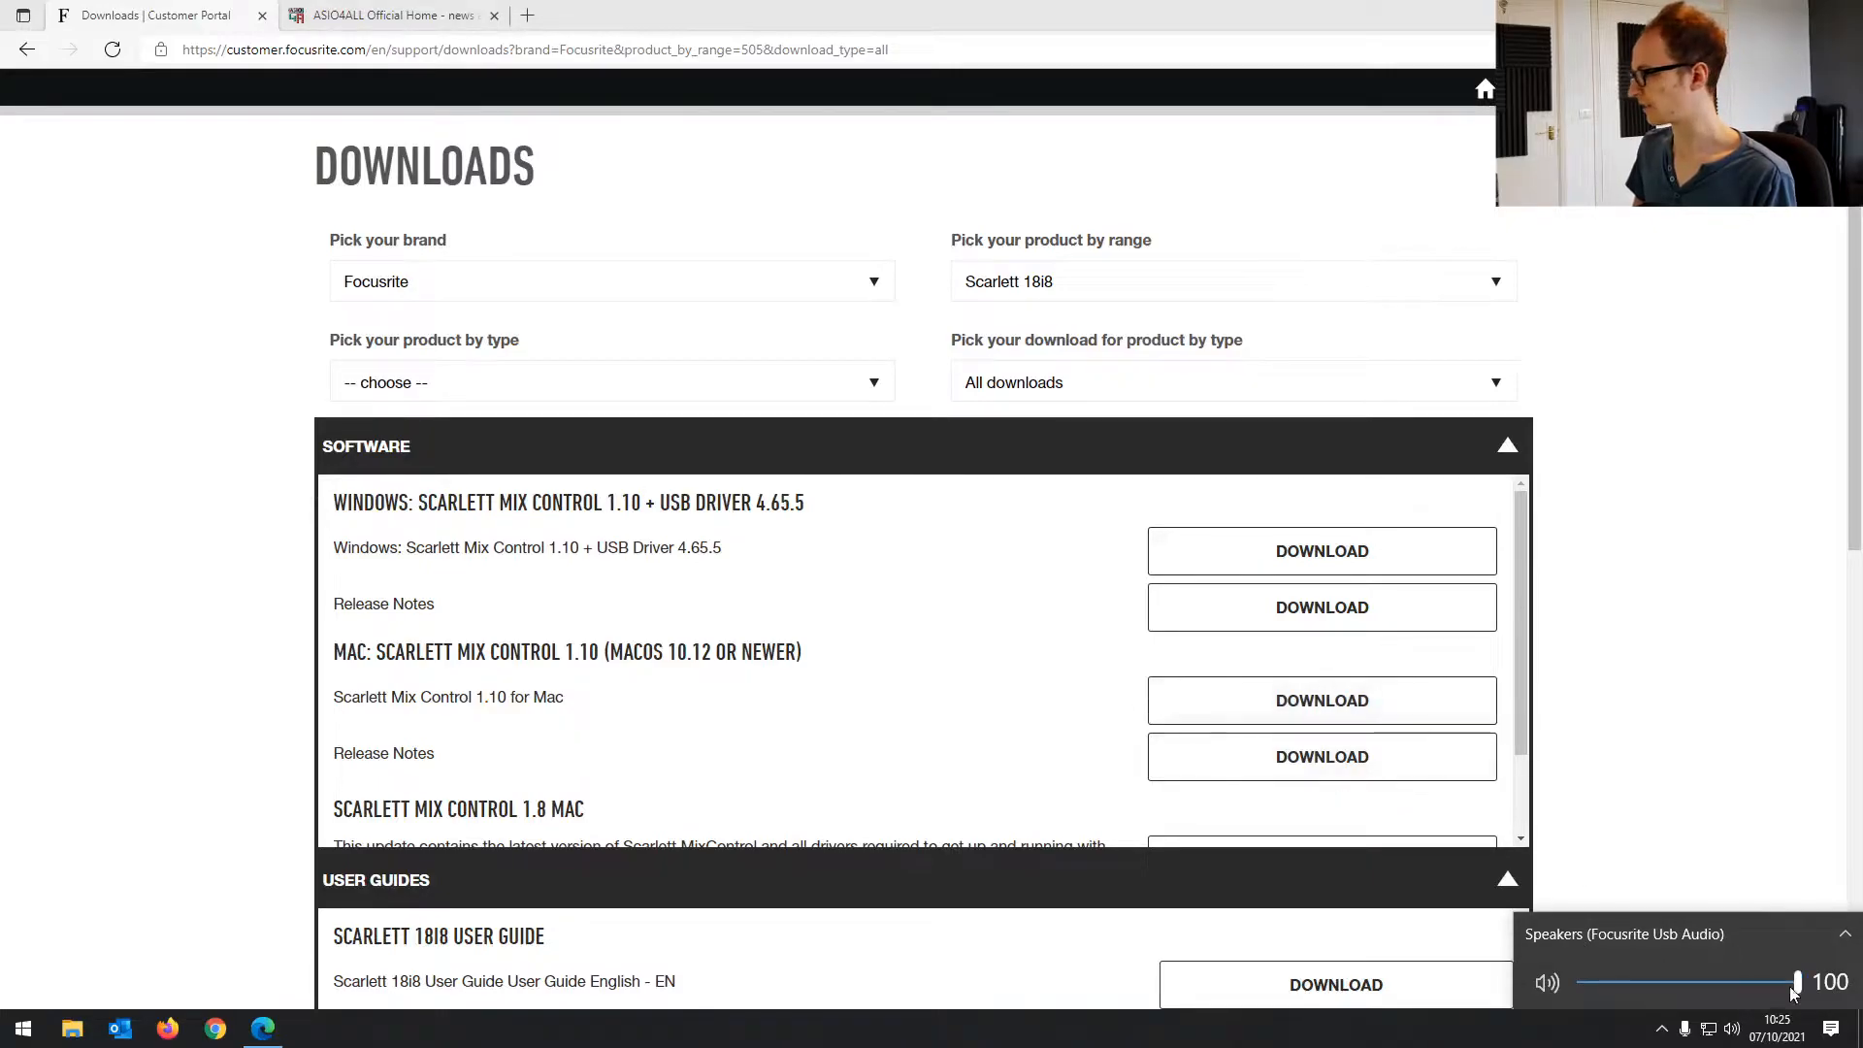
pyautogui.moveTo(876, 522)
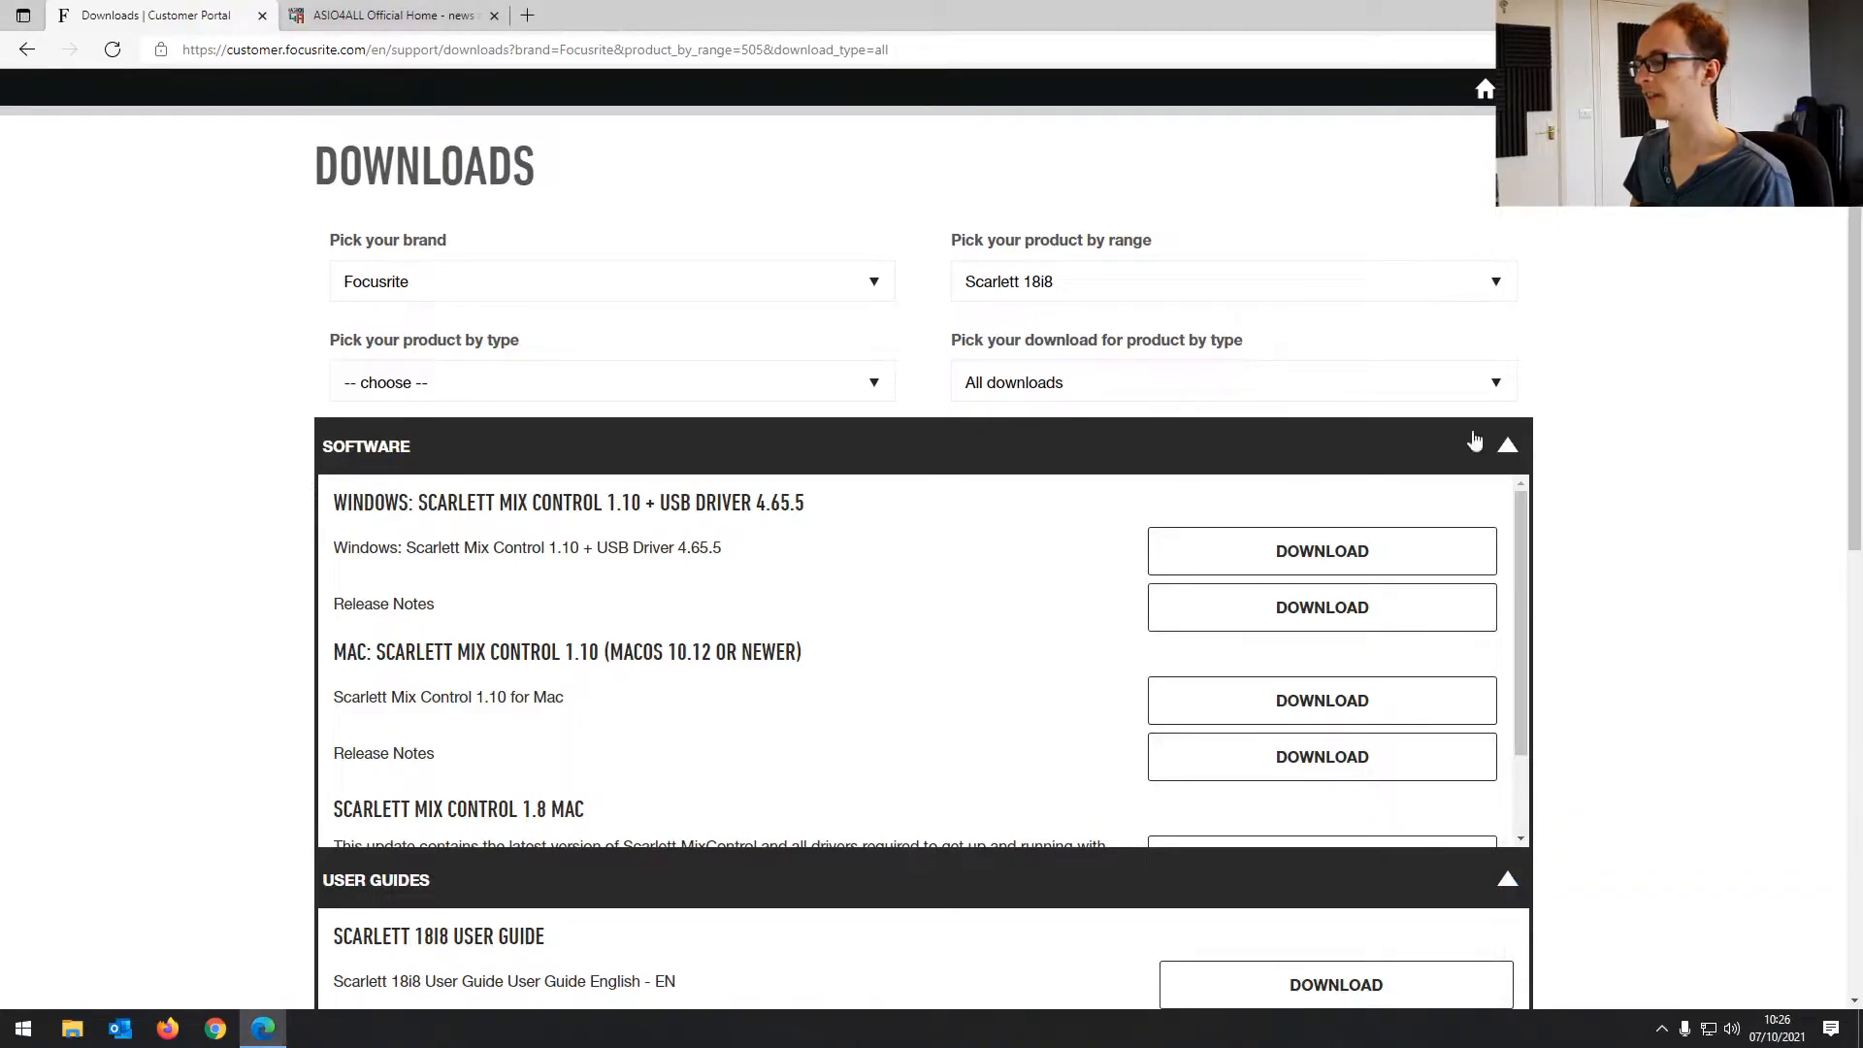
pyautogui.click(22, 1028)
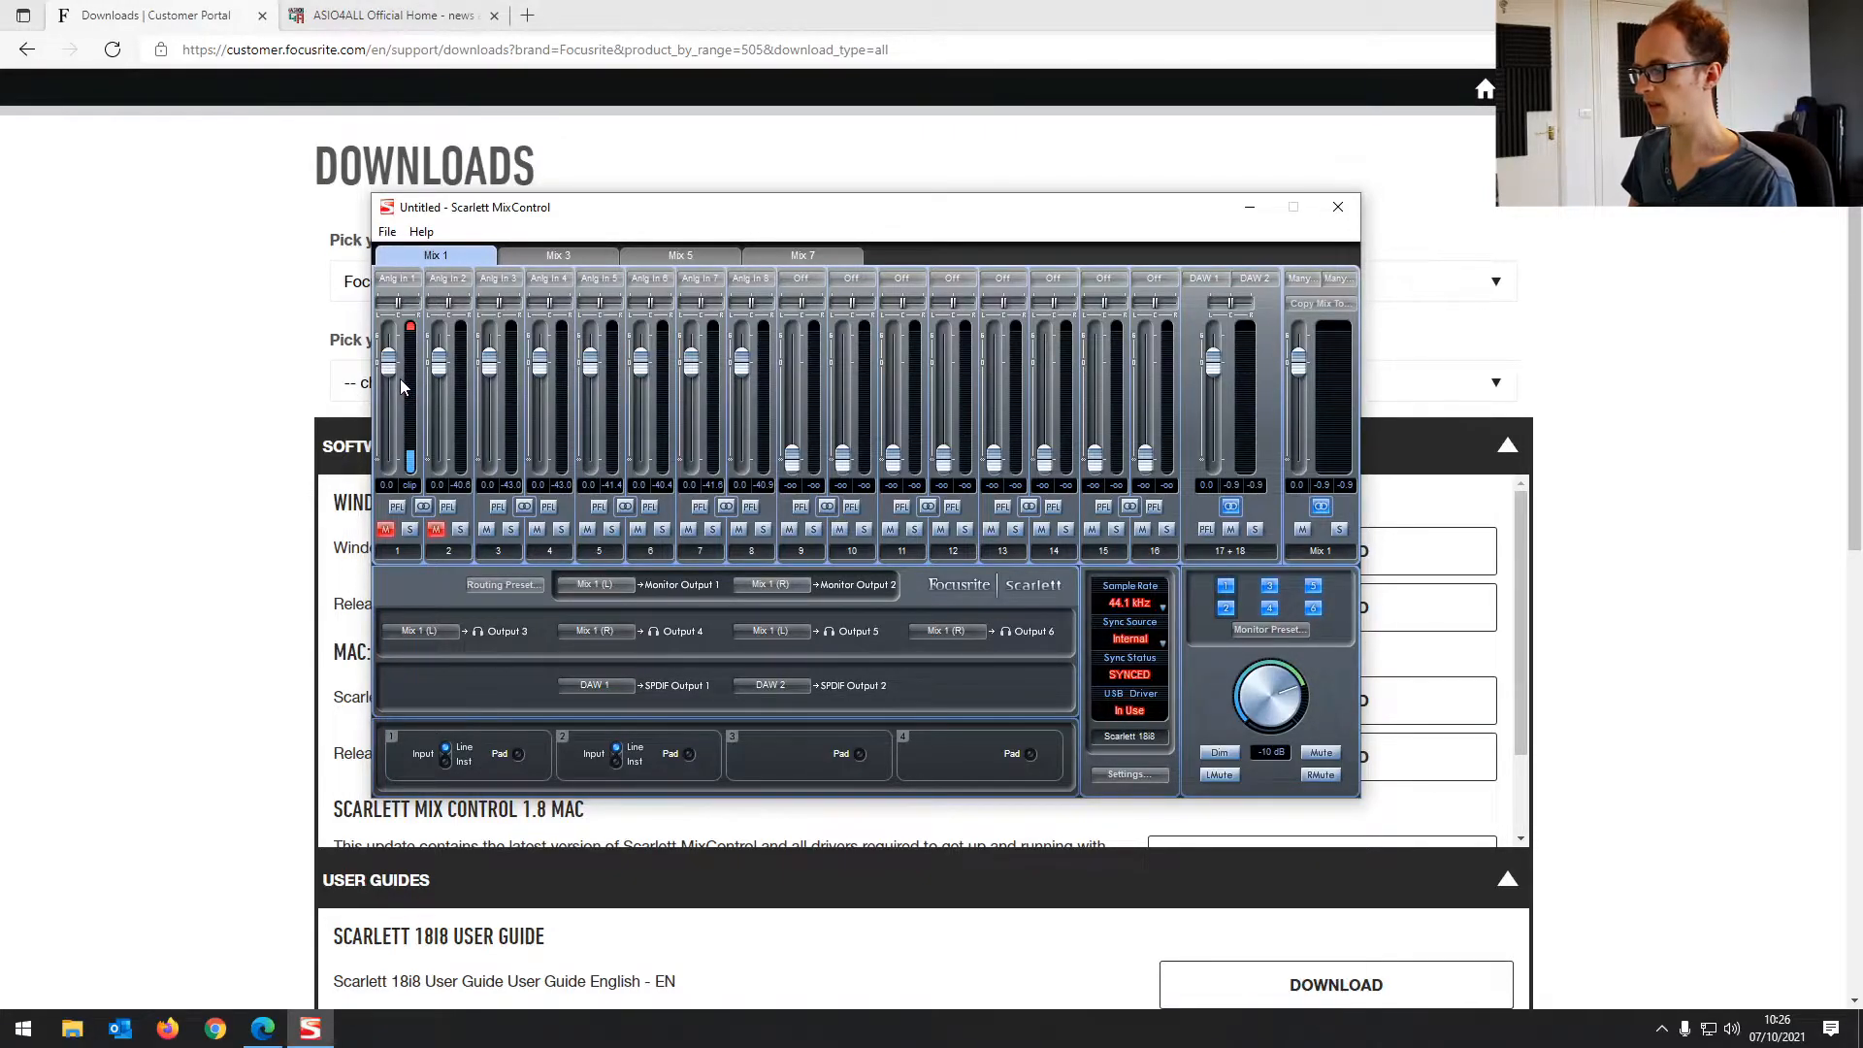
pyautogui.moveTo(1164, 611)
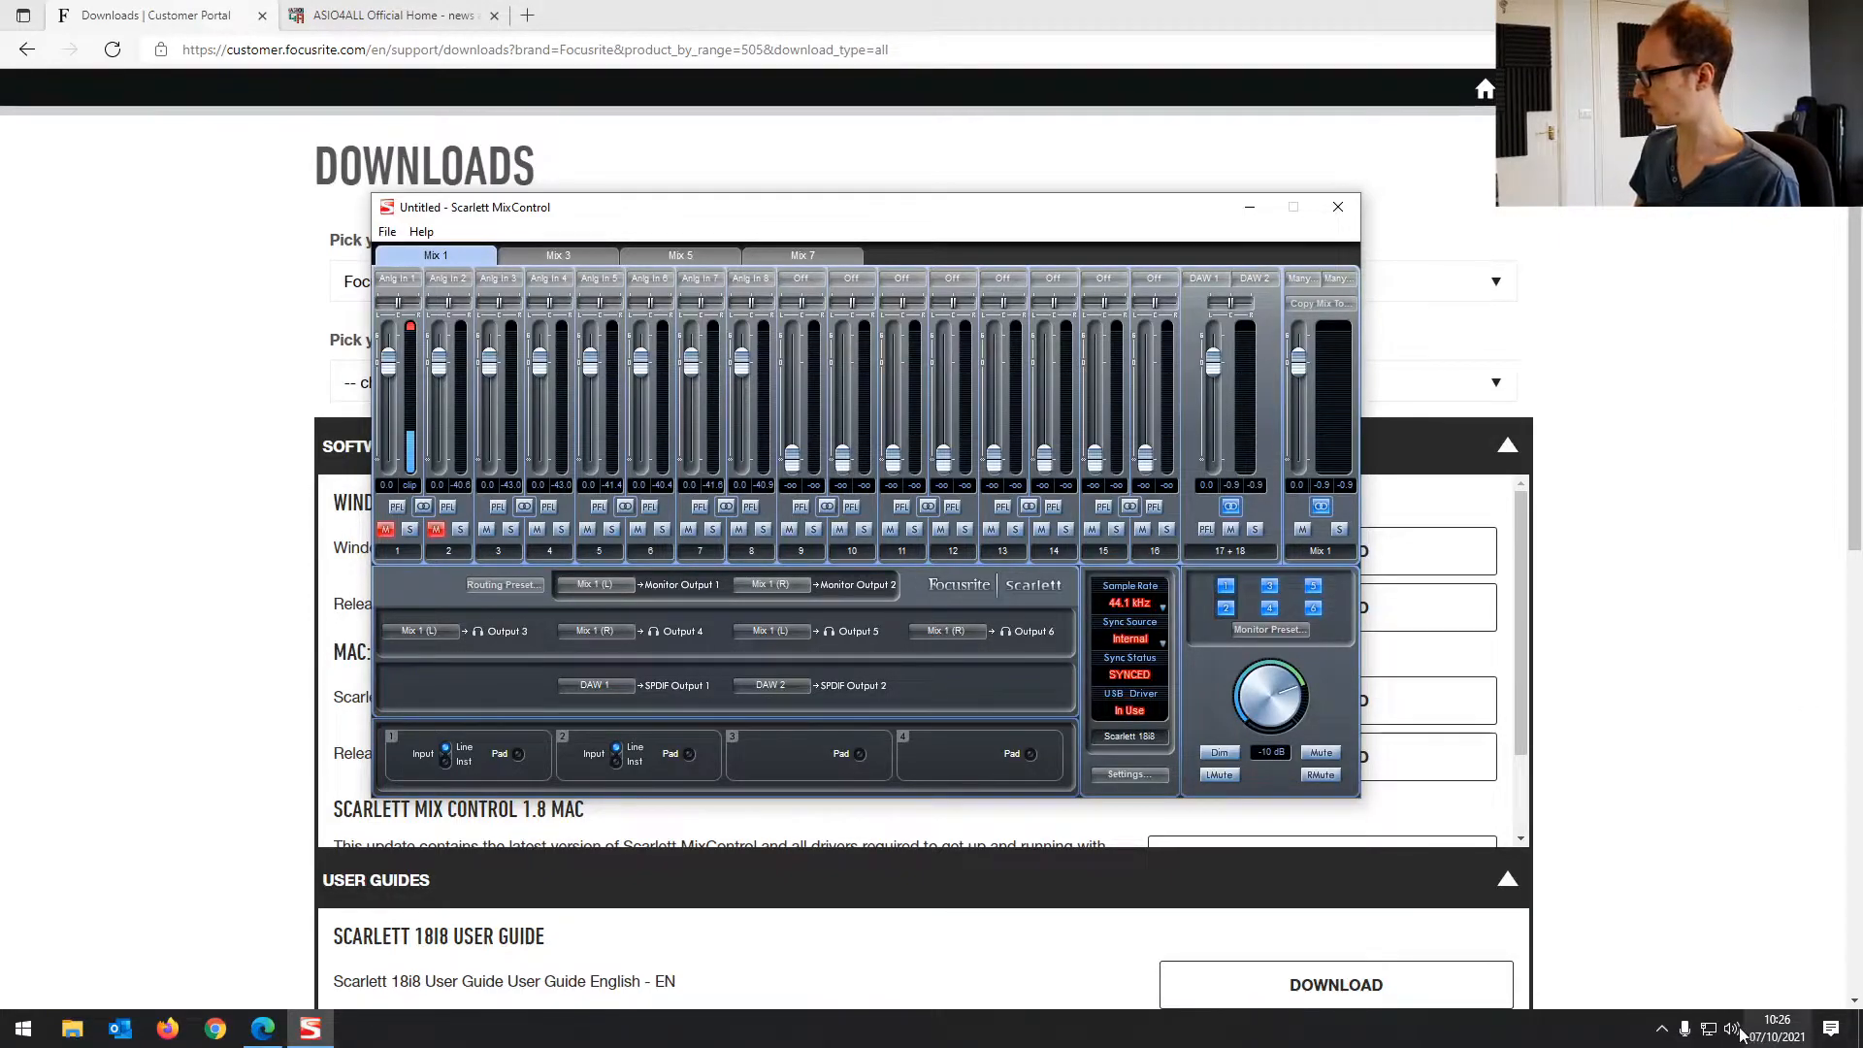
# Check the playback device and volume, then return to the Focusrite downloads page
pyautogui.click(1732, 1028)
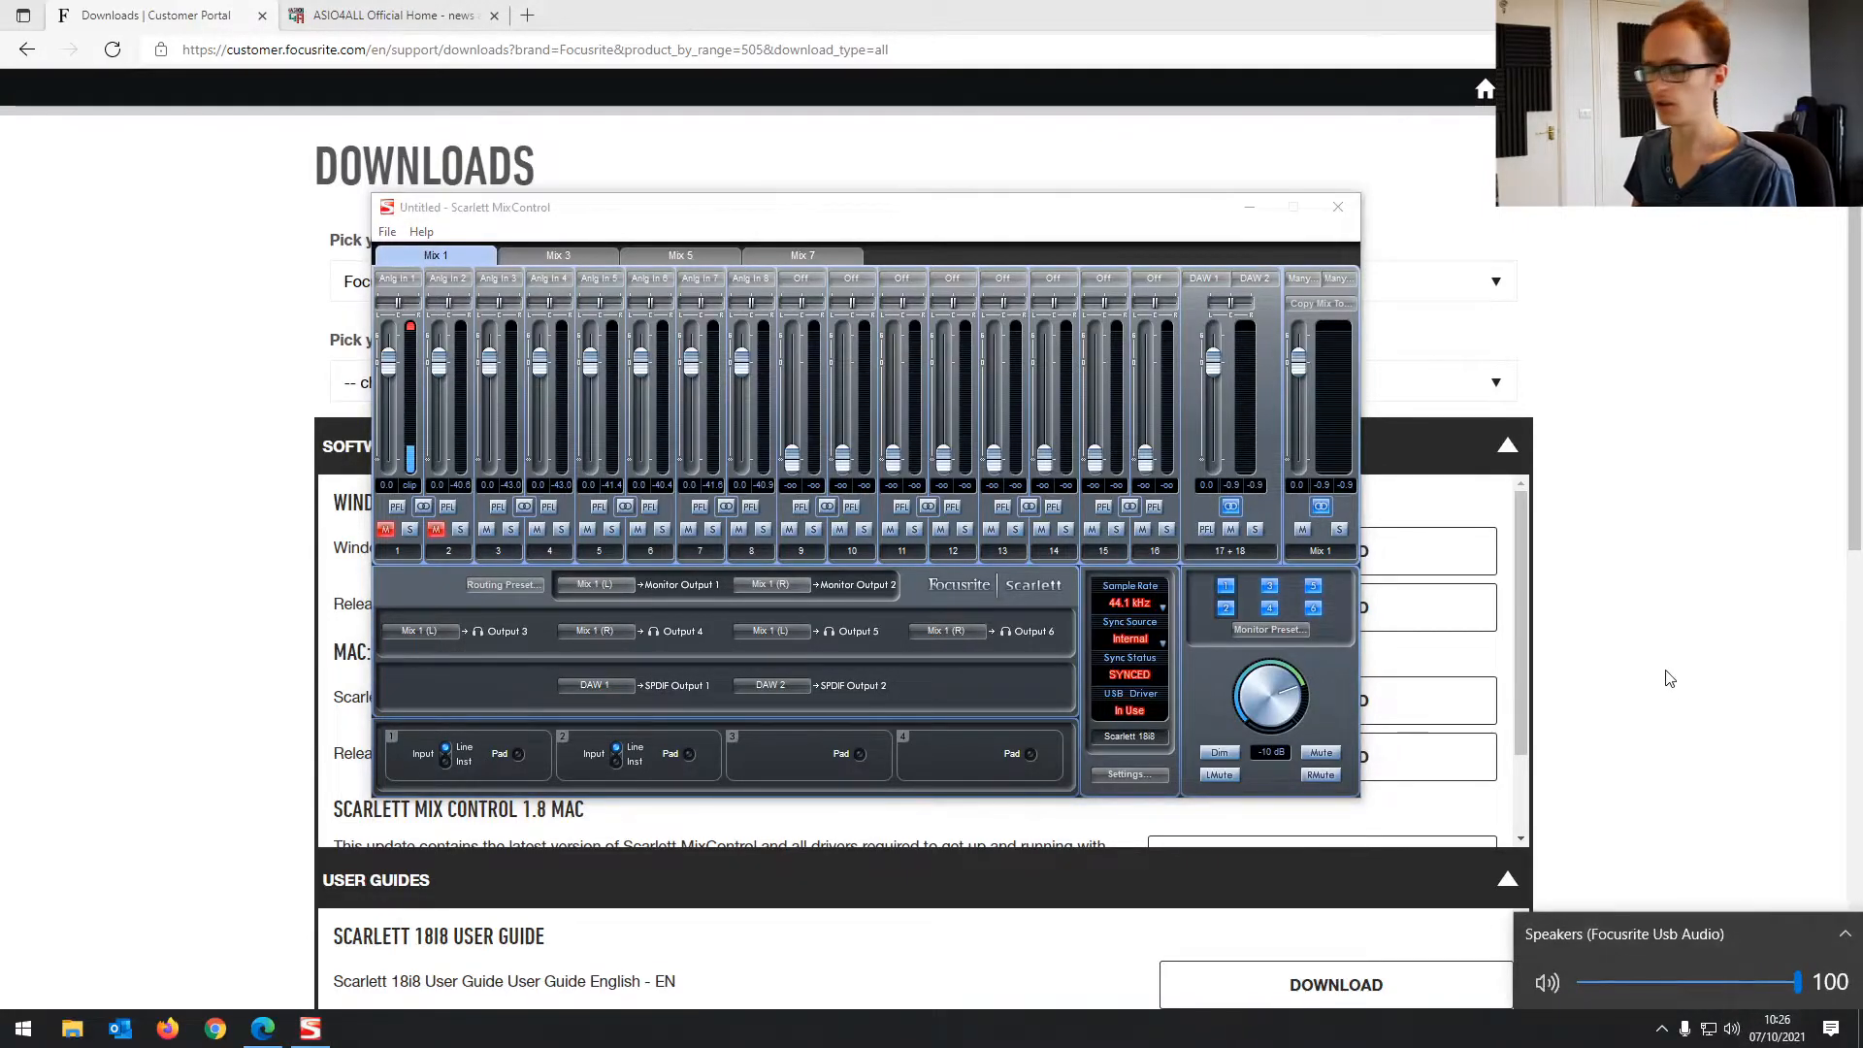
pyautogui.click(1337, 207)
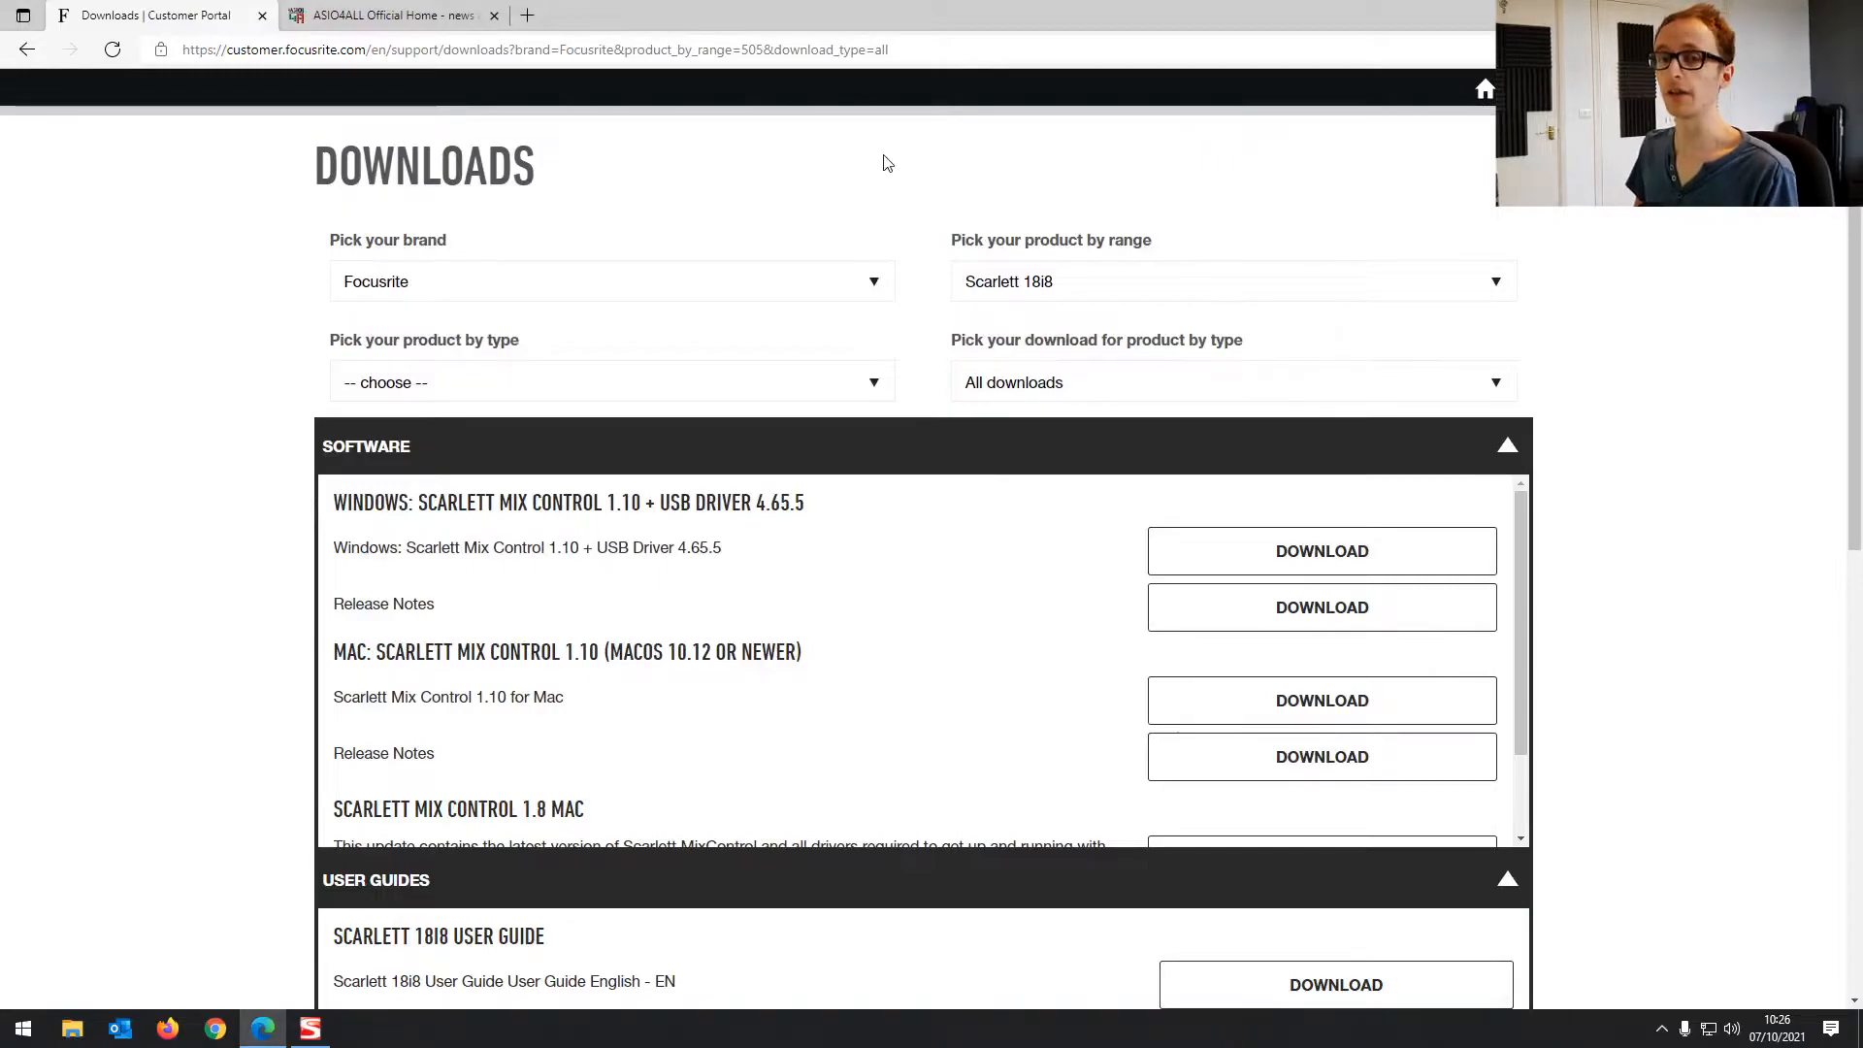
pyautogui.moveTo(840, 200)
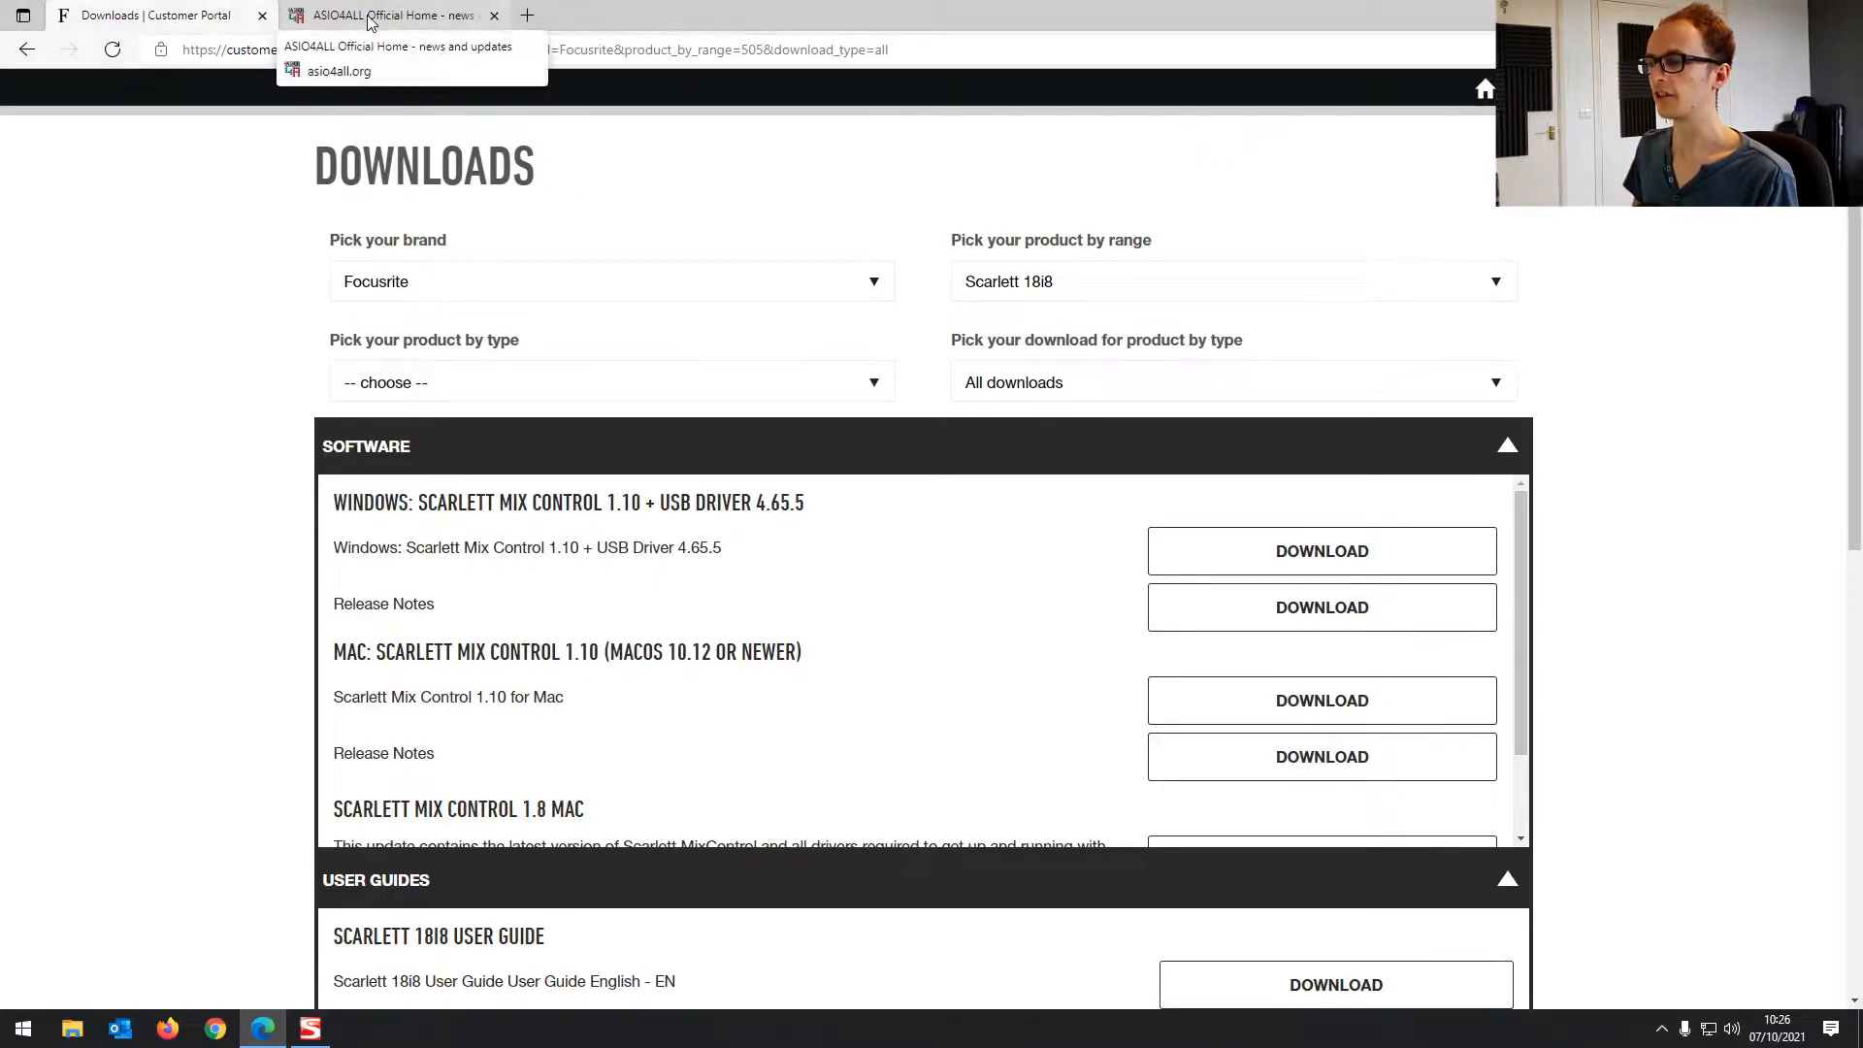
# Switch to the ASIO4ALL Official Home tab showing version 2.15 Beta 2 news
pyautogui.click(392, 15)
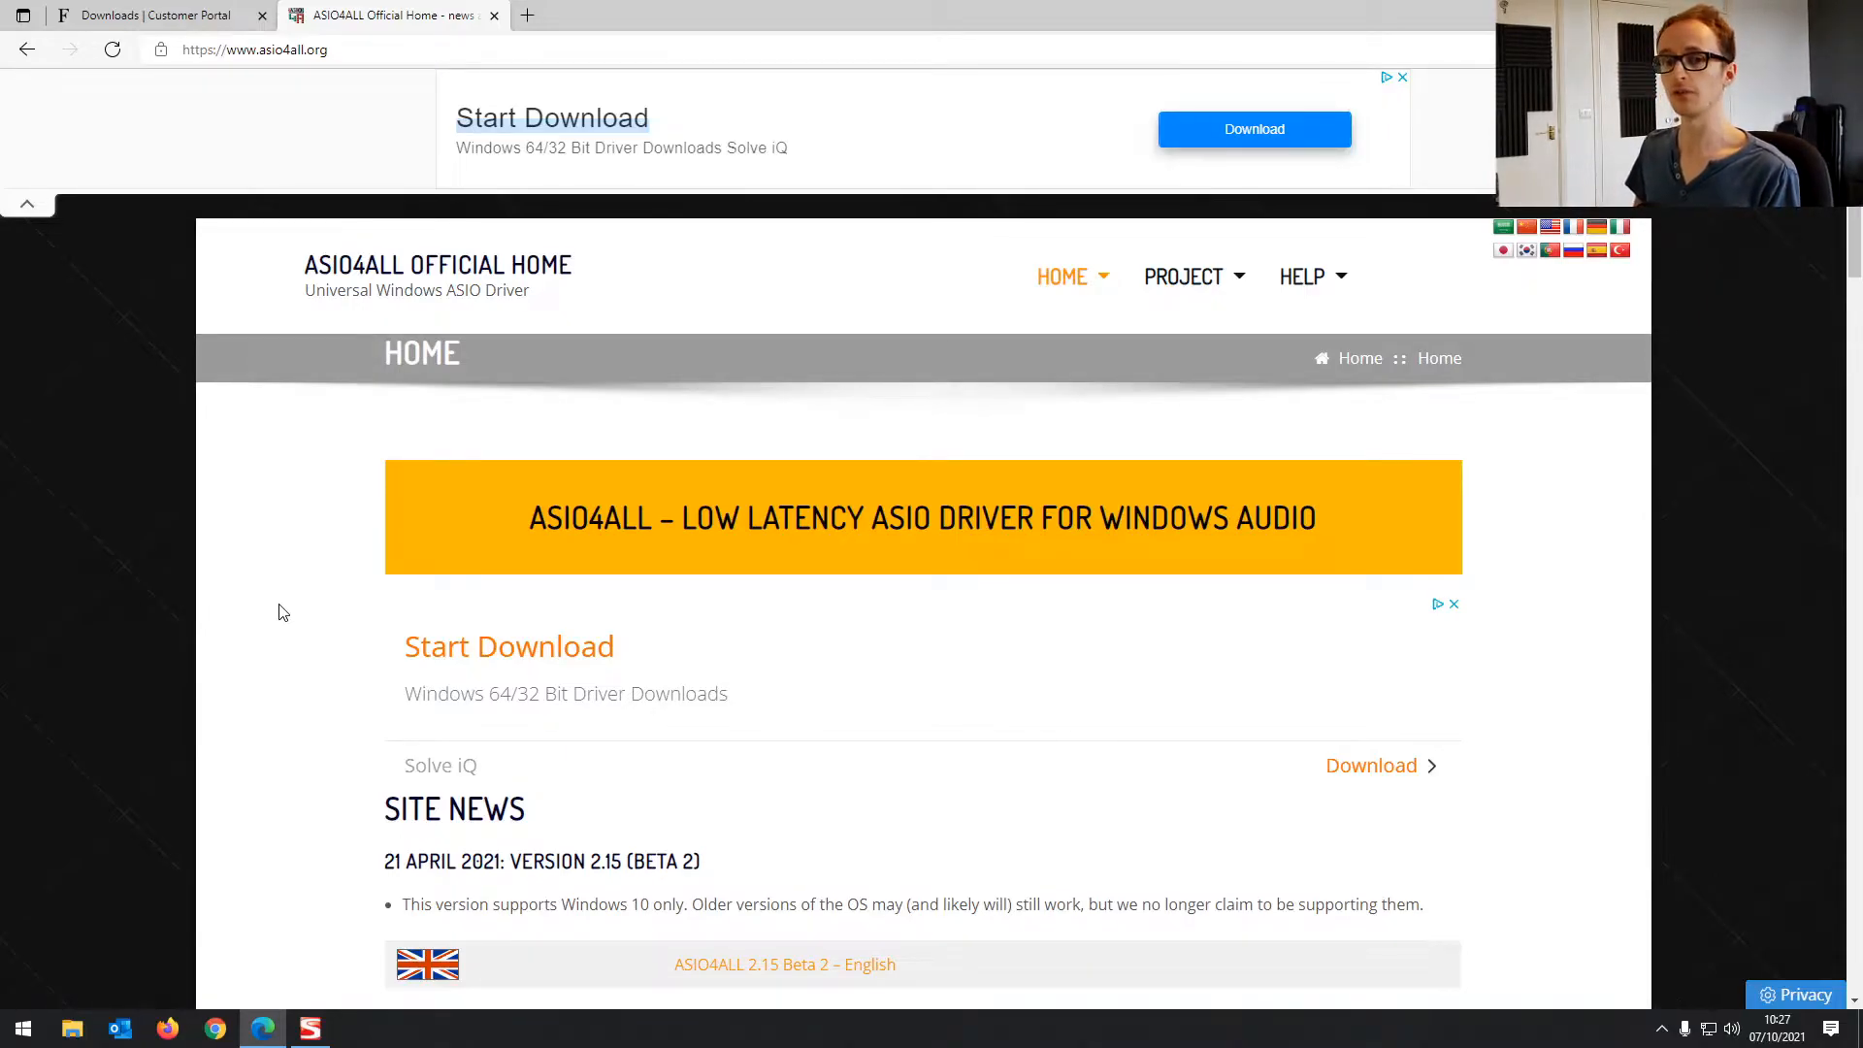
pyautogui.moveTo(683, 474)
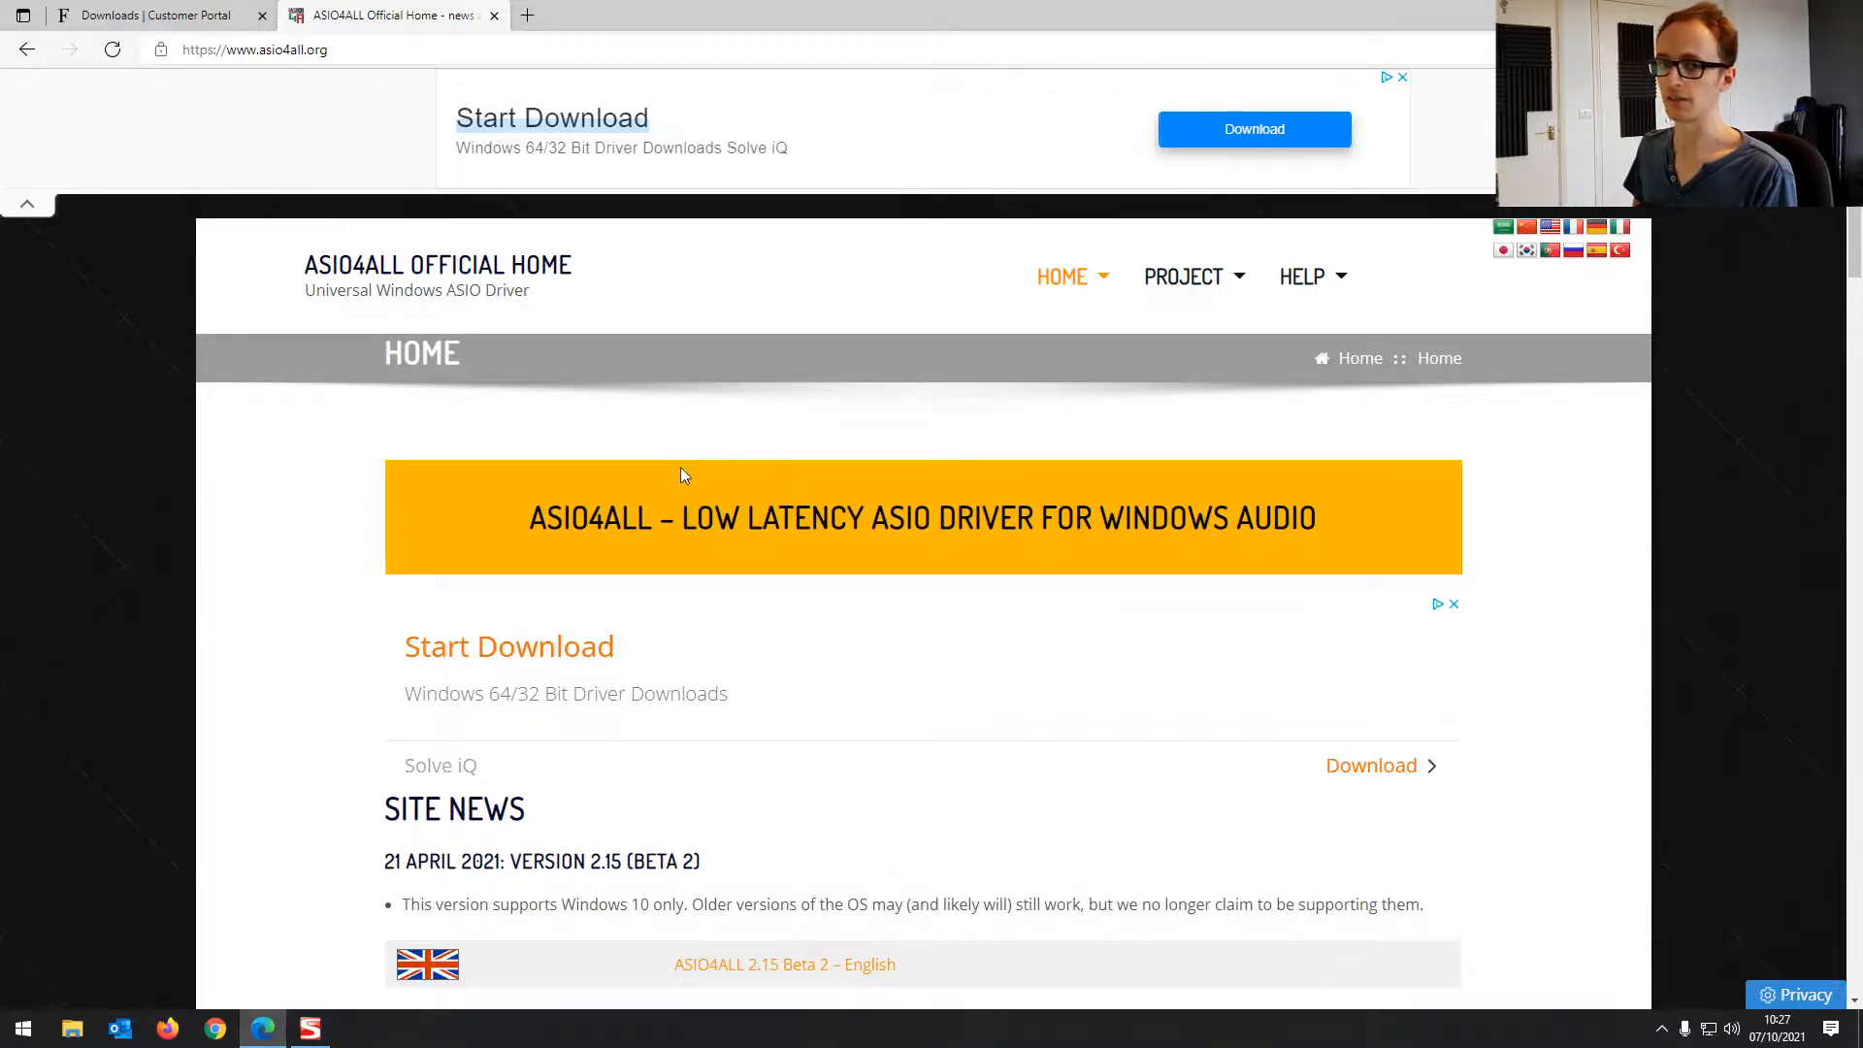
pyautogui.moveTo(673, 558)
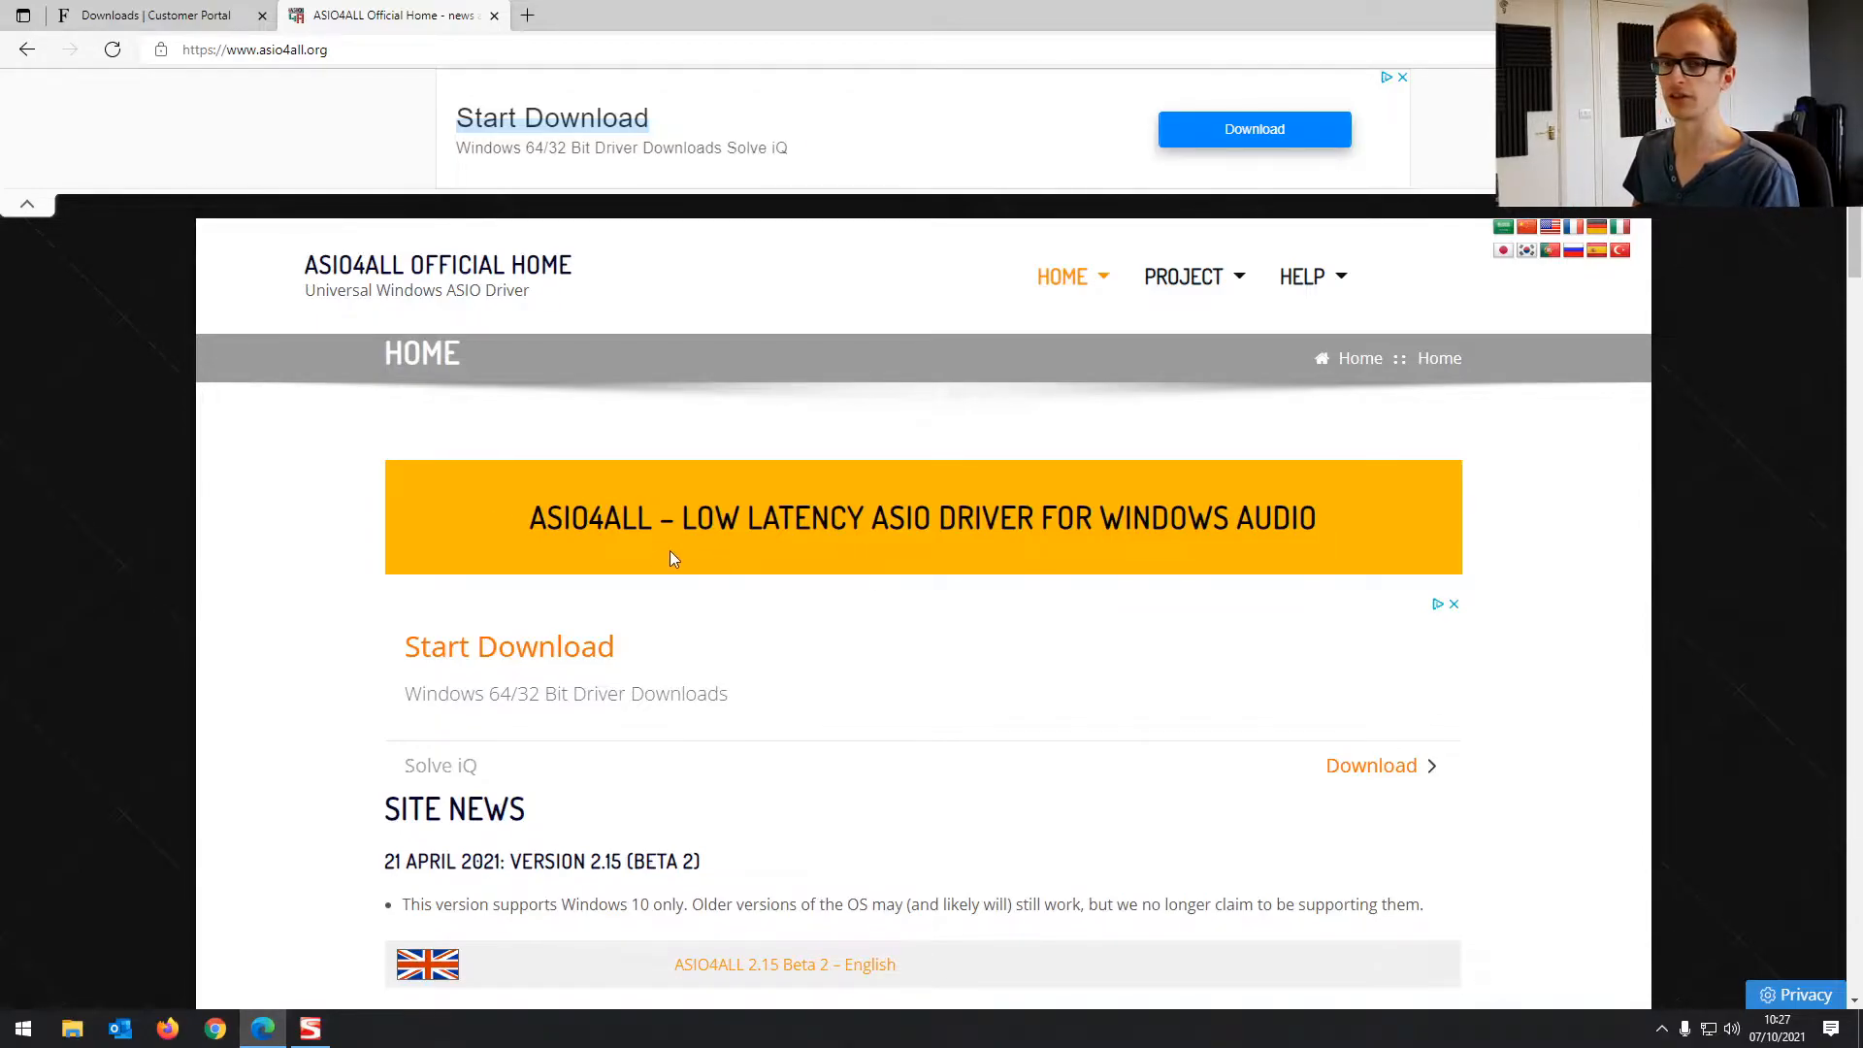
pyautogui.moveTo(637, 546)
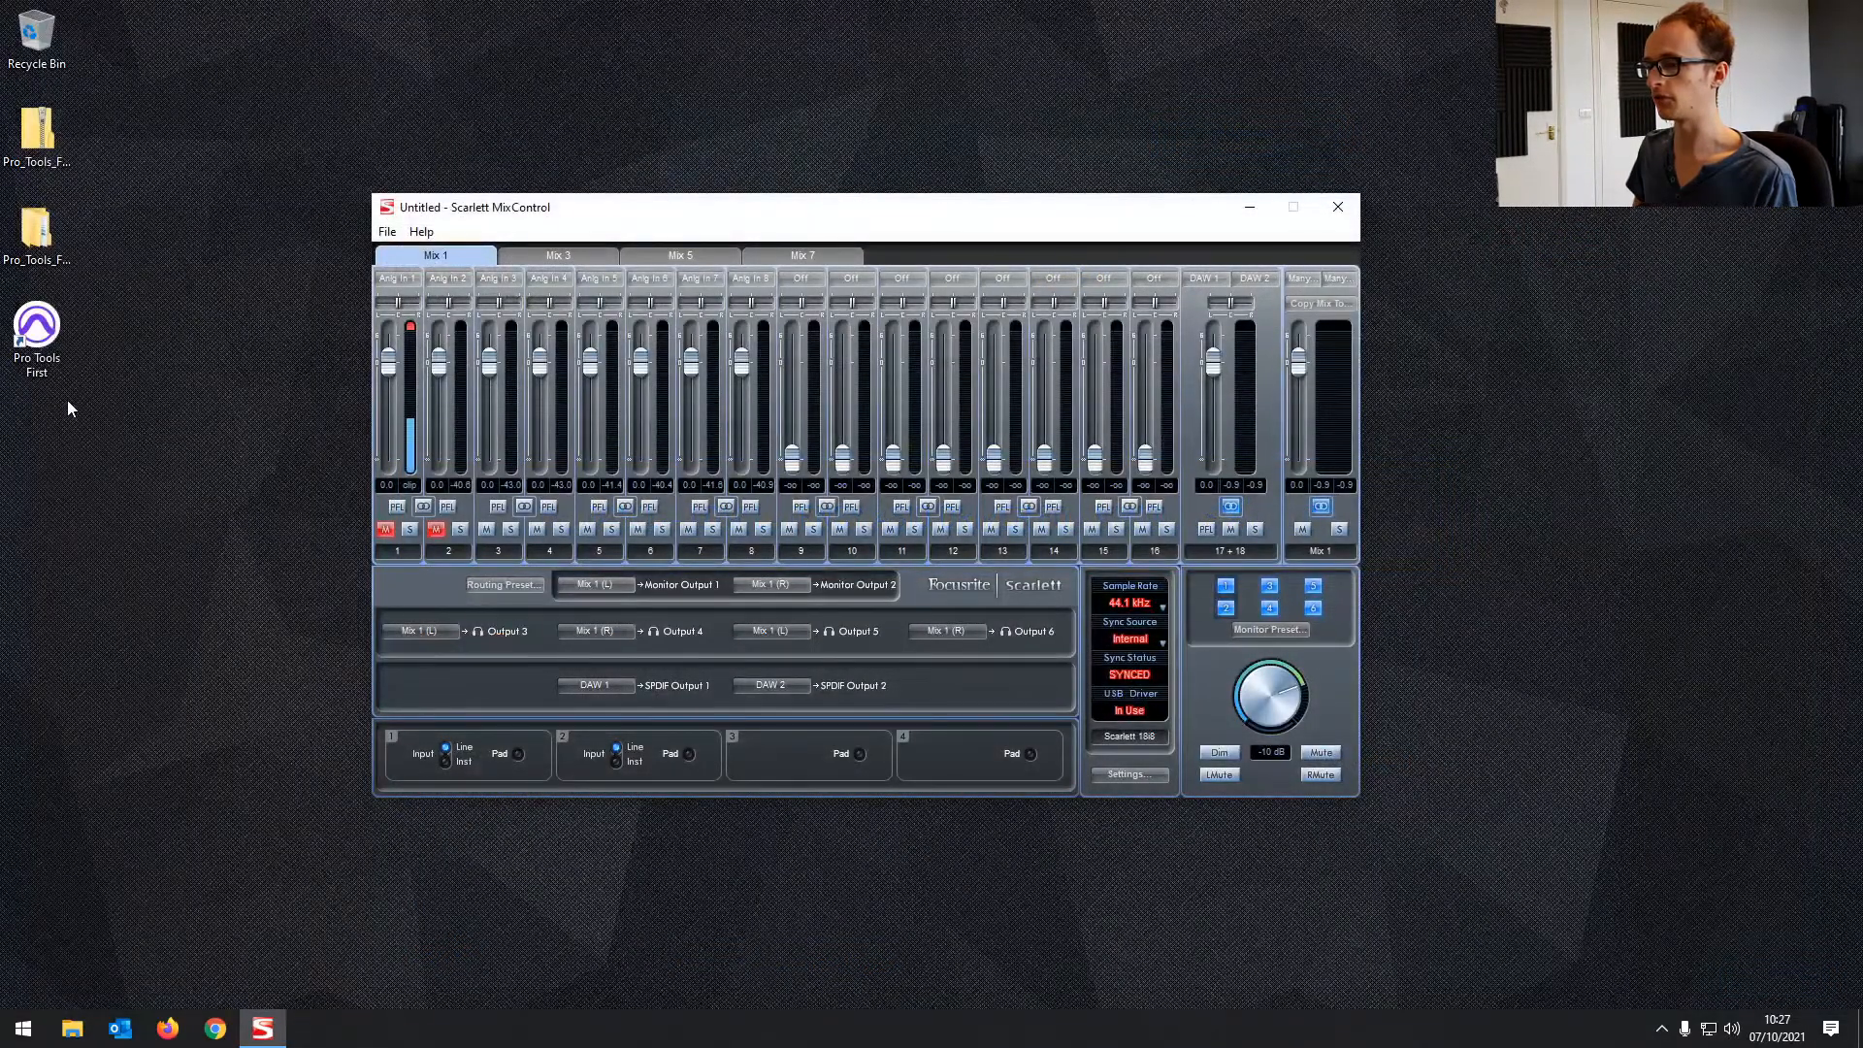
pyautogui.moveTo(36, 333)
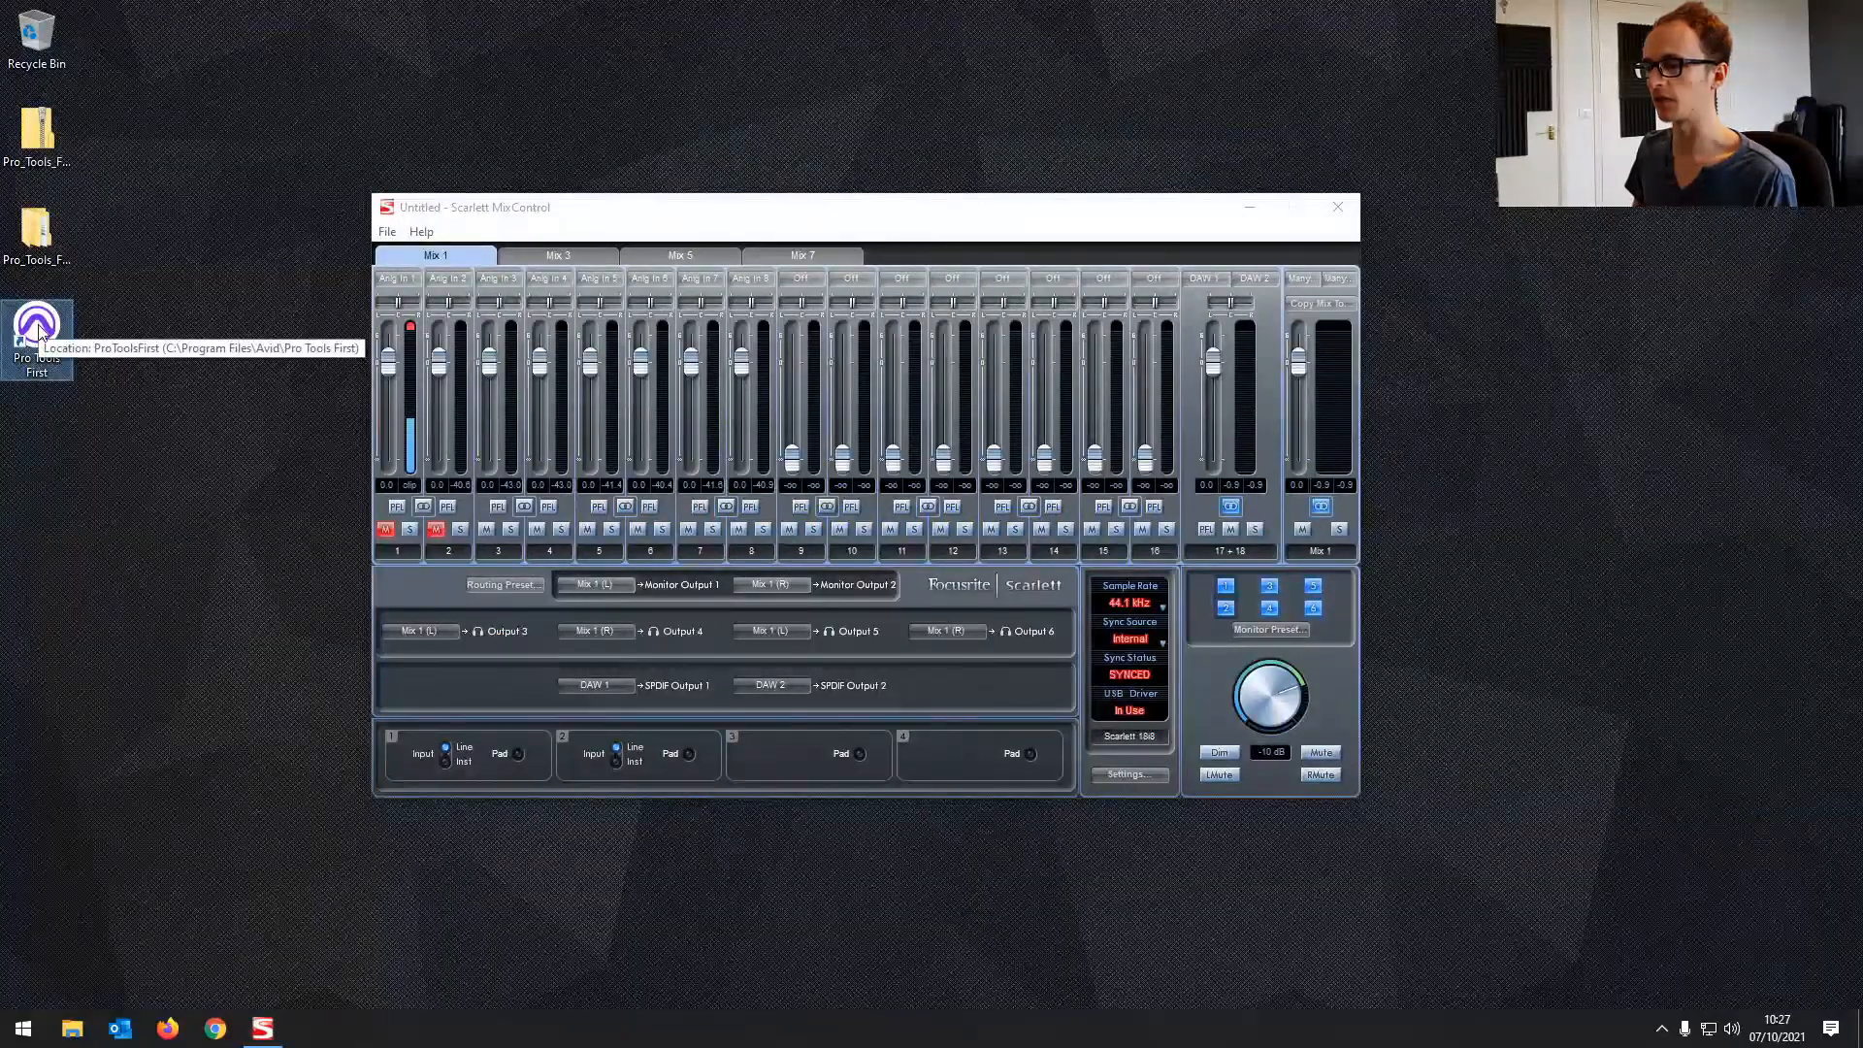
# Launch Pro Tools First and open Test Song 1 from the Dashboard's projects list
pyautogui.doubleClick(36, 323)
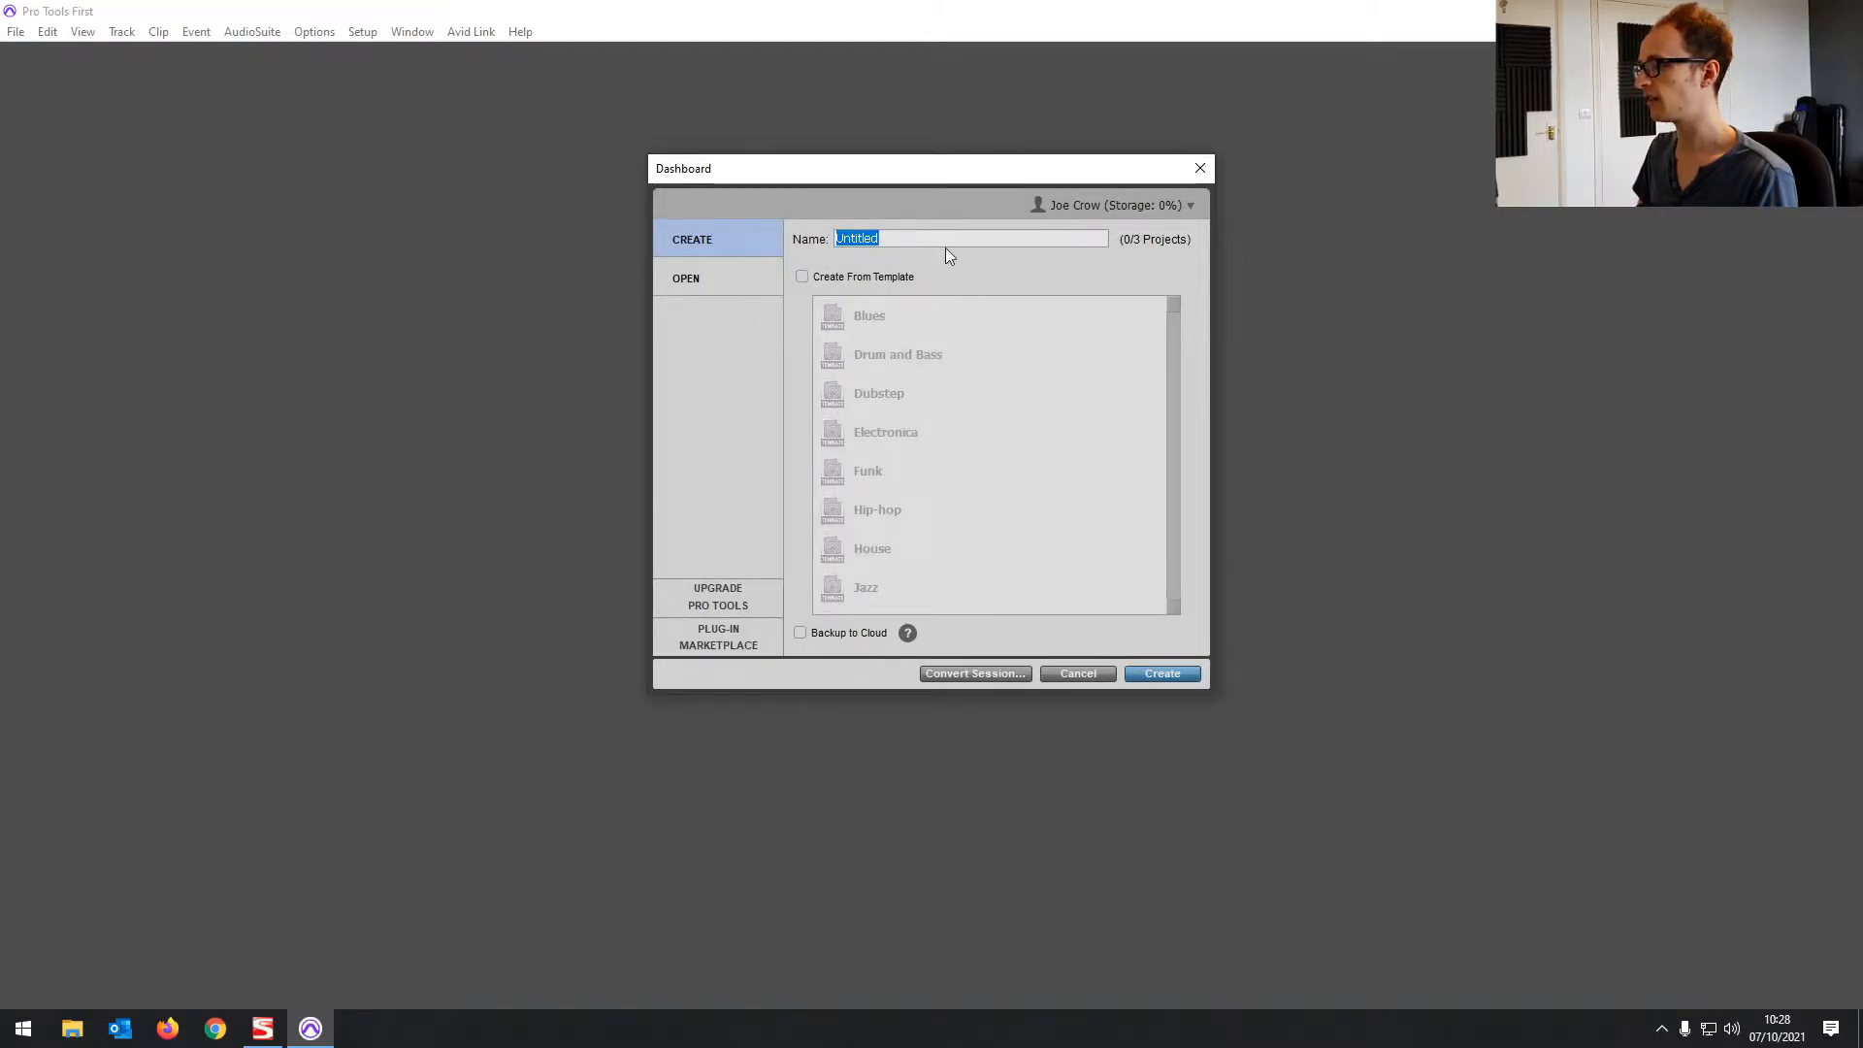
pyautogui.click(685, 277)
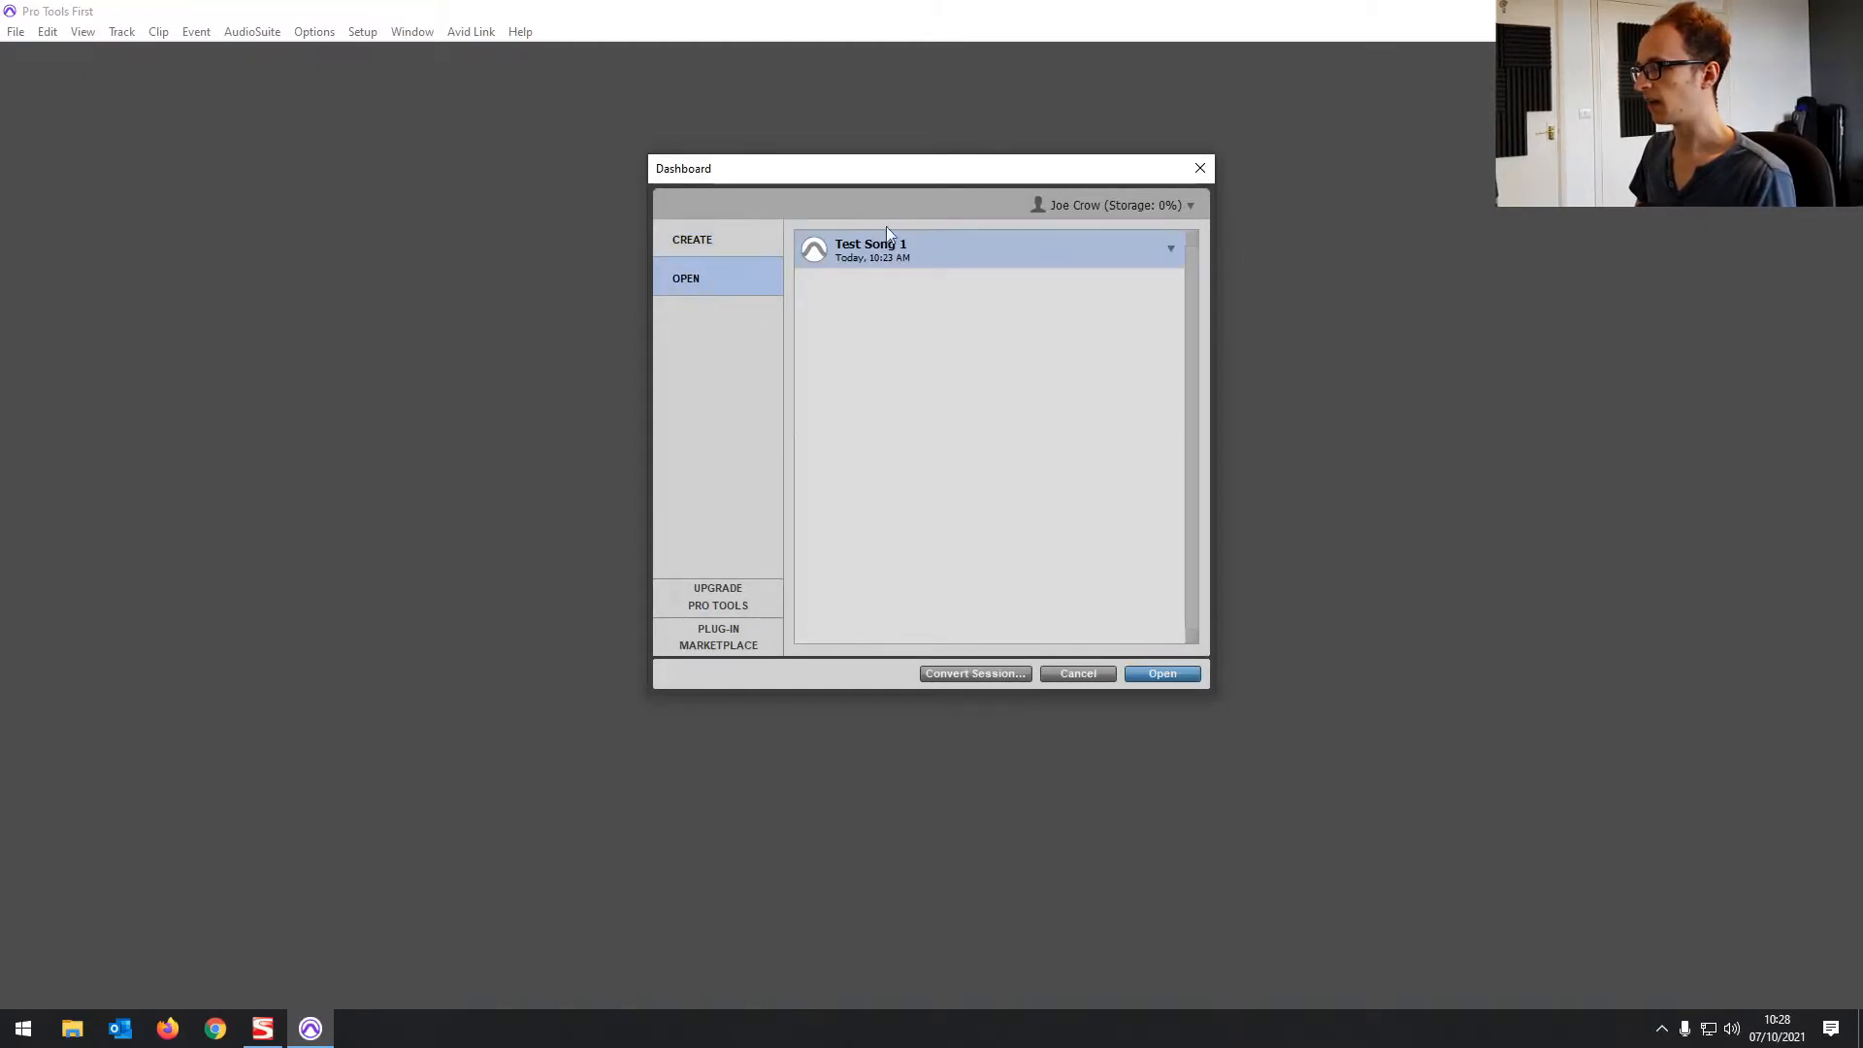
pyautogui.click(1163, 673)
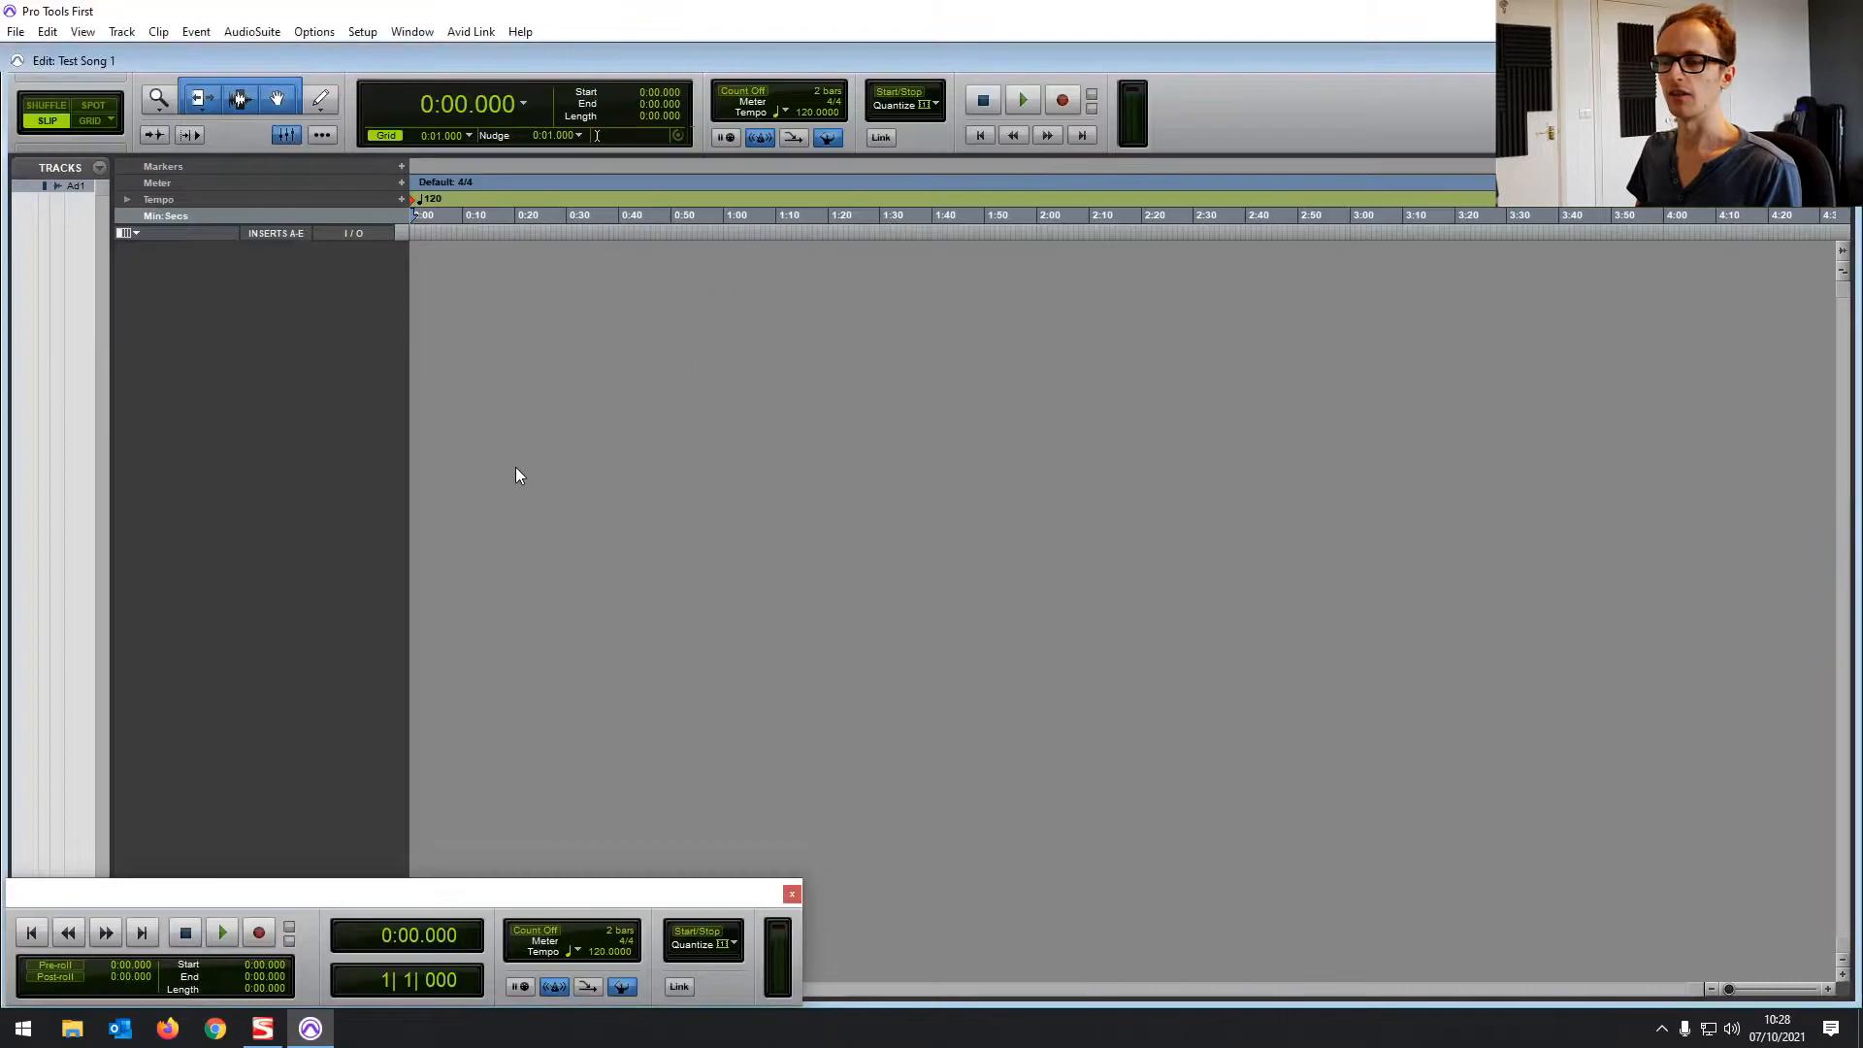
pyautogui.moveTo(504, 468)
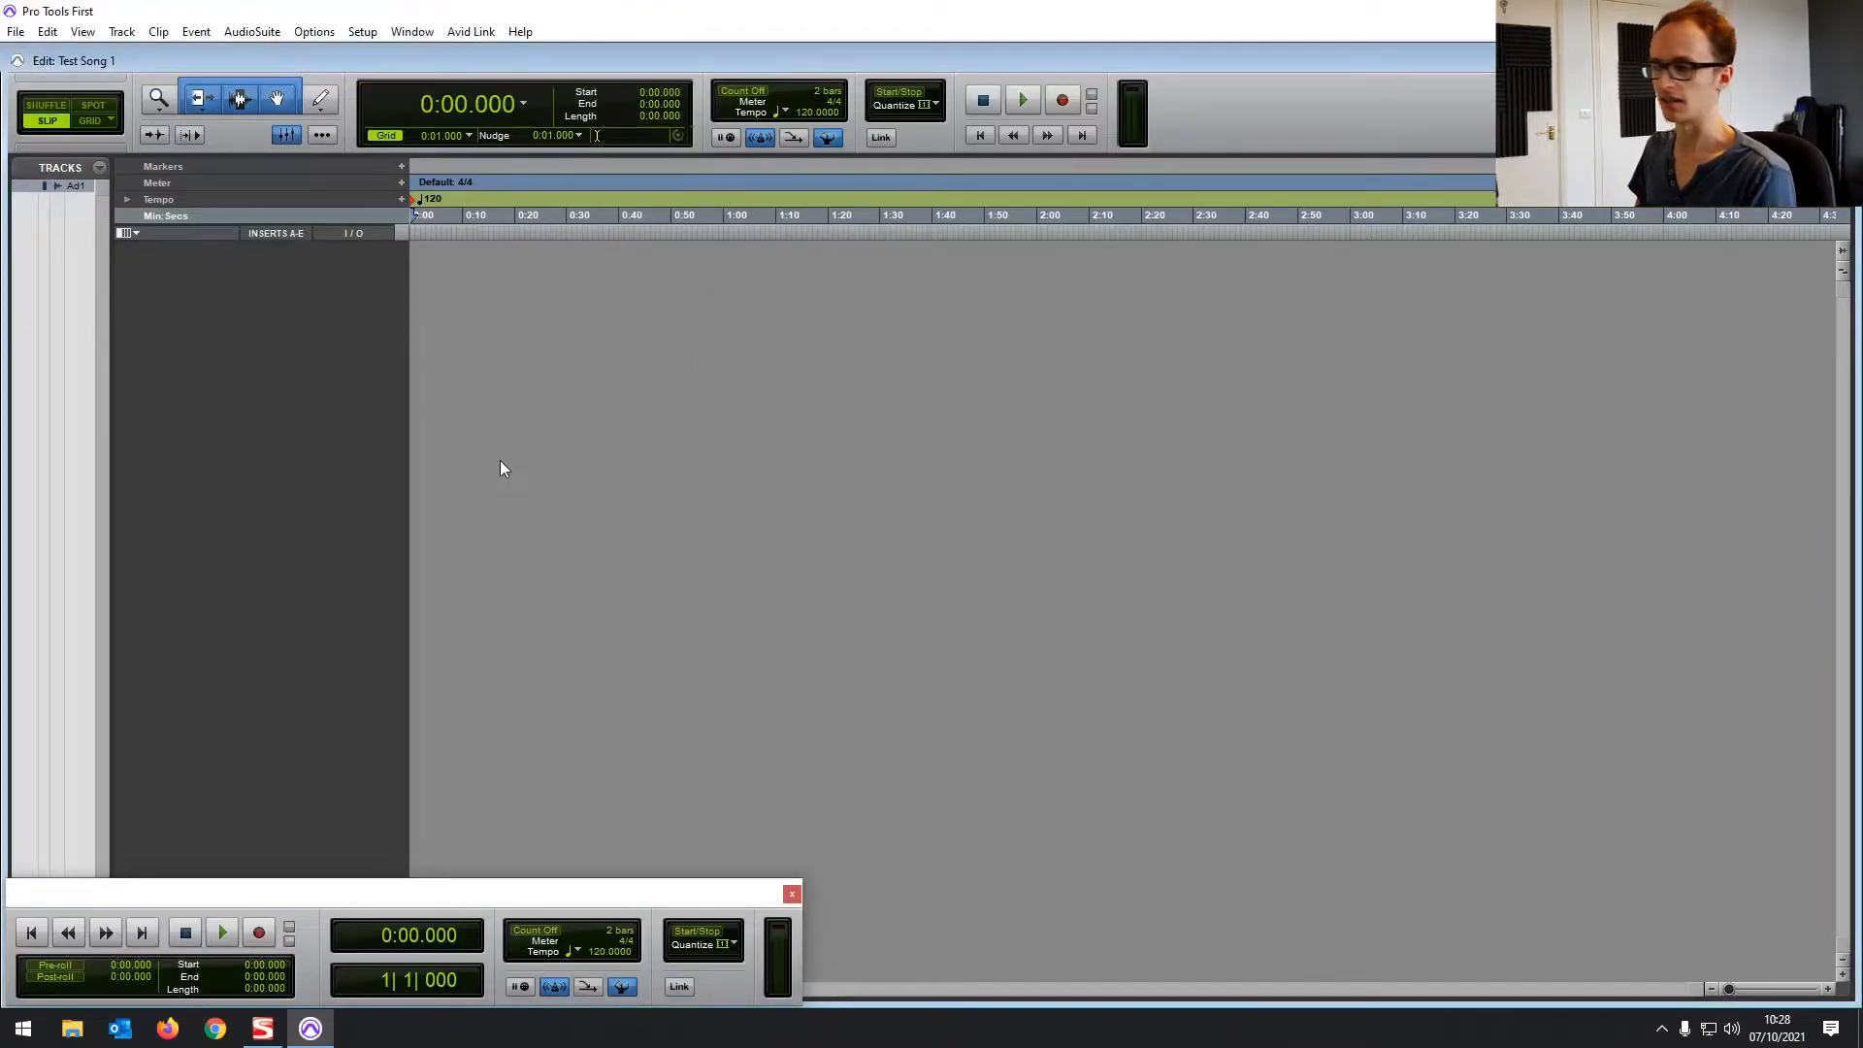
pyautogui.moveTo(362, 357)
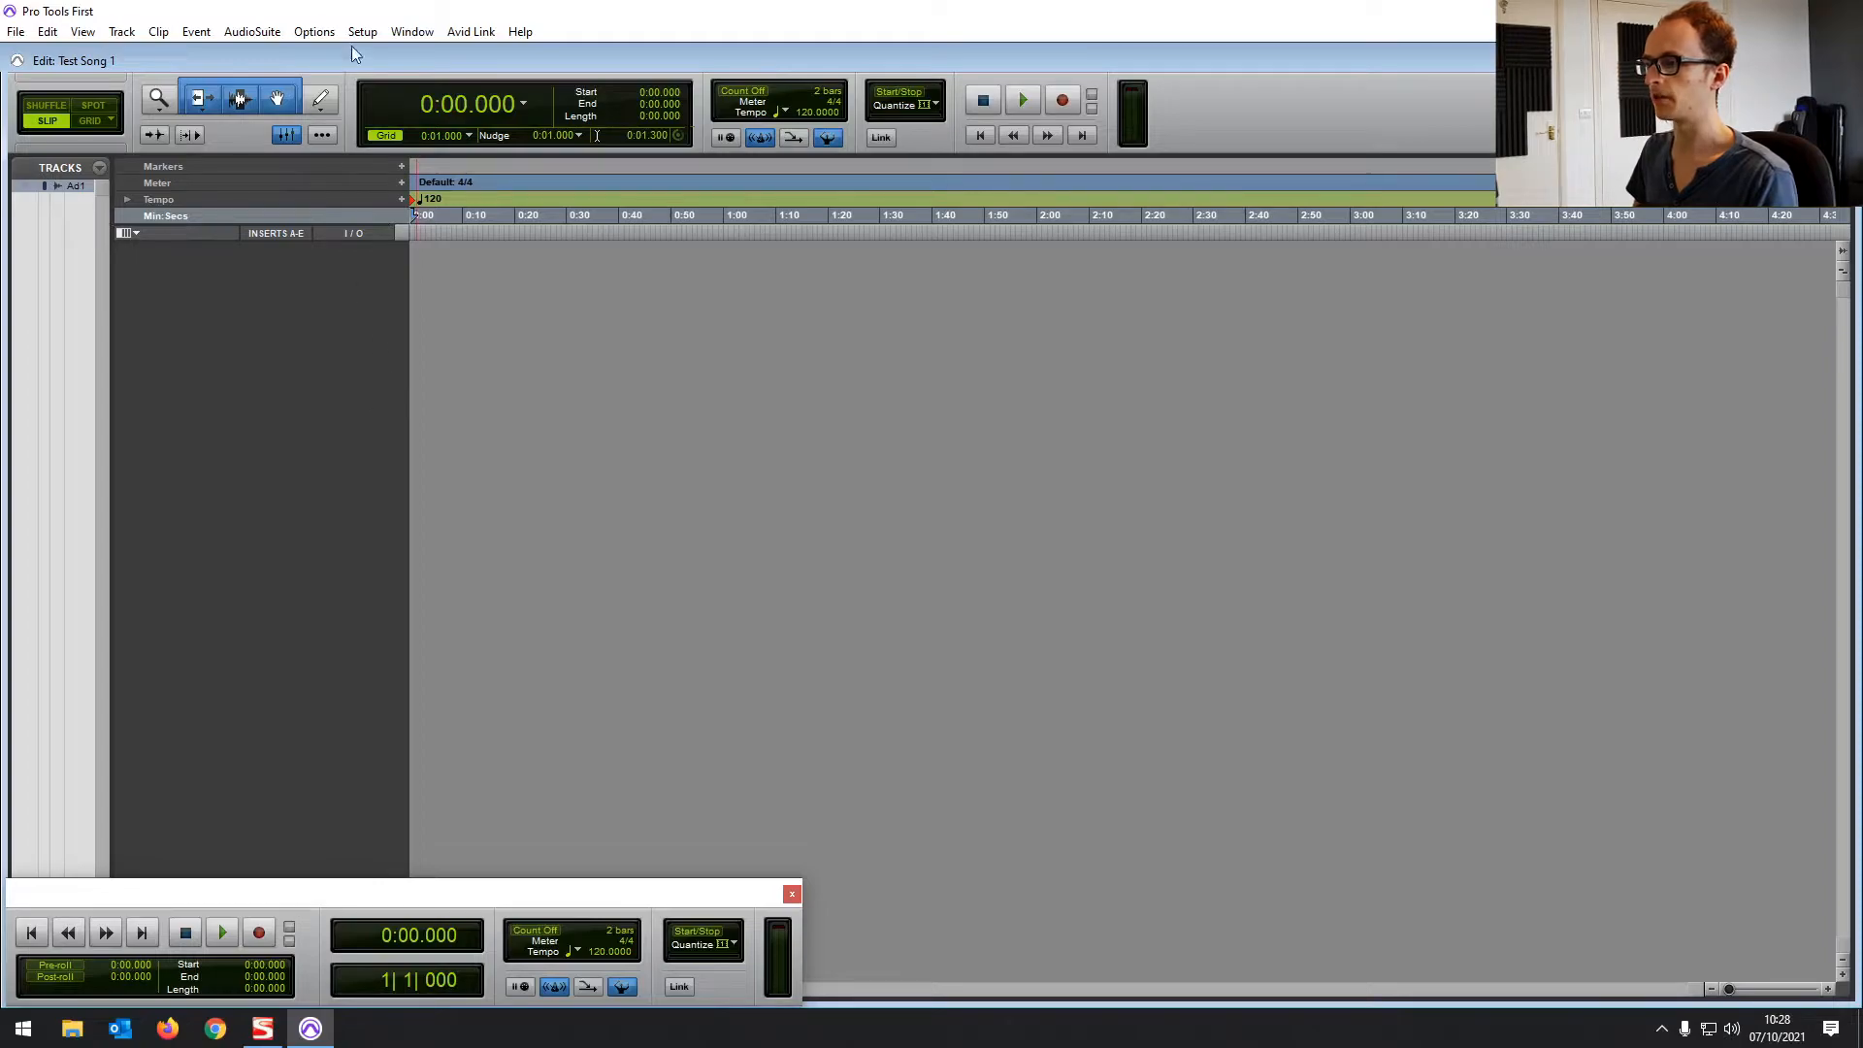
# In Setup > Playback Engine, select Focusrite USB ASIO from the engine dropdown
pyautogui.click(362, 31)
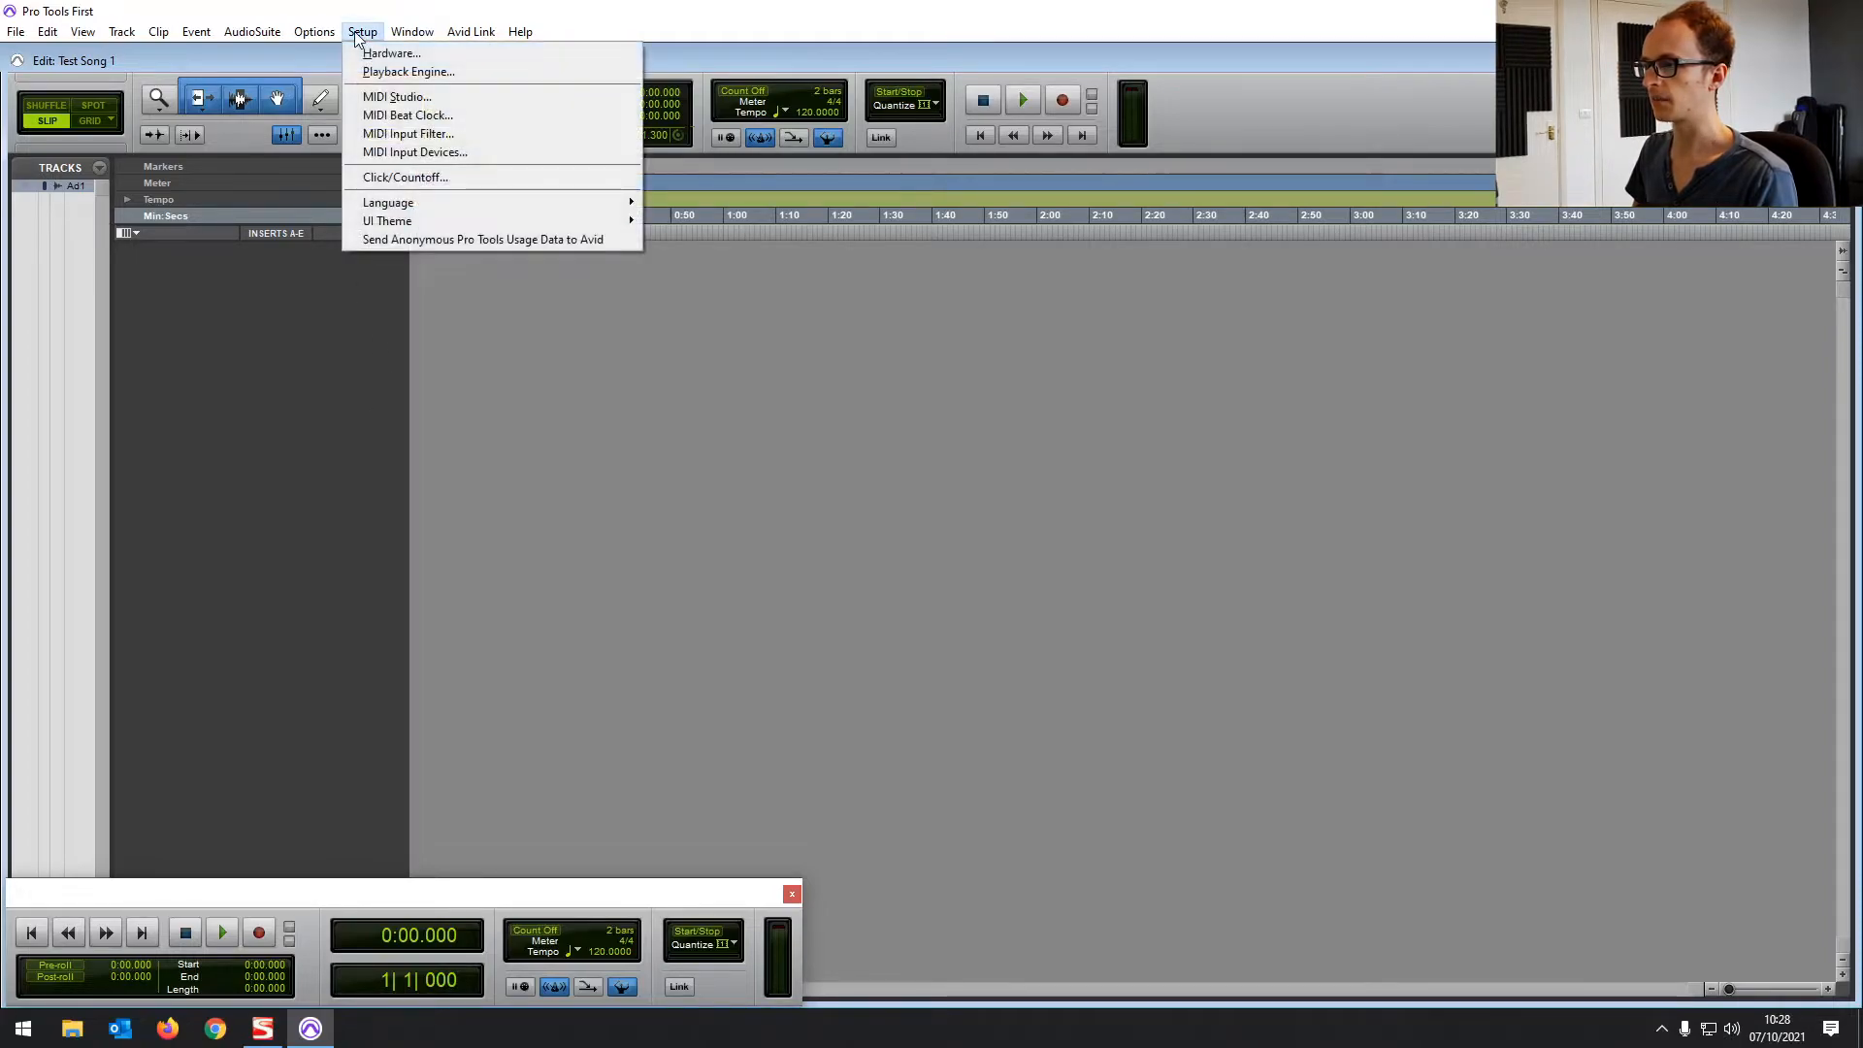
pyautogui.click(408, 71)
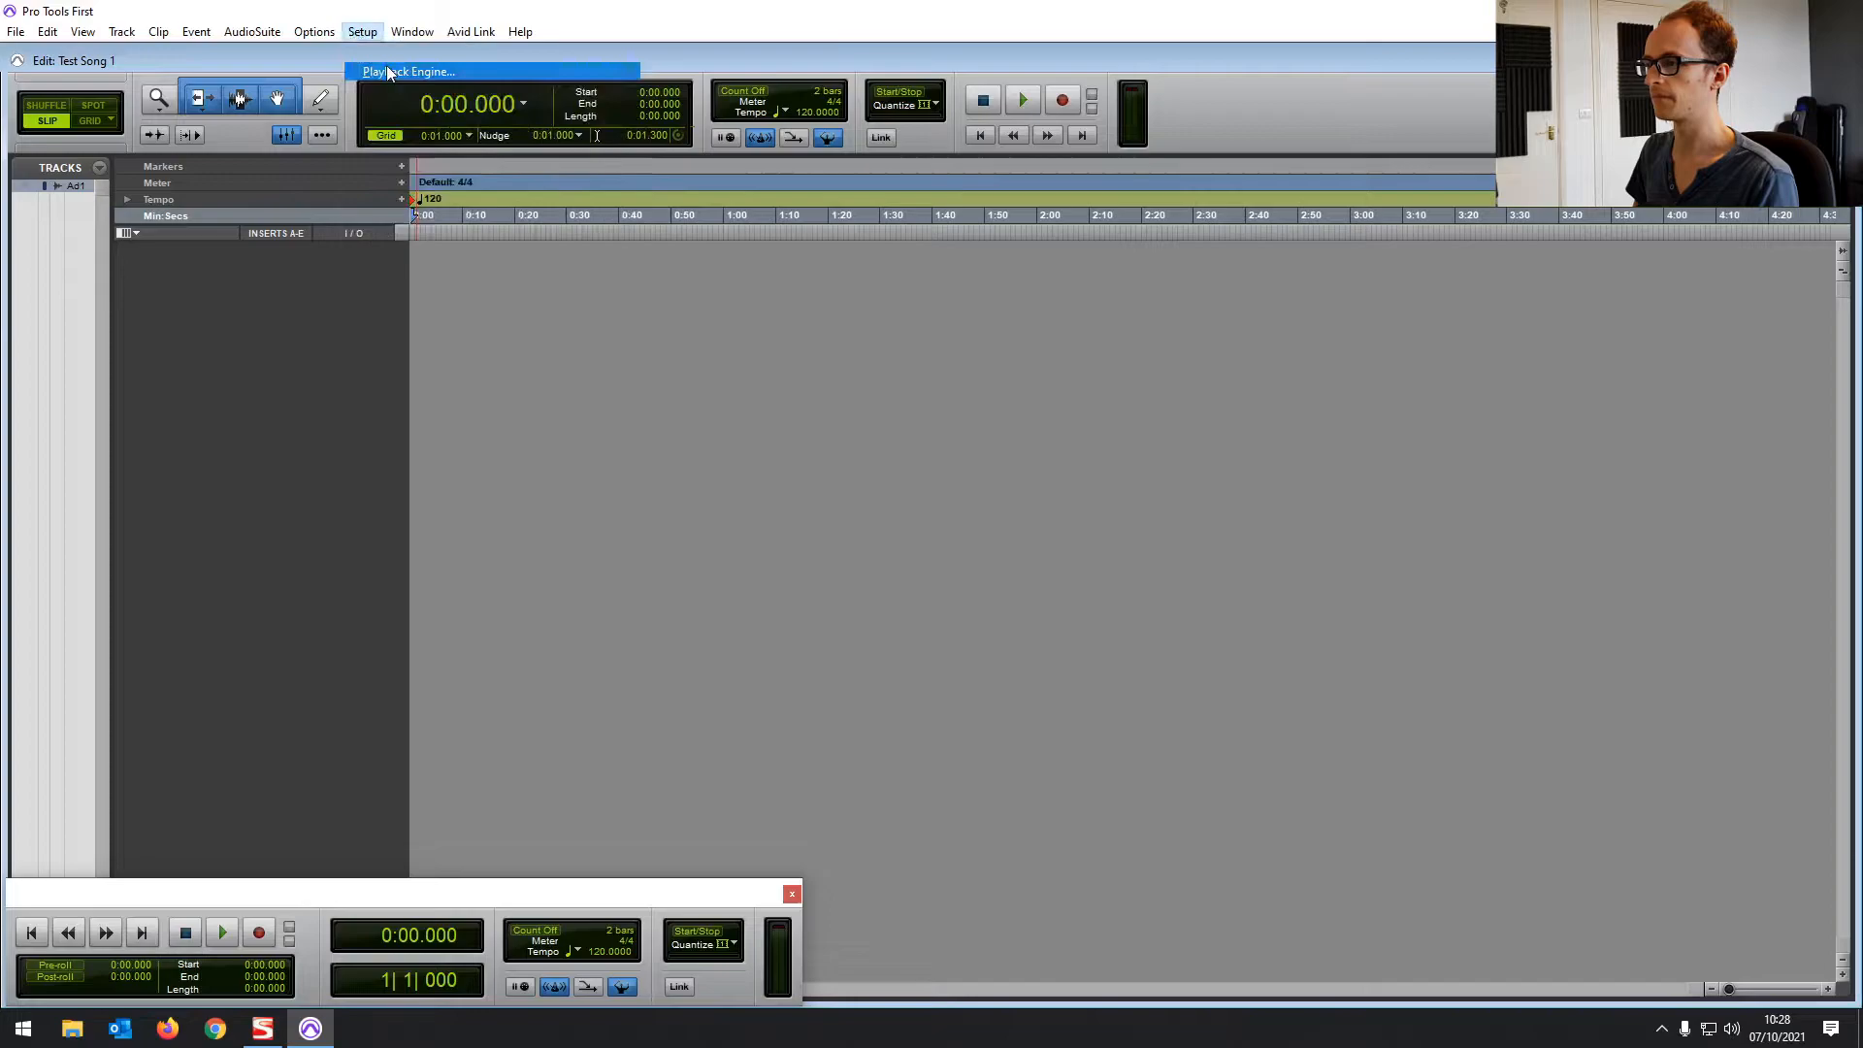
pyautogui.click(409, 71)
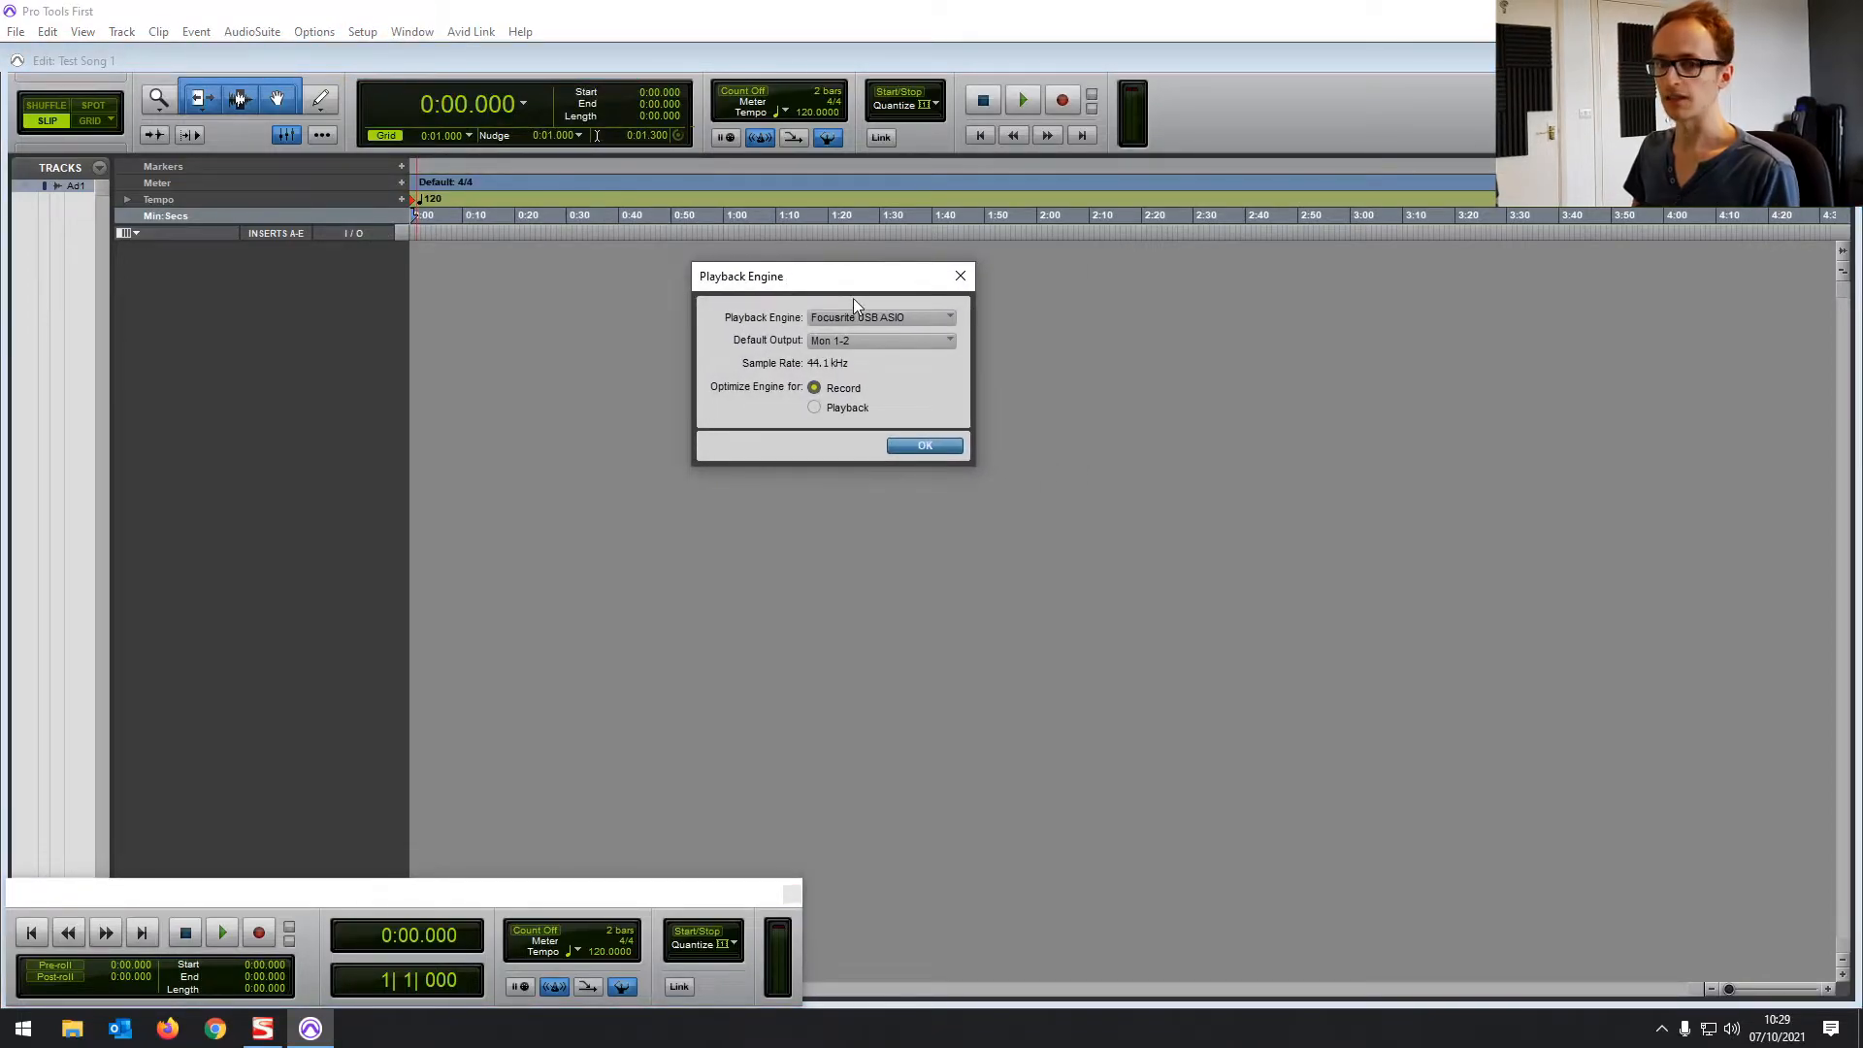
pyautogui.click(881, 317)
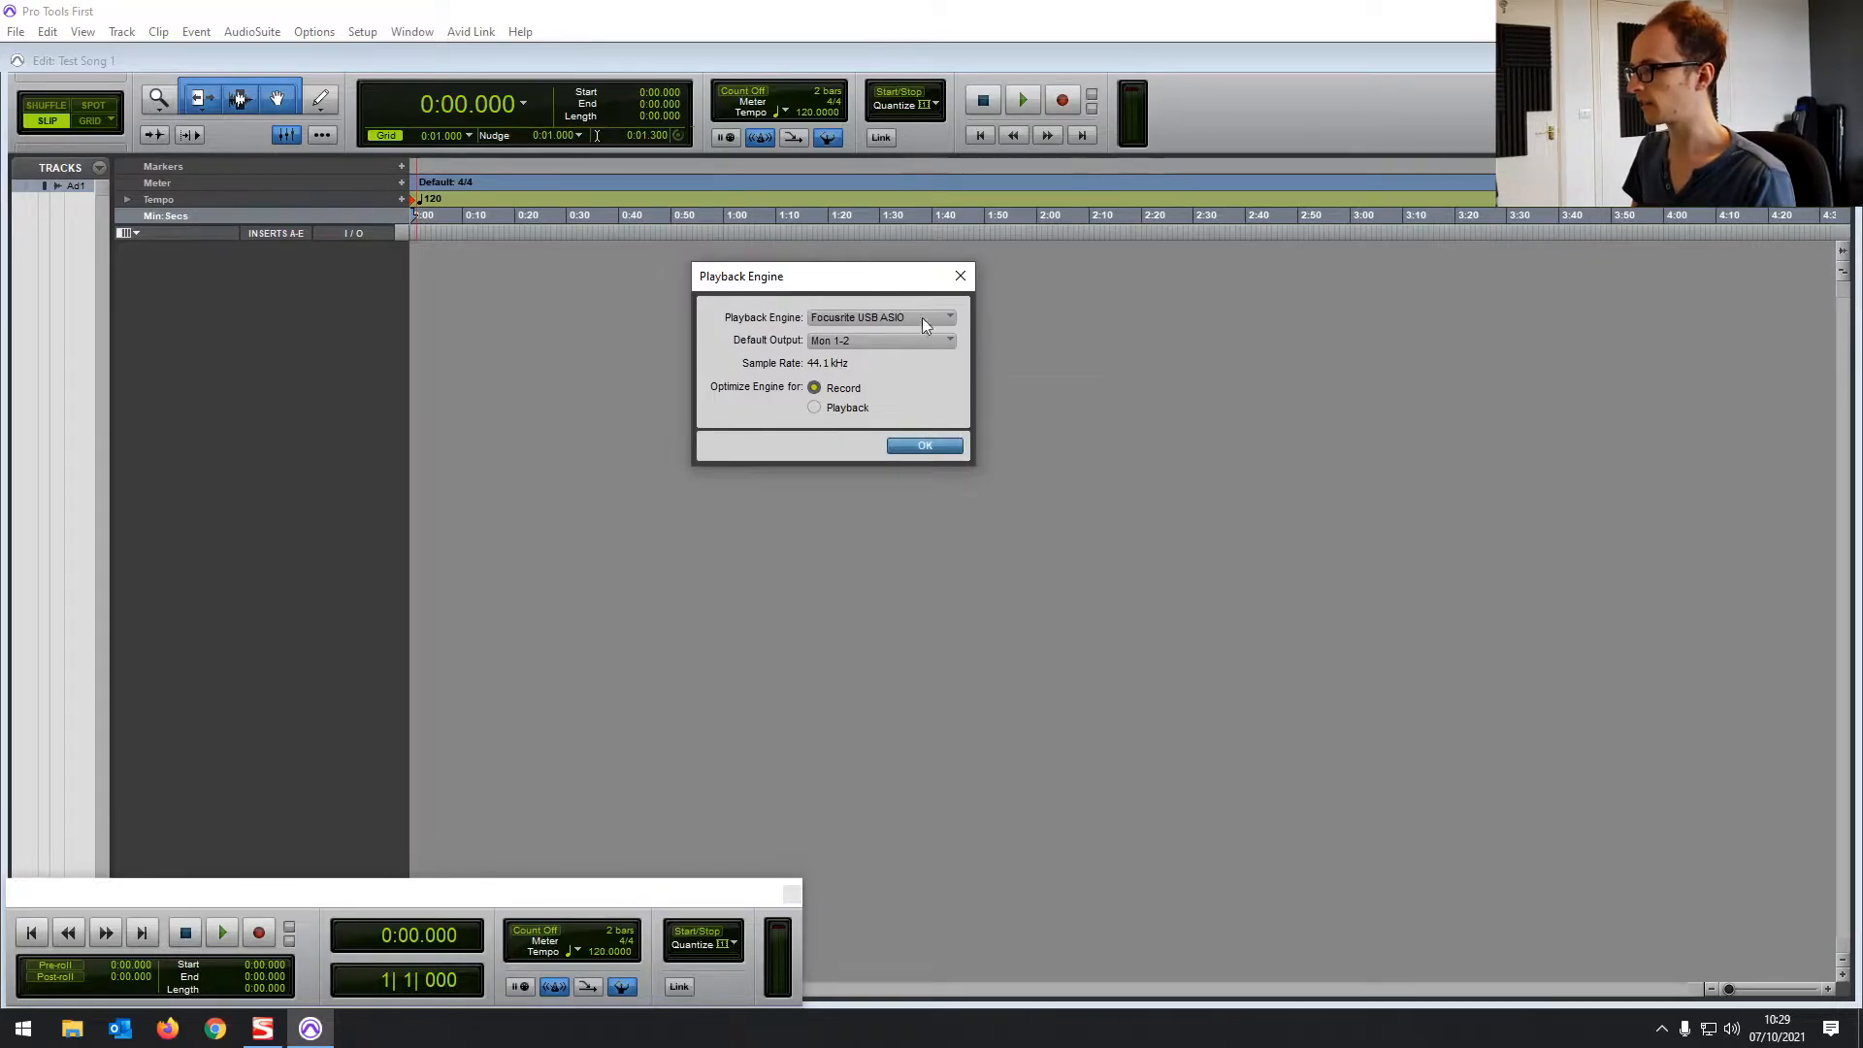
pyautogui.click(879, 317)
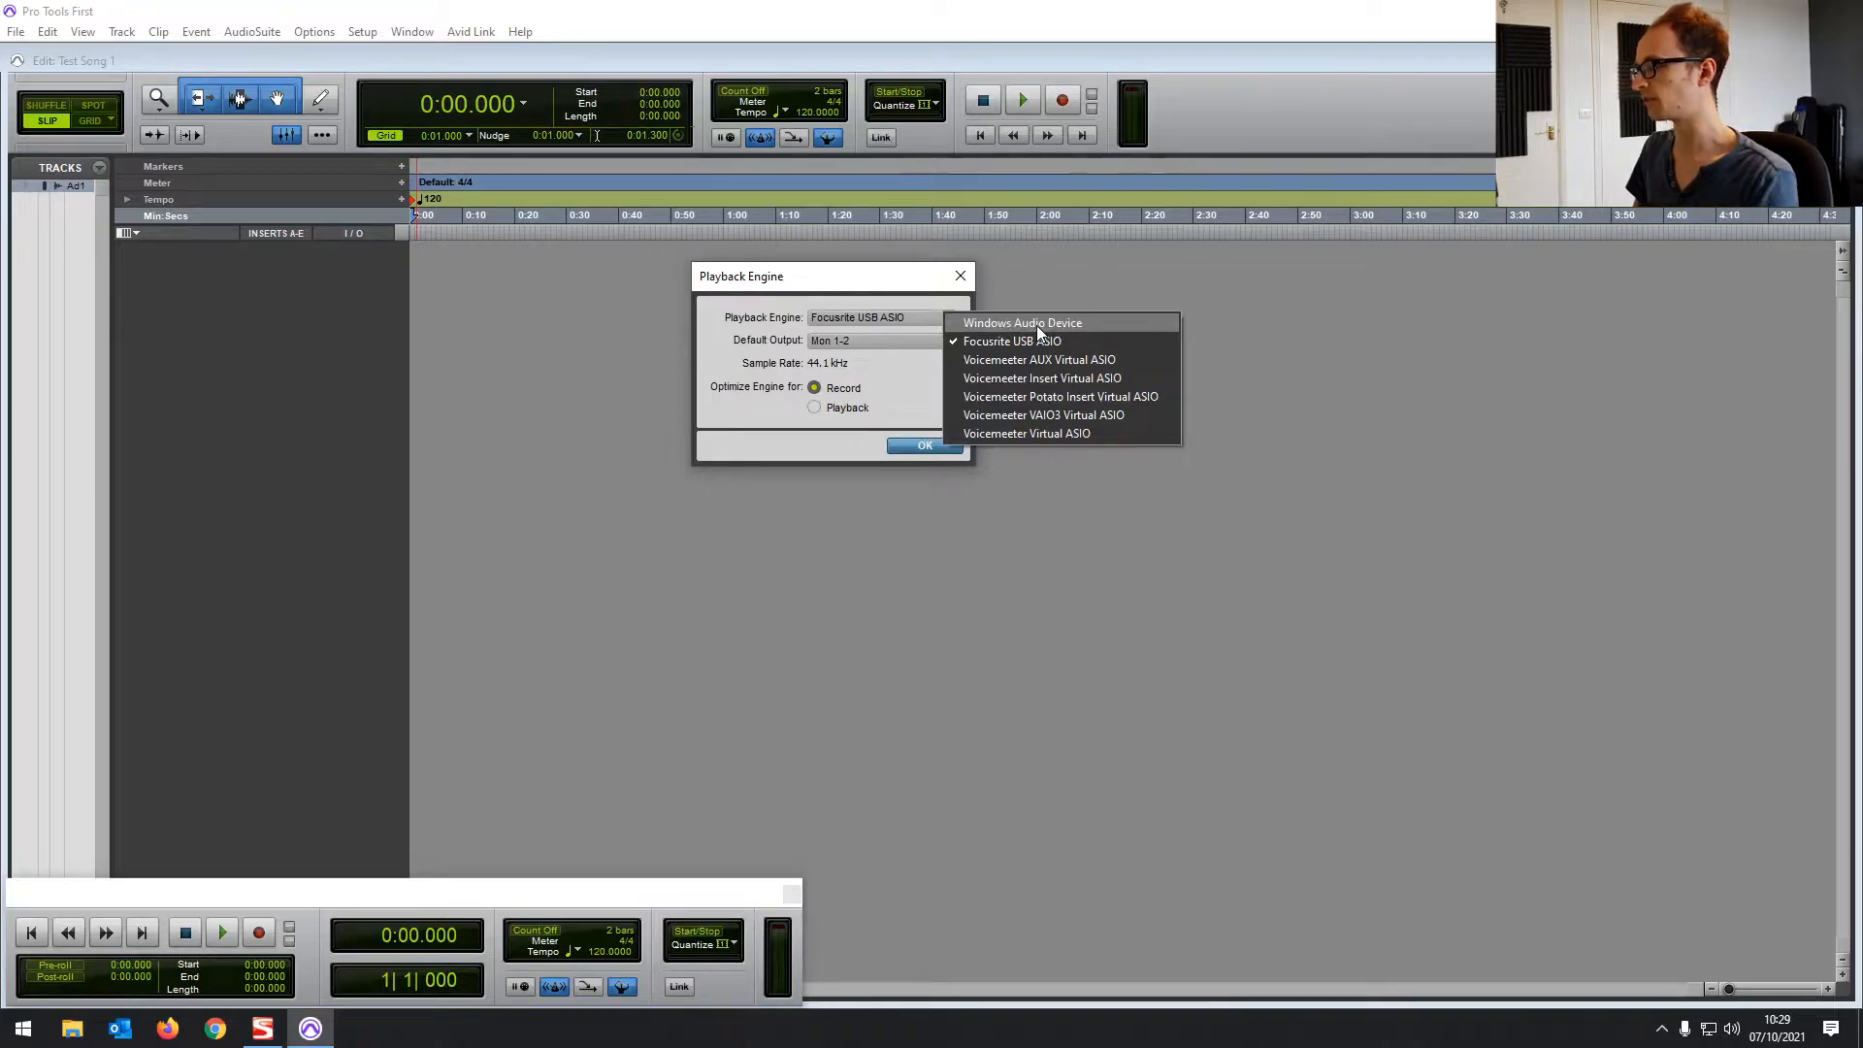
pyautogui.moveTo(1057, 342)
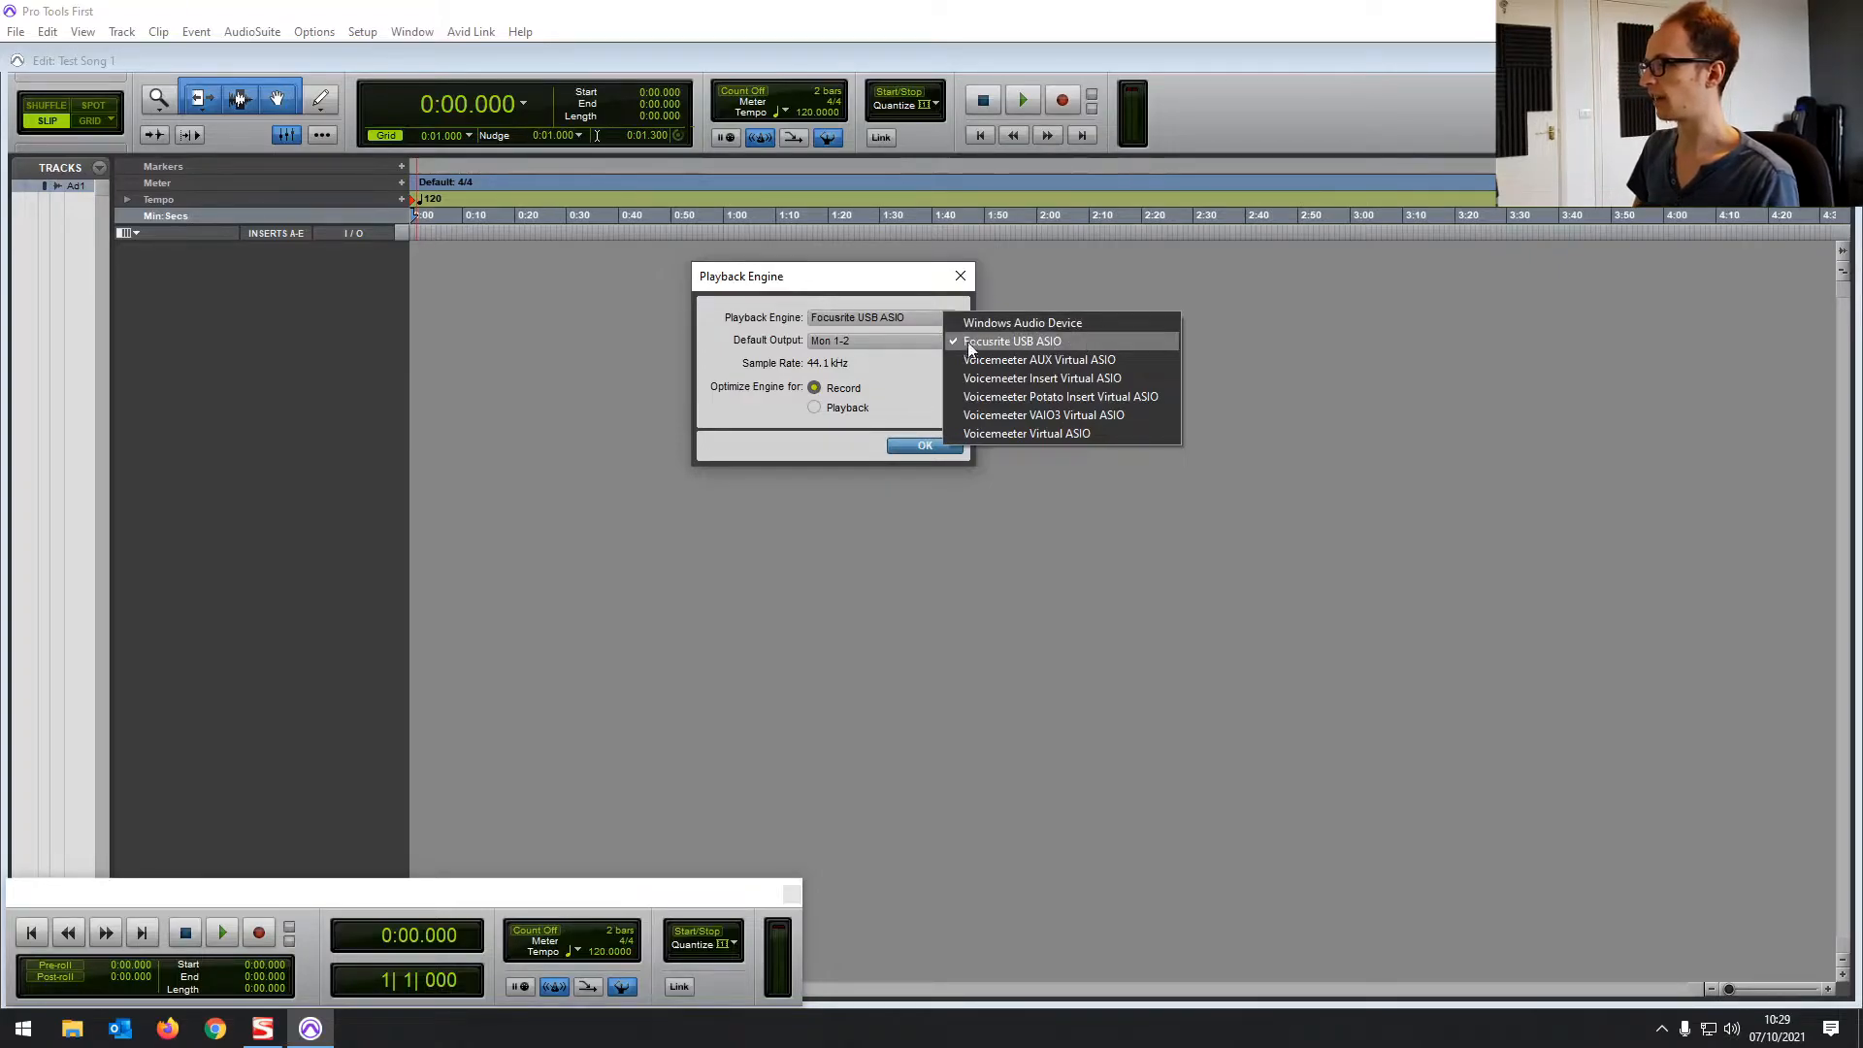
pyautogui.moveTo(1007, 347)
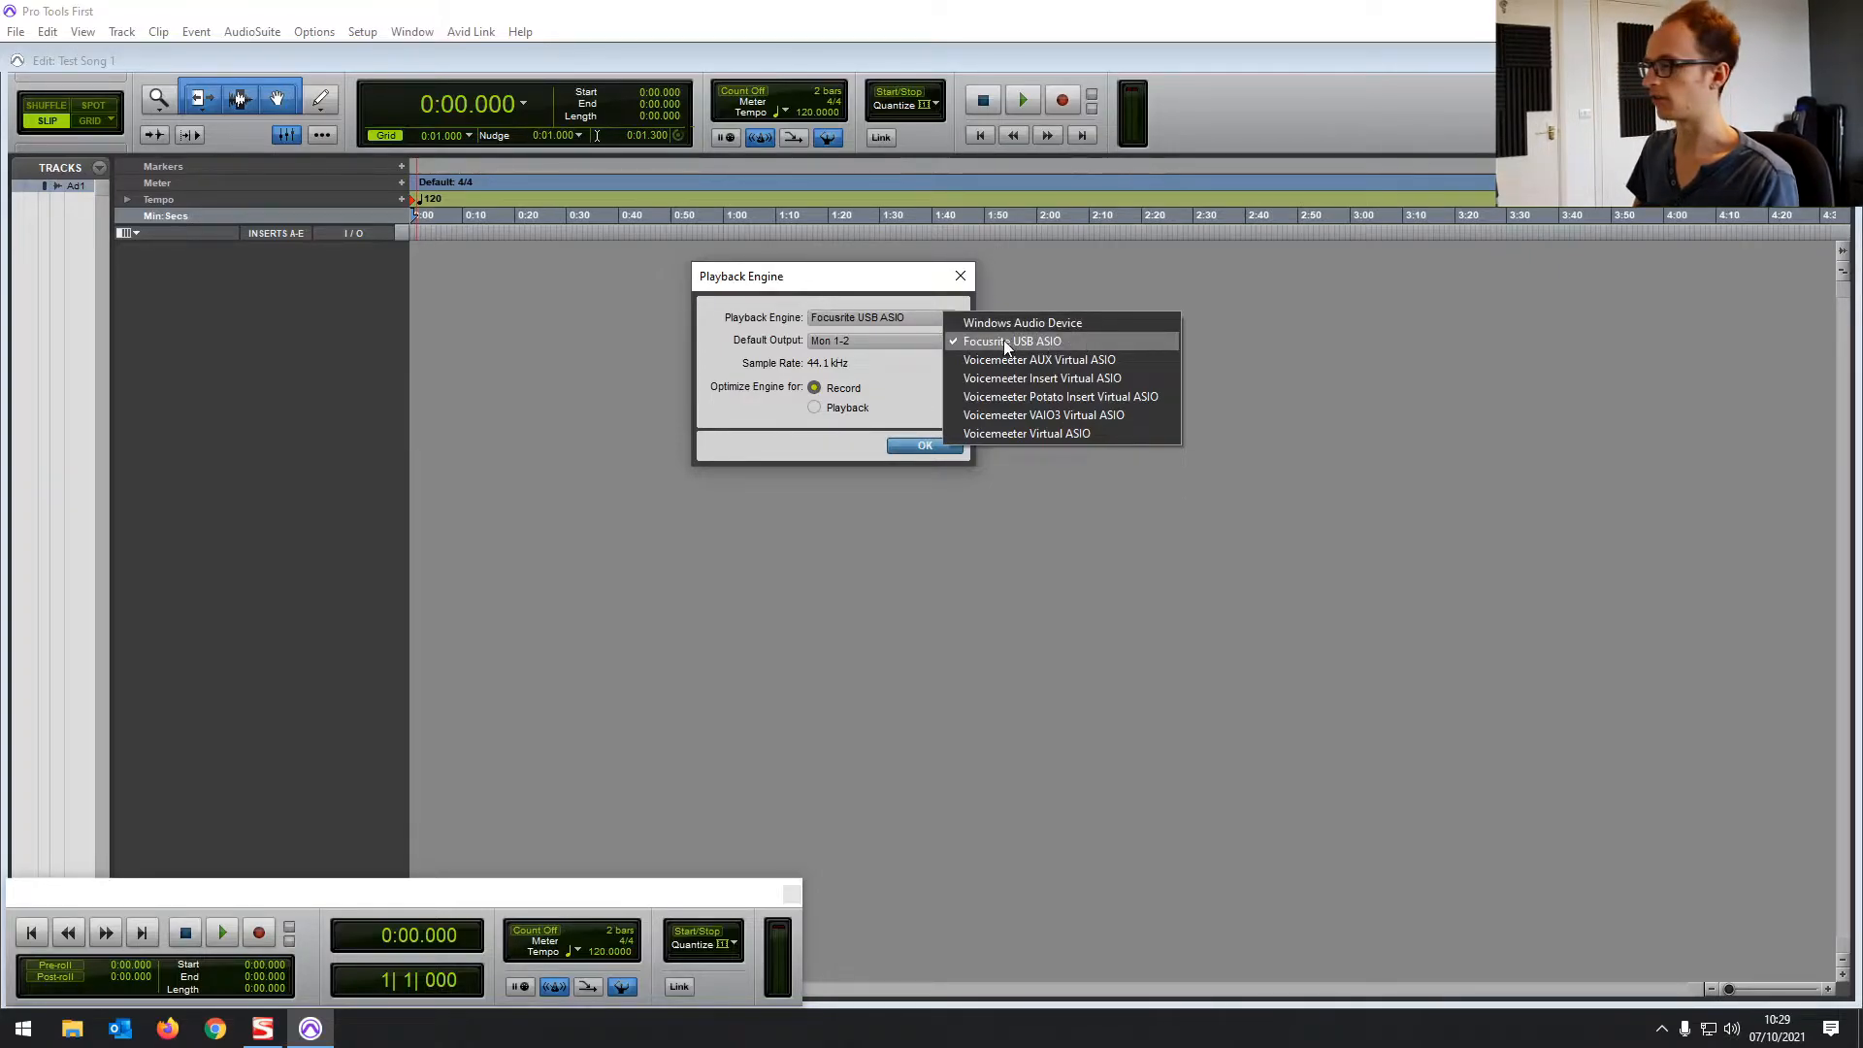
pyautogui.click(1023, 322)
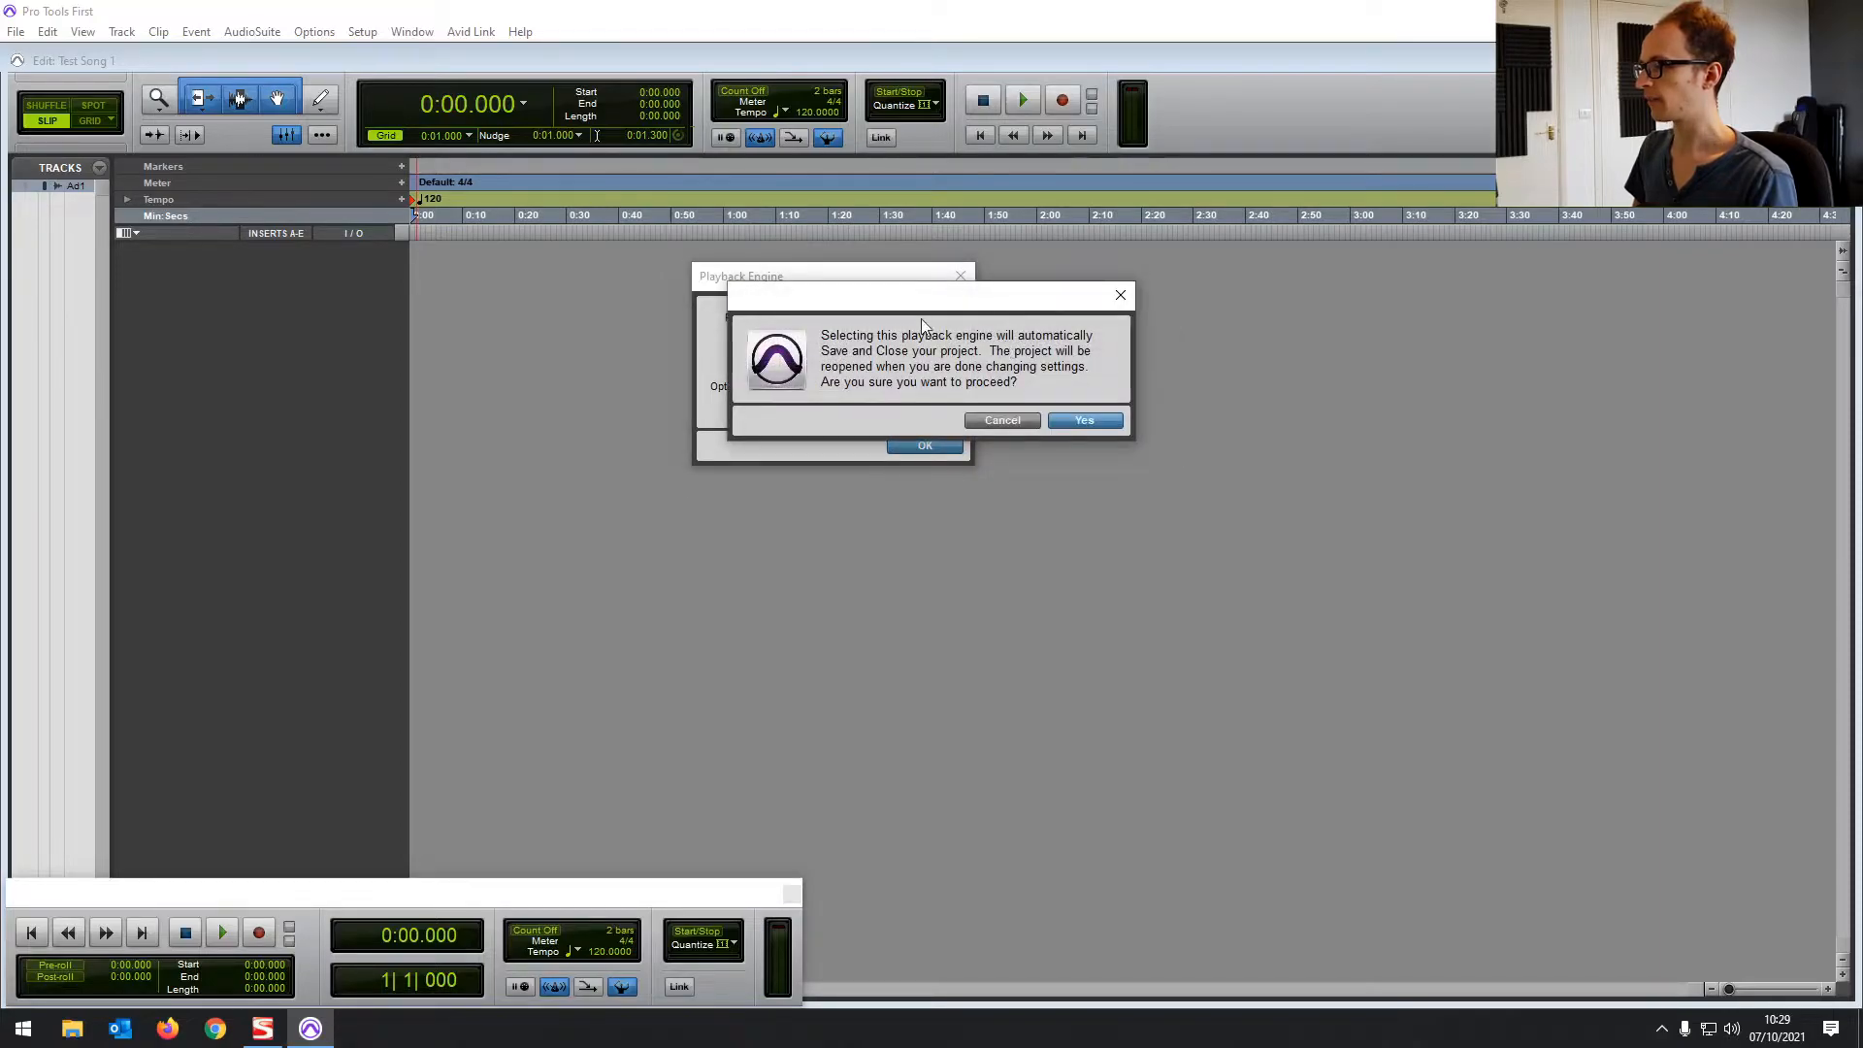
pyautogui.moveTo(824, 345)
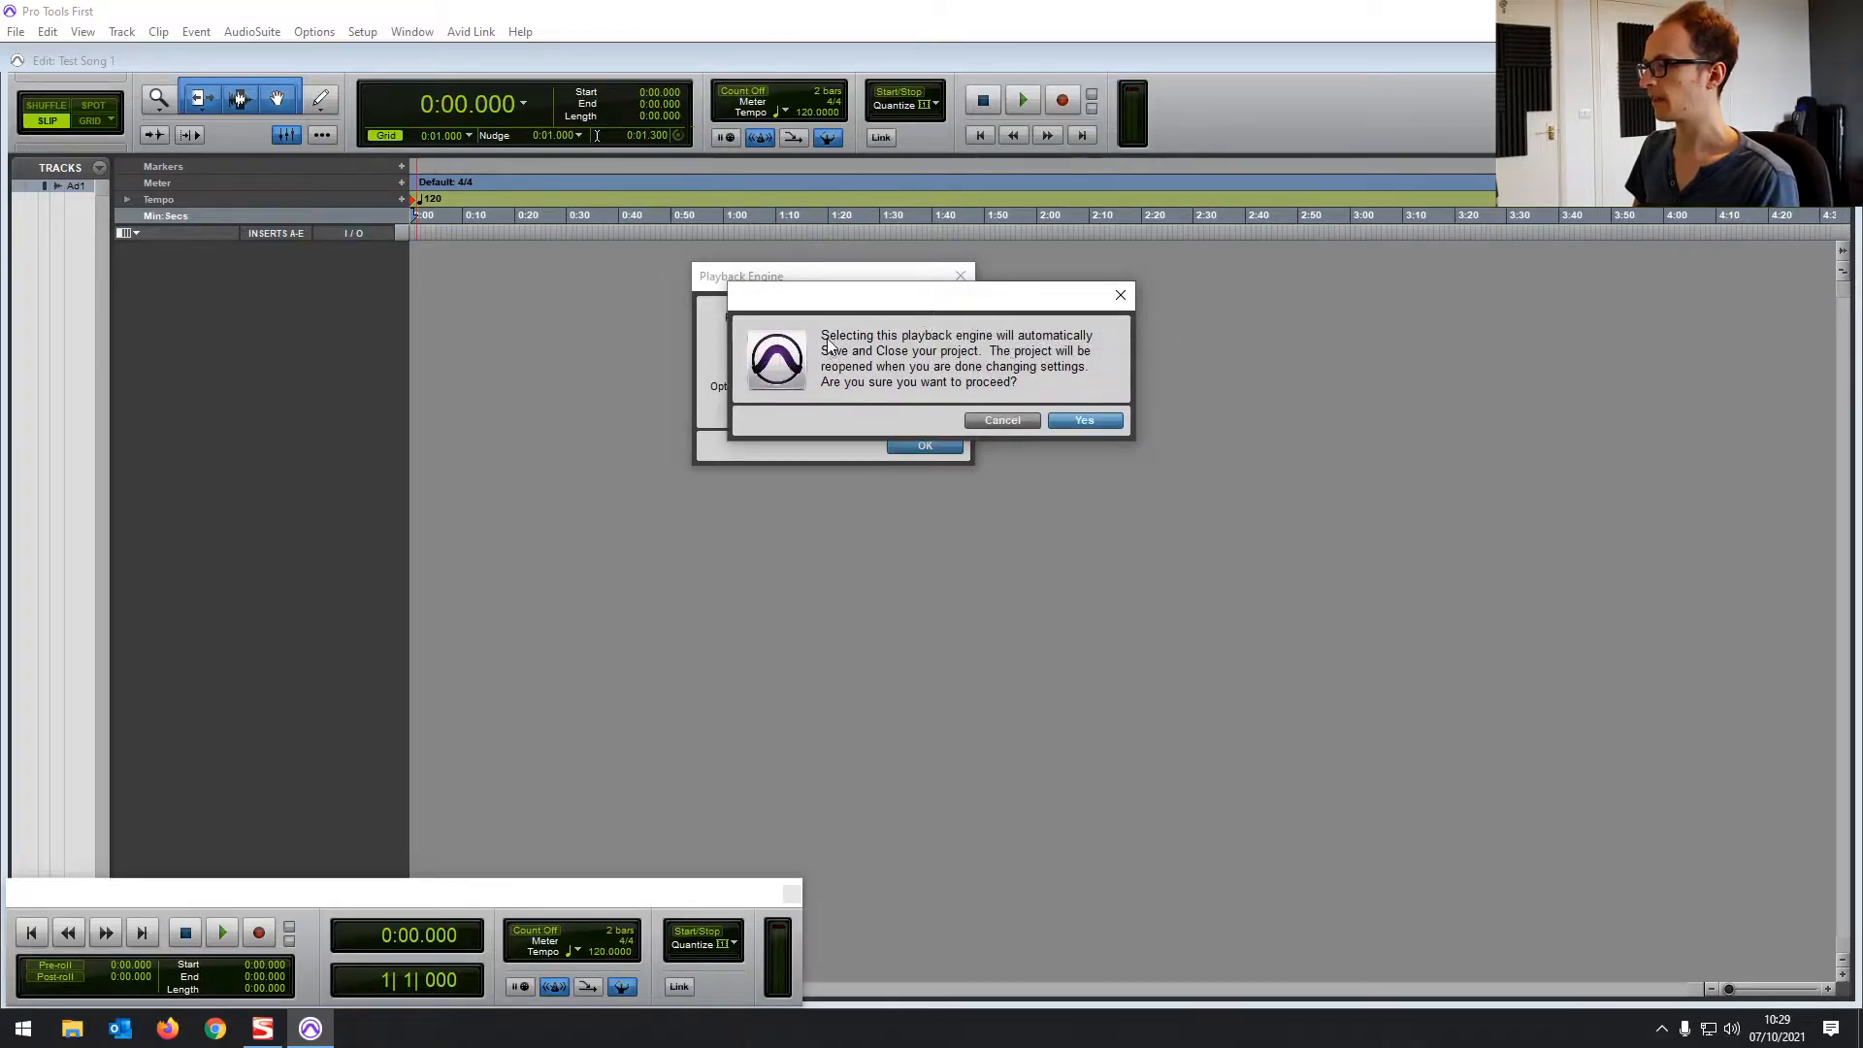
pyautogui.moveTo(921, 355)
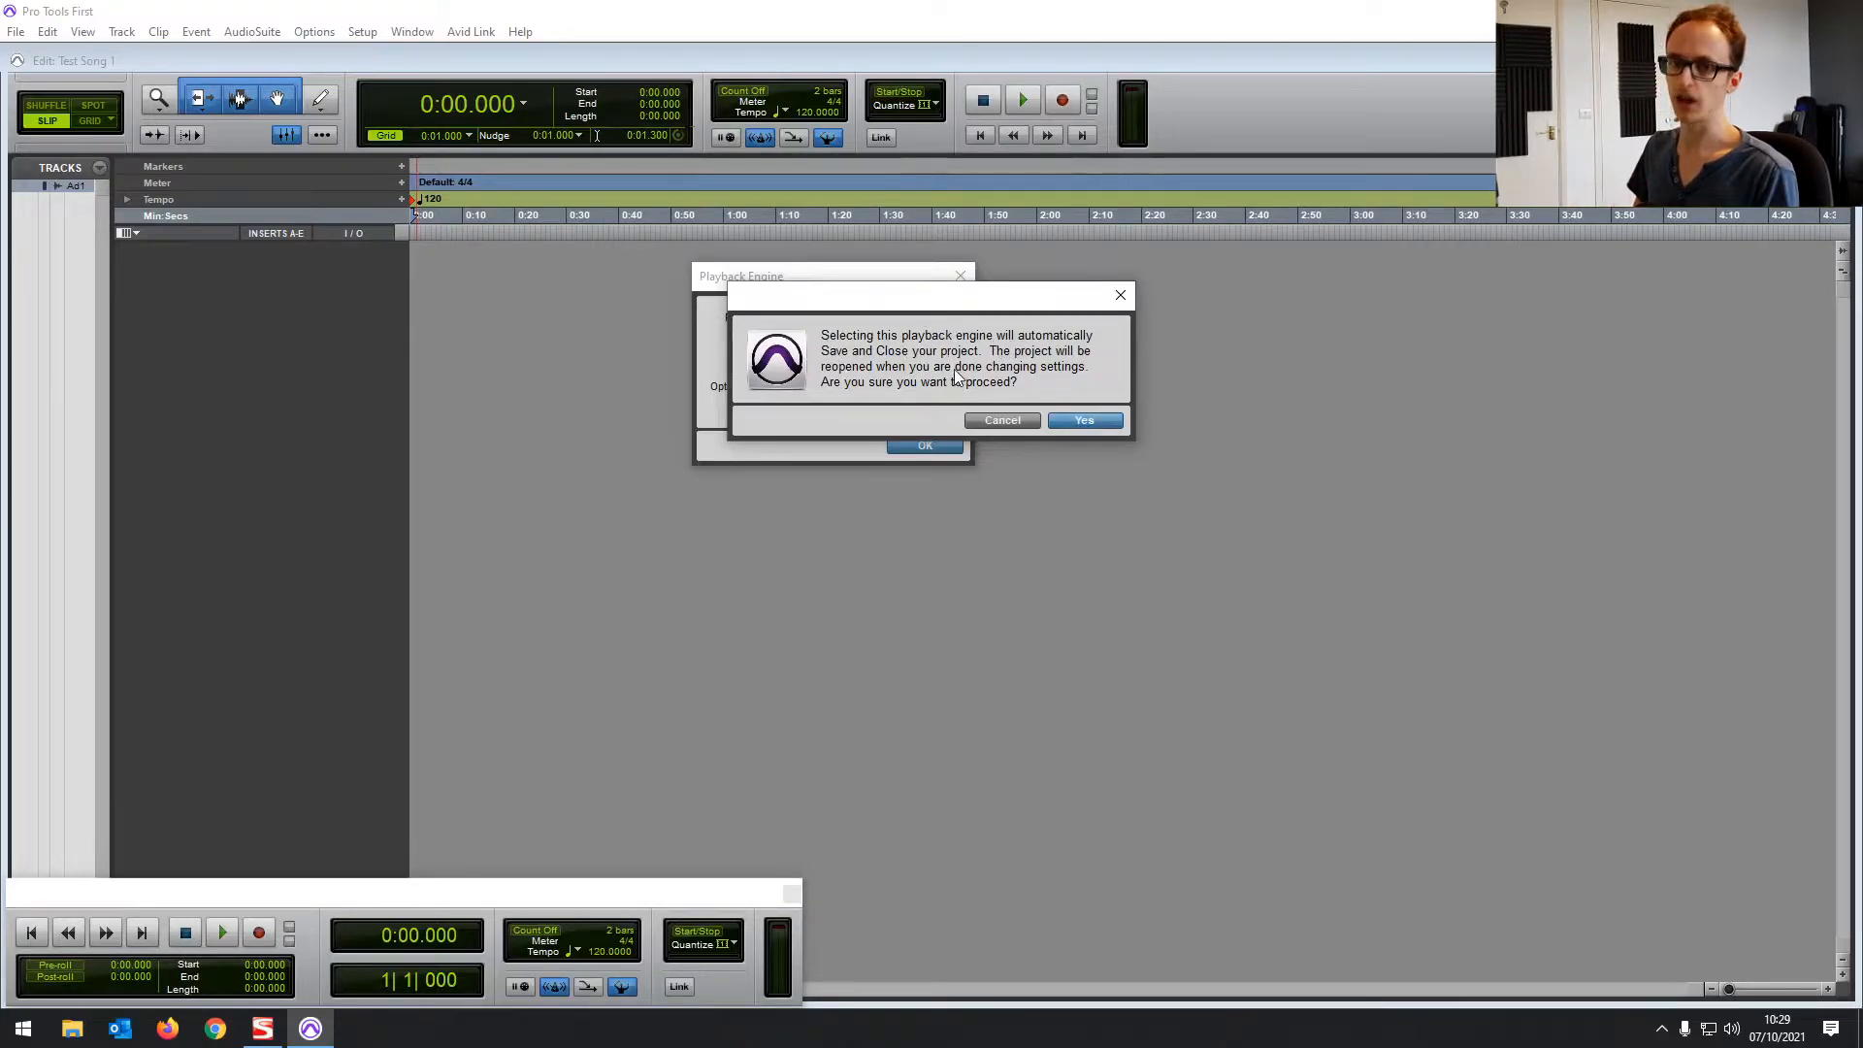
# Accept save-and-close, confirm Focusrite USB ASIO, and reopen Test Song 1 from Open Recent
pyautogui.click(1084, 420)
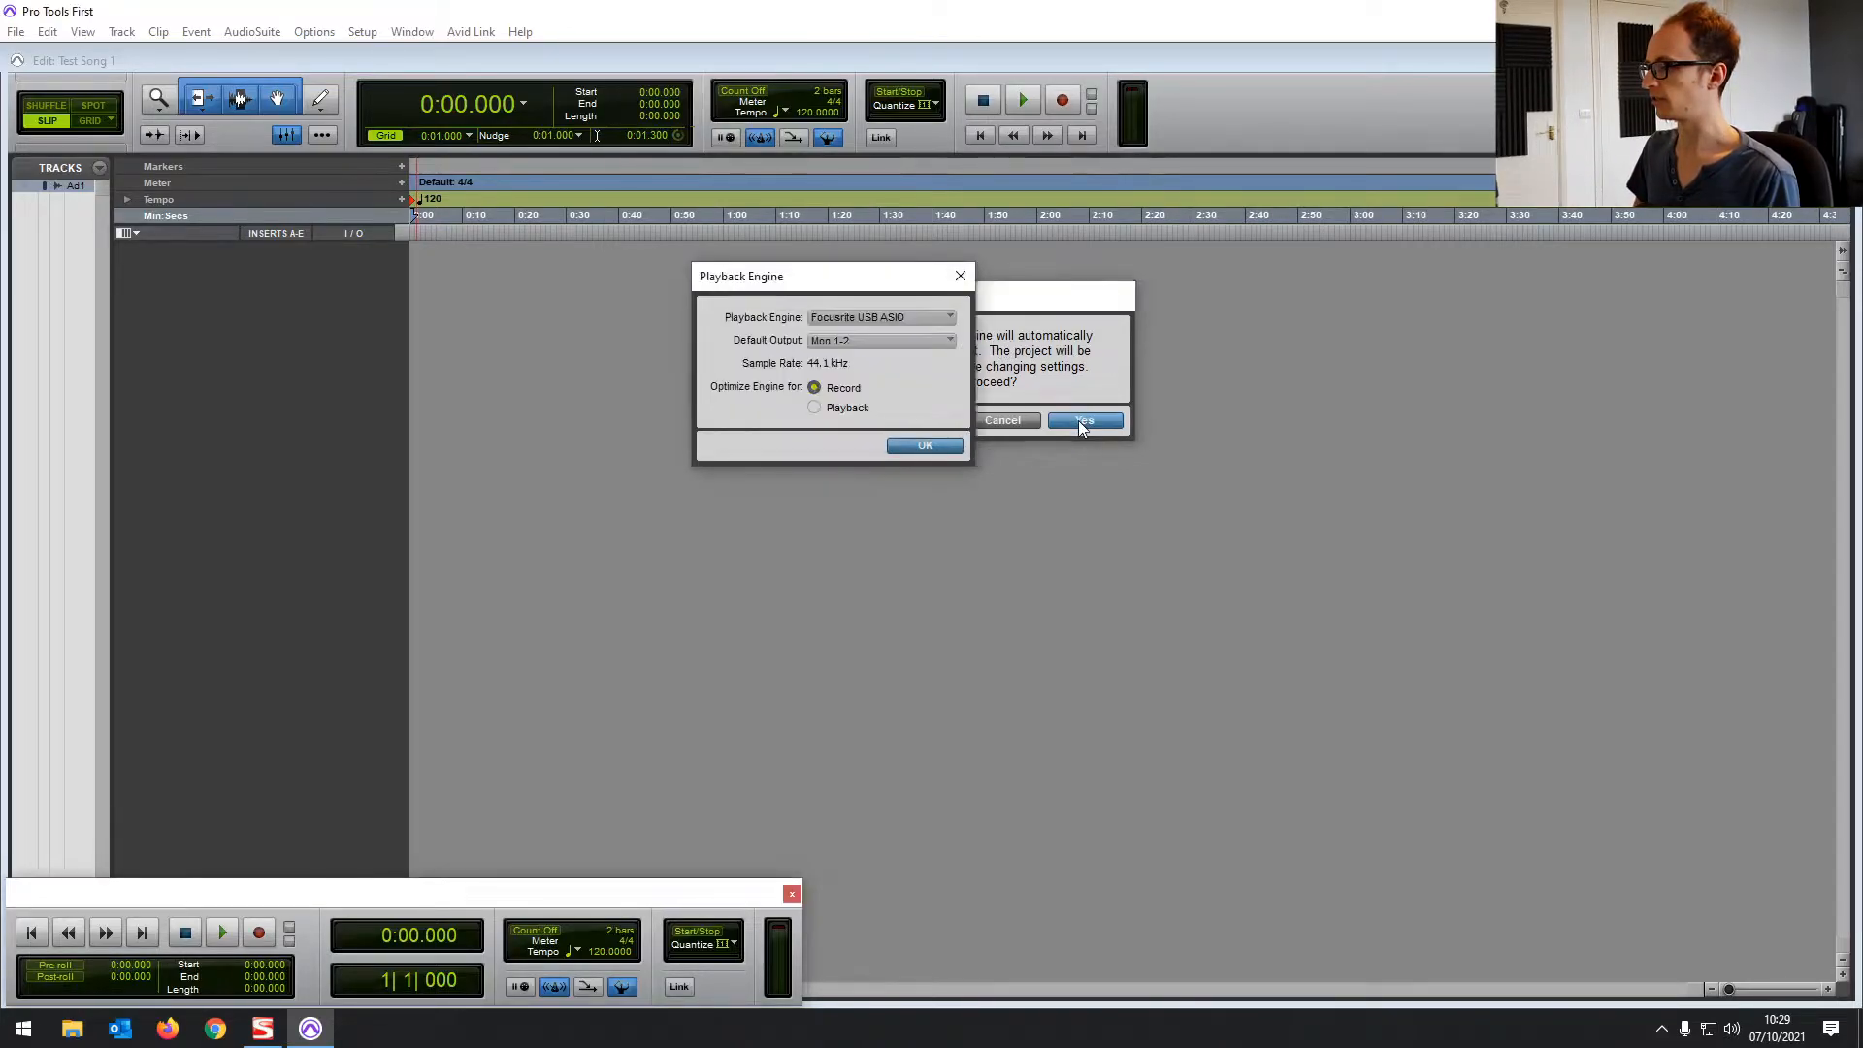
pyautogui.click(1085, 420)
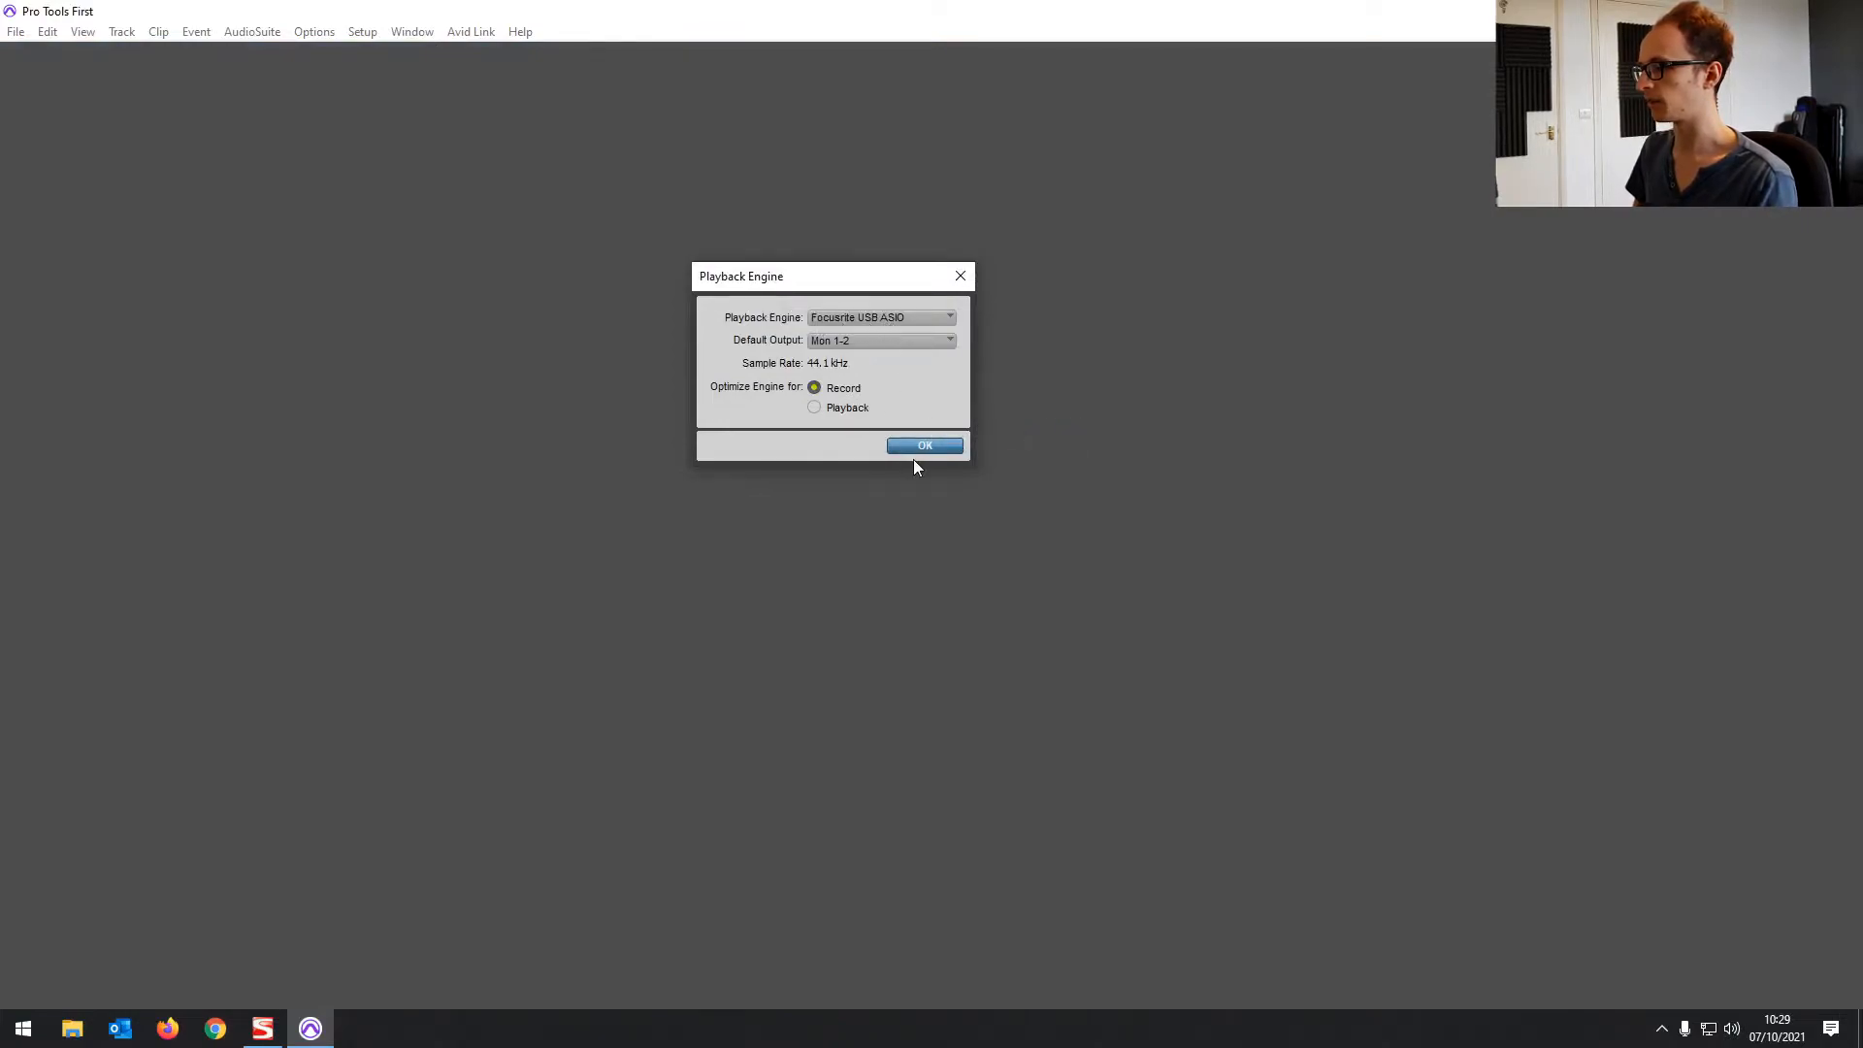
pyautogui.click(925, 446)
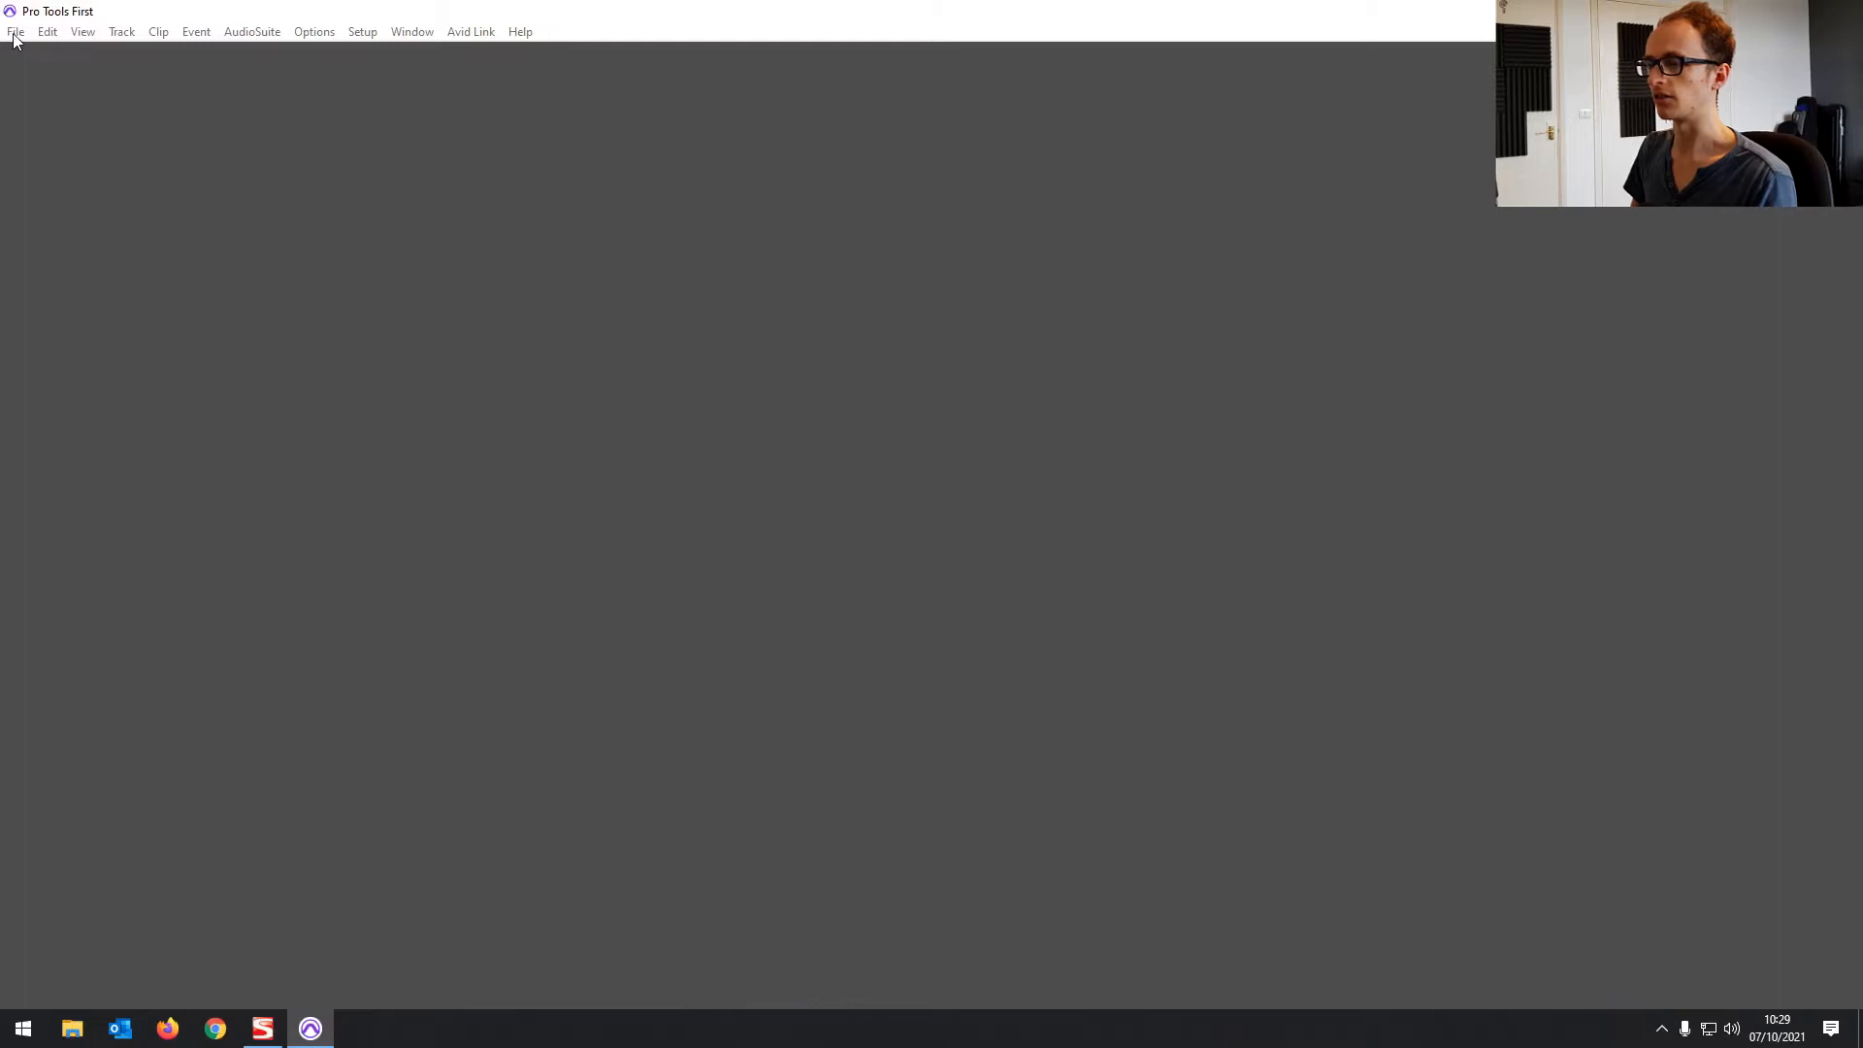
pyautogui.click(13, 31)
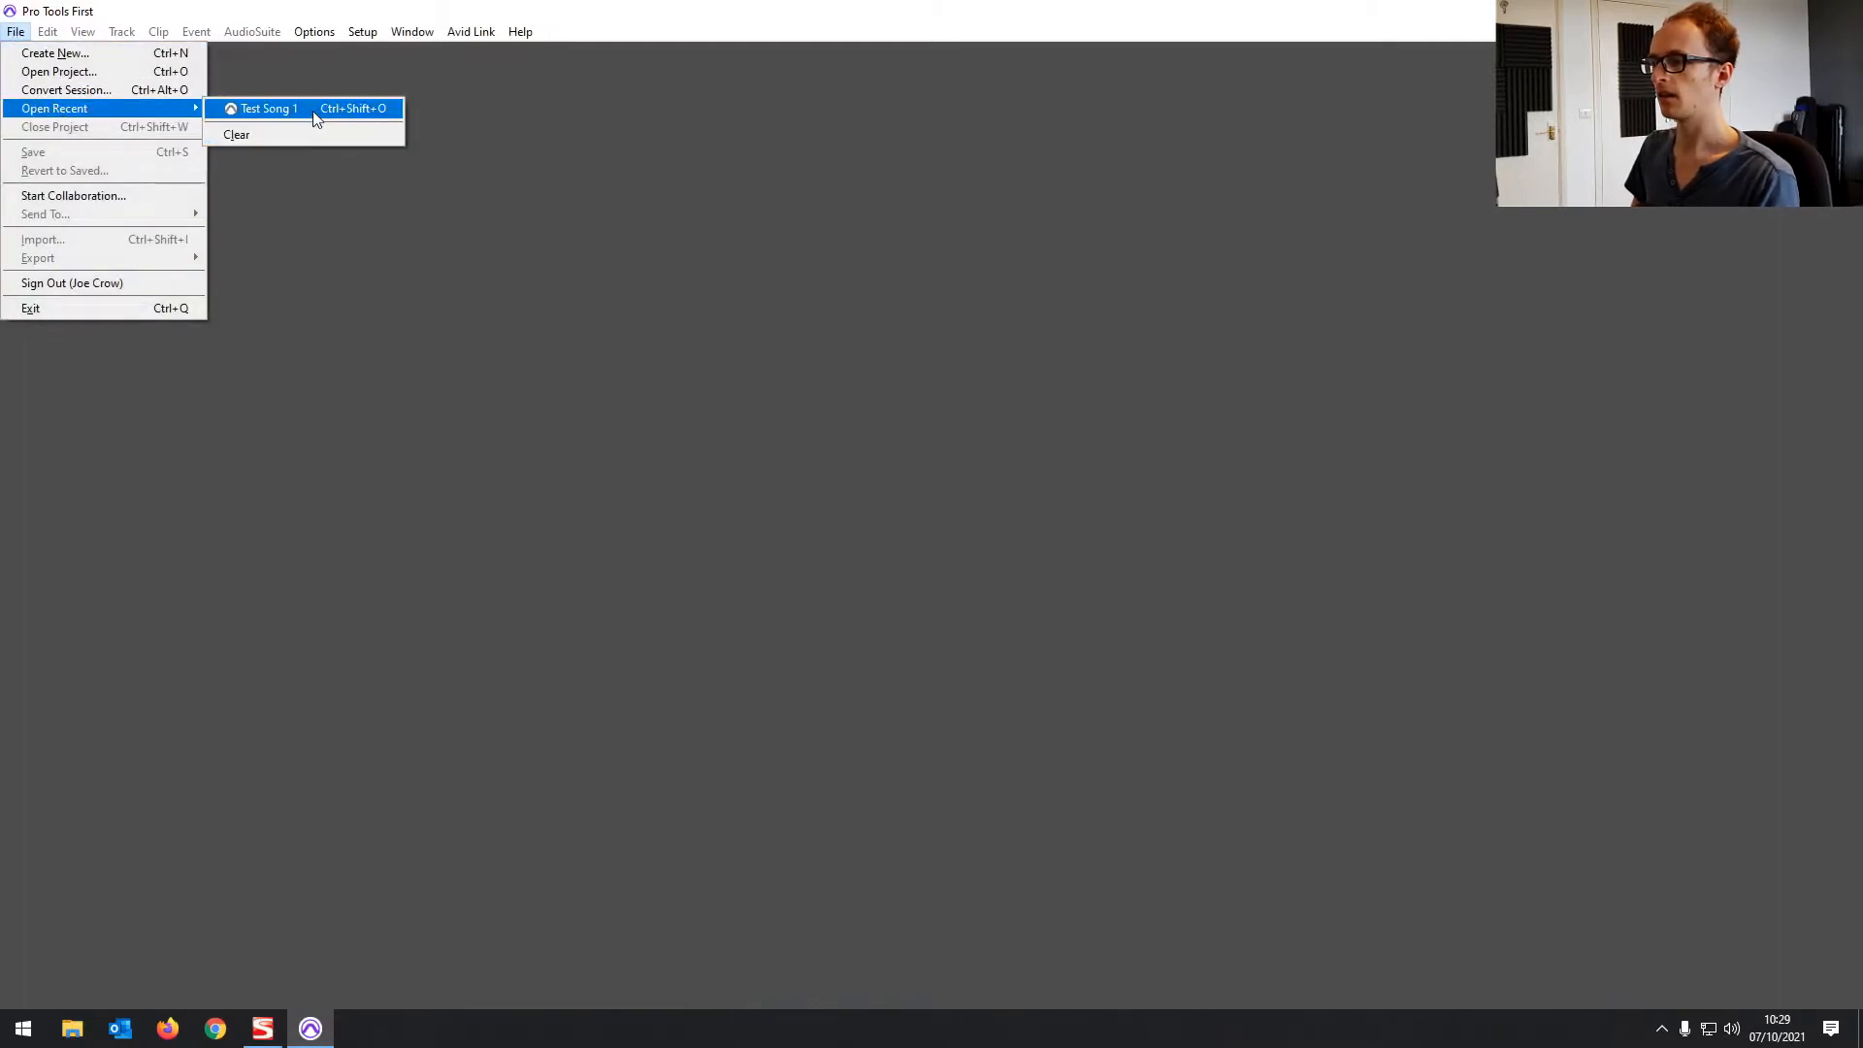
pyautogui.click(267, 108)
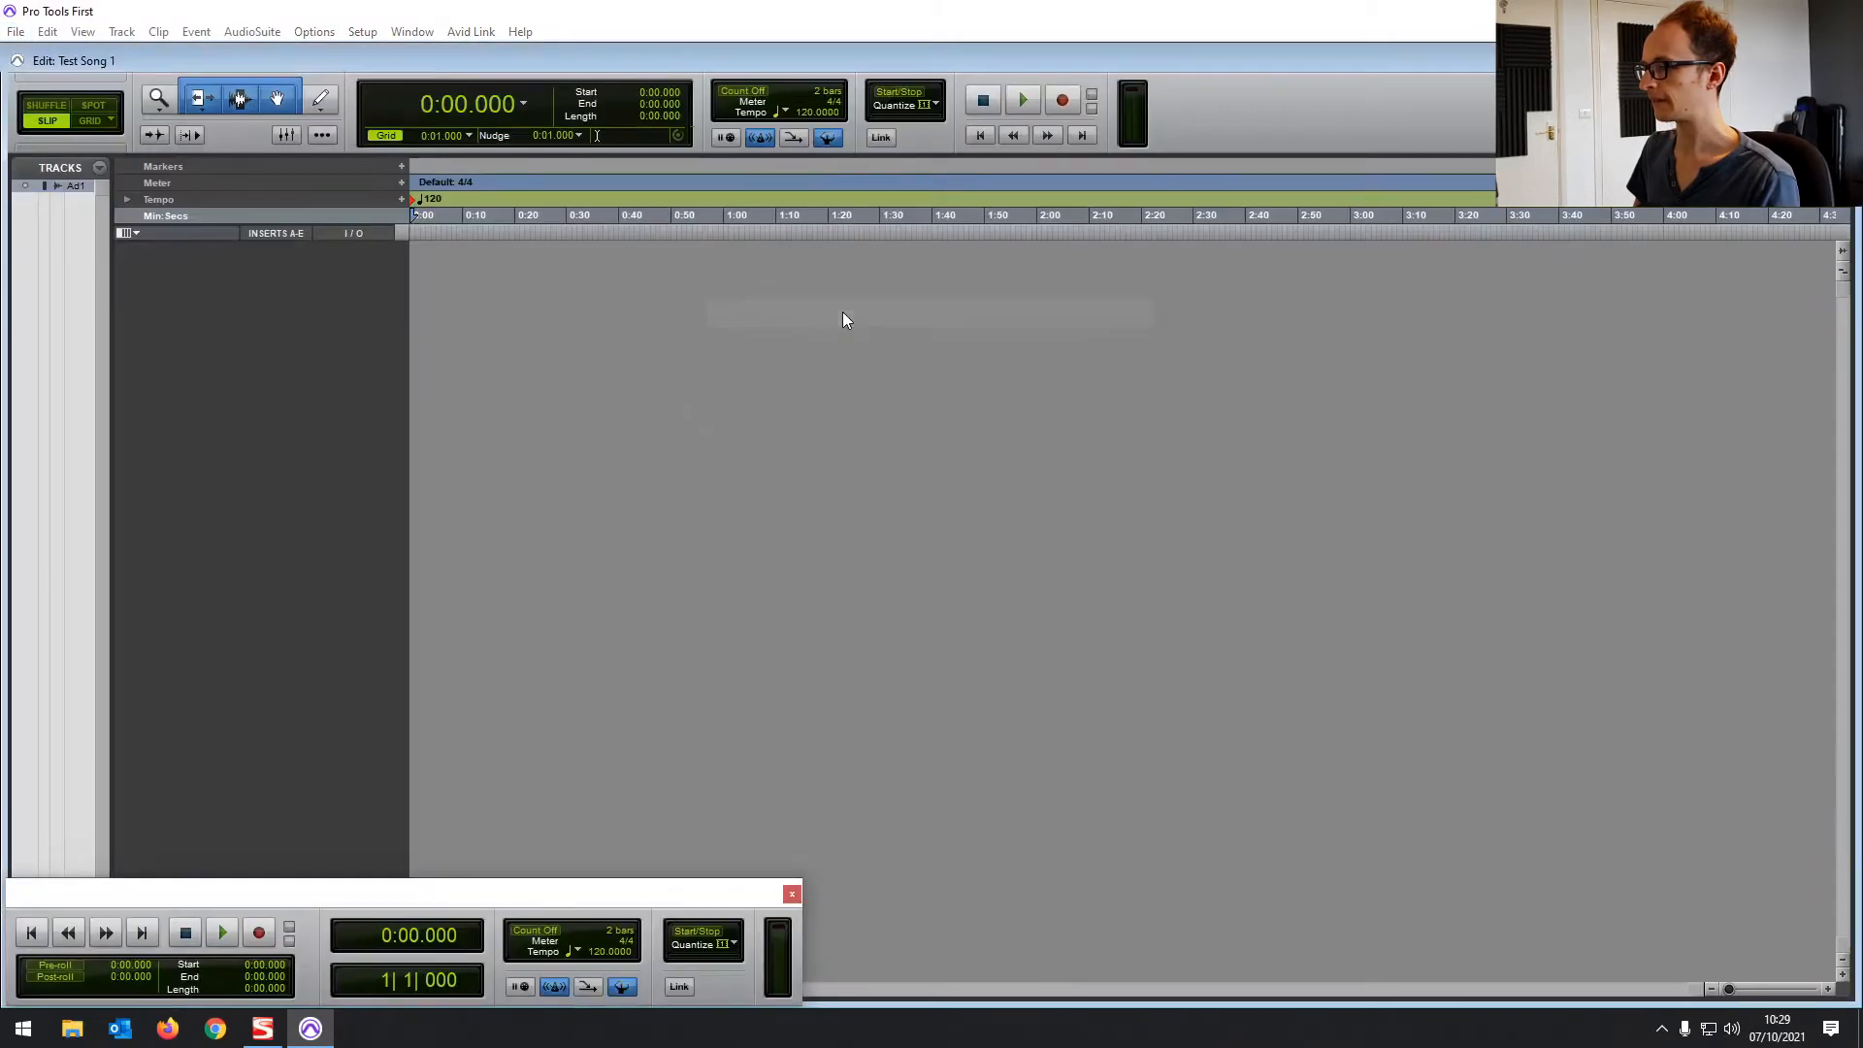
# Keep Mon 1-2 as default output, then verify 44.1 kHz in Scarlett MixControl and close it
pyautogui.click(362, 31)
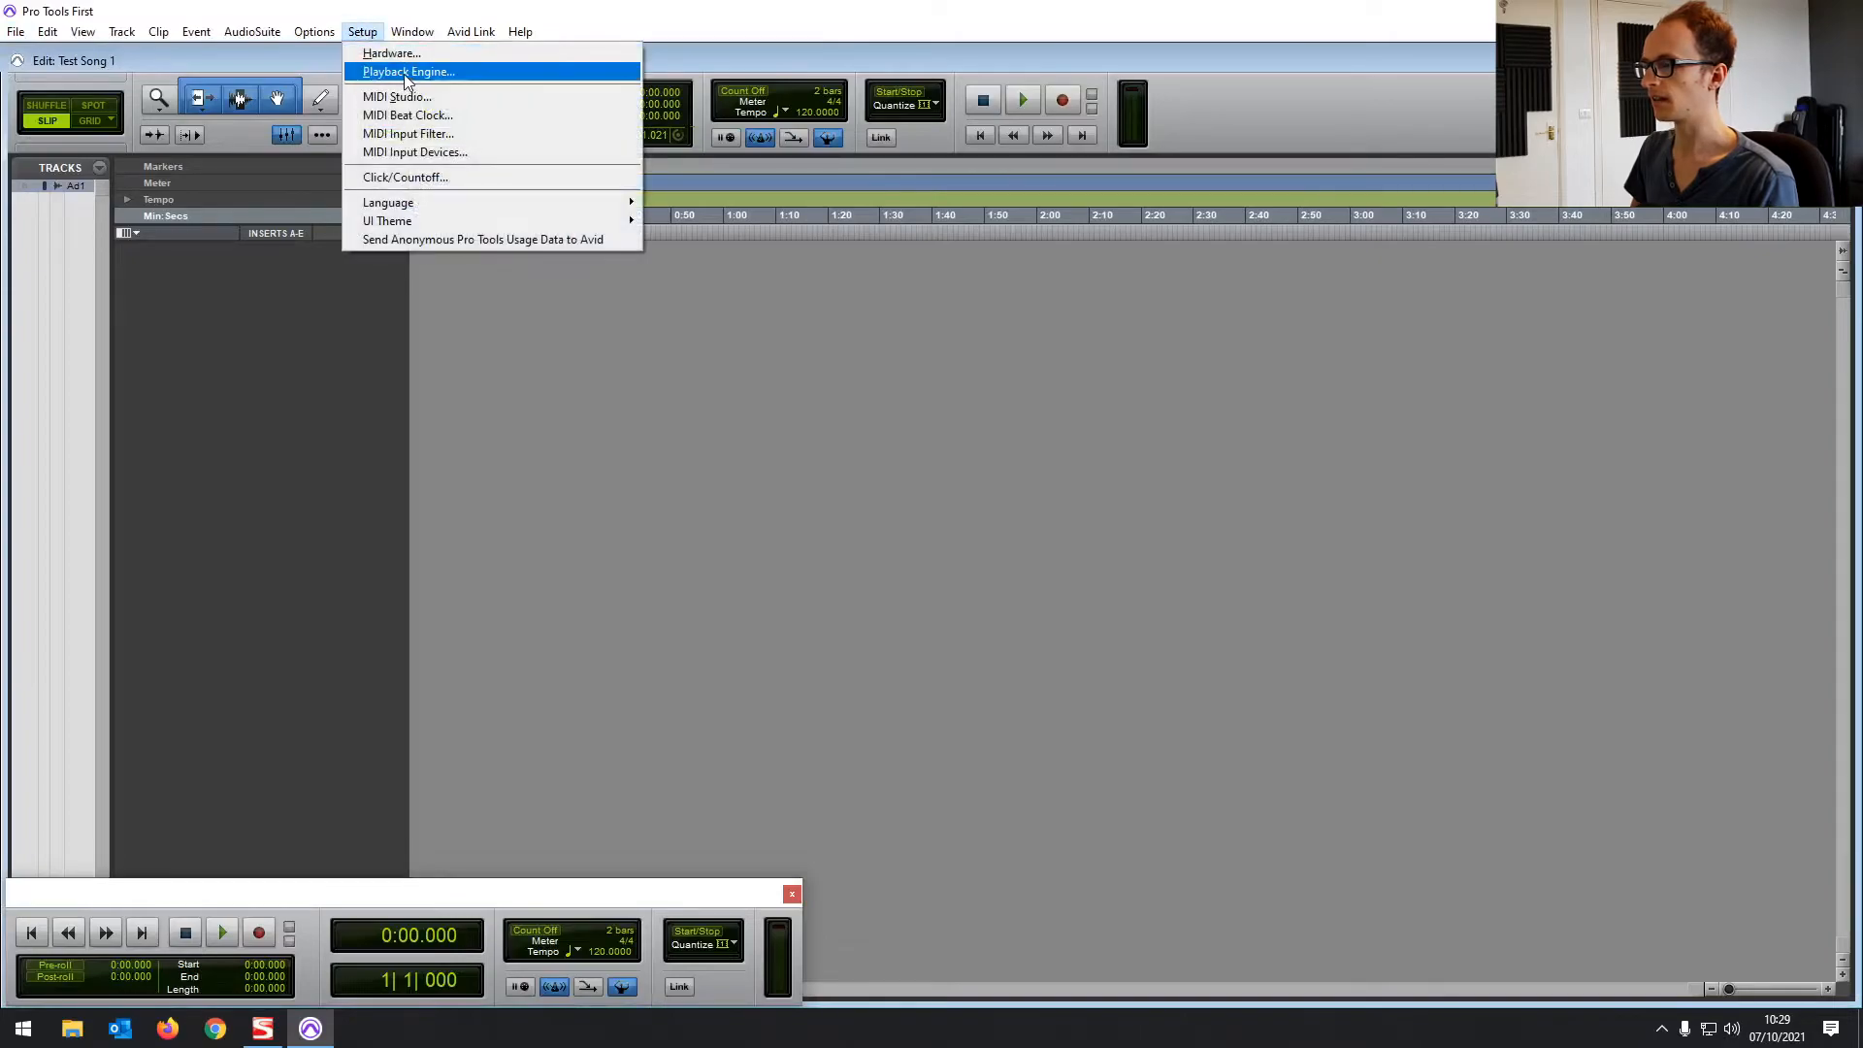
pyautogui.click(413, 71)
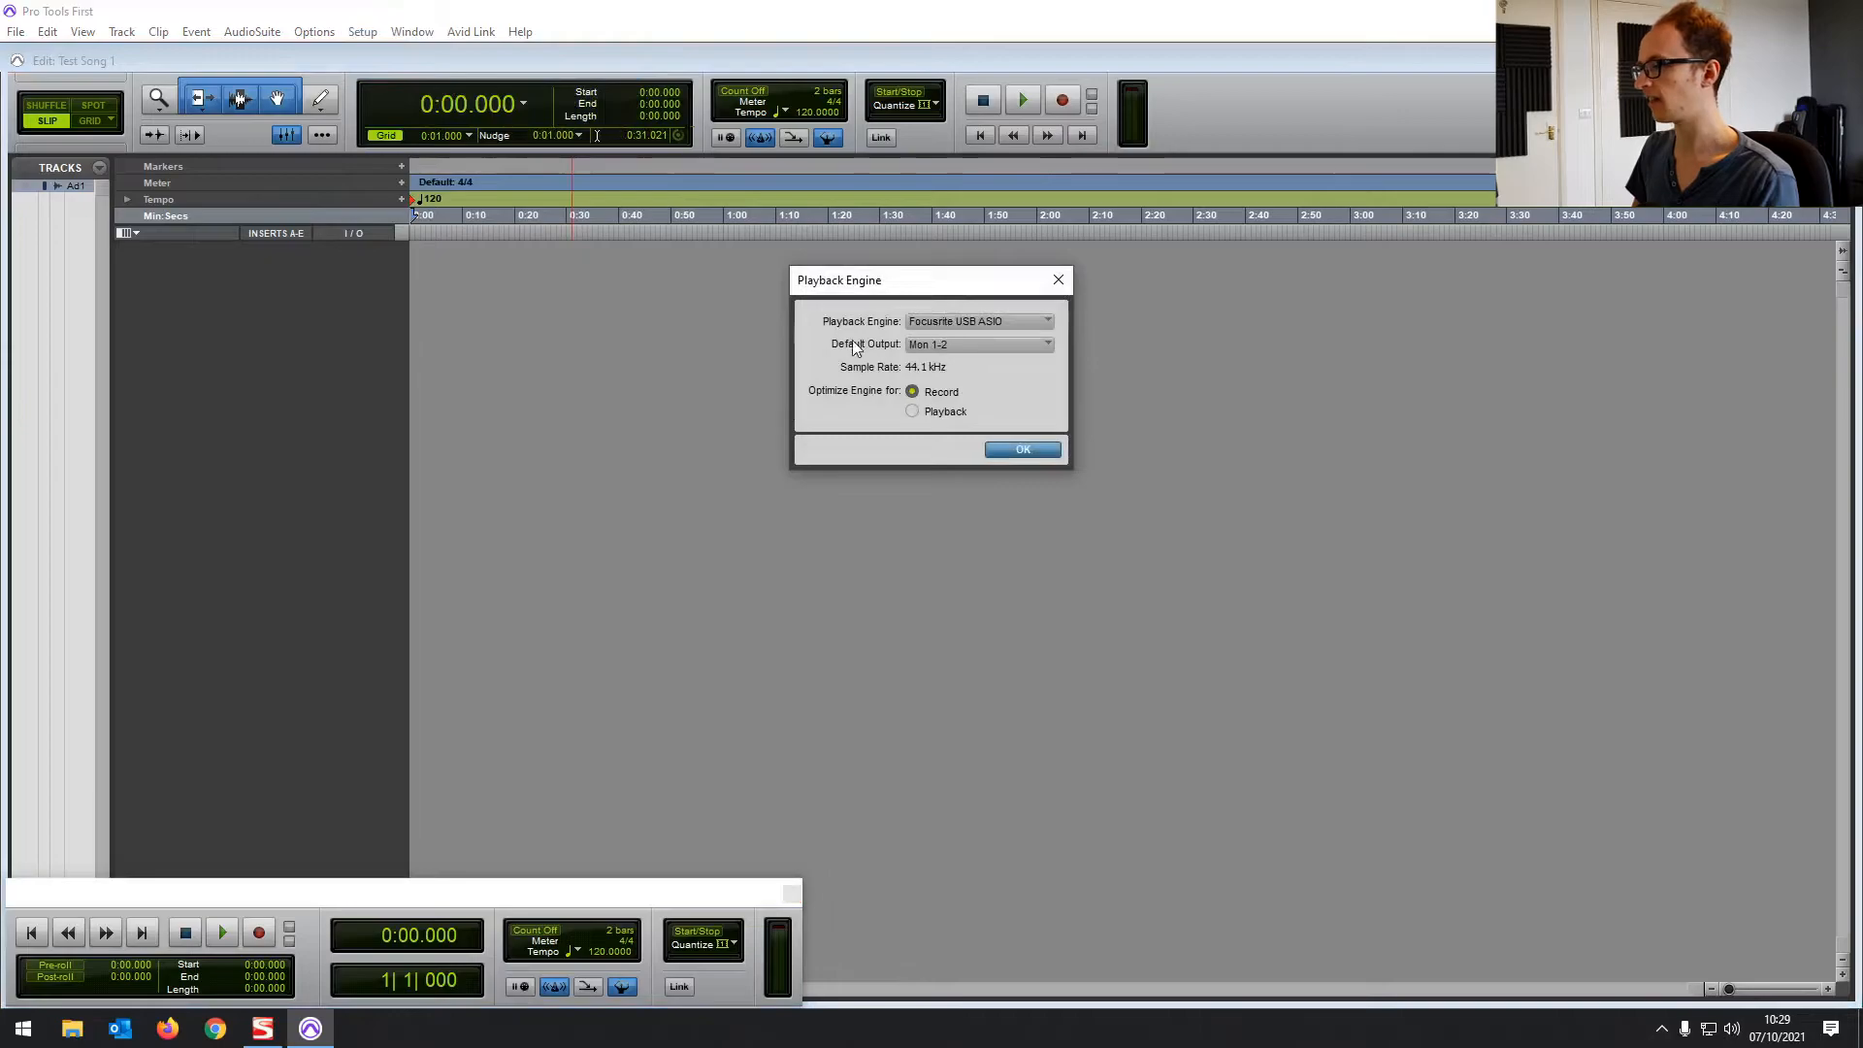
pyautogui.click(980, 343)
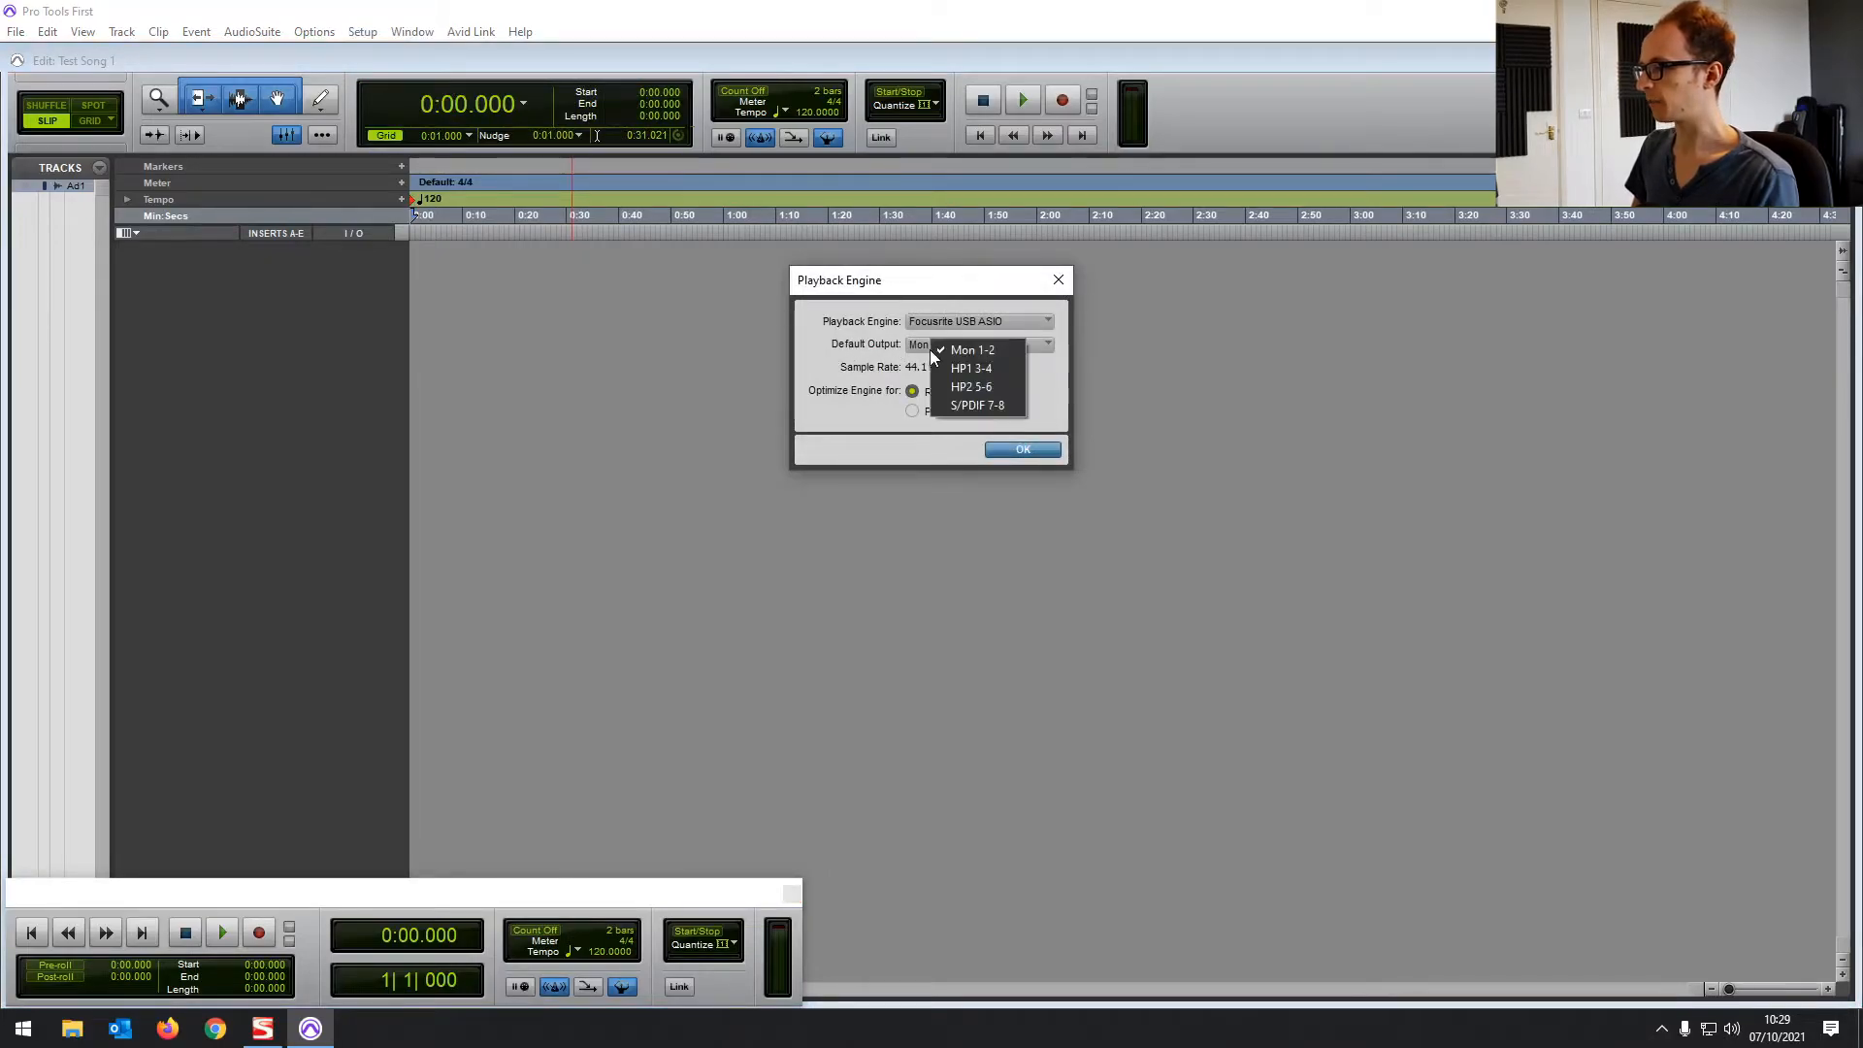
pyautogui.click(971, 349)
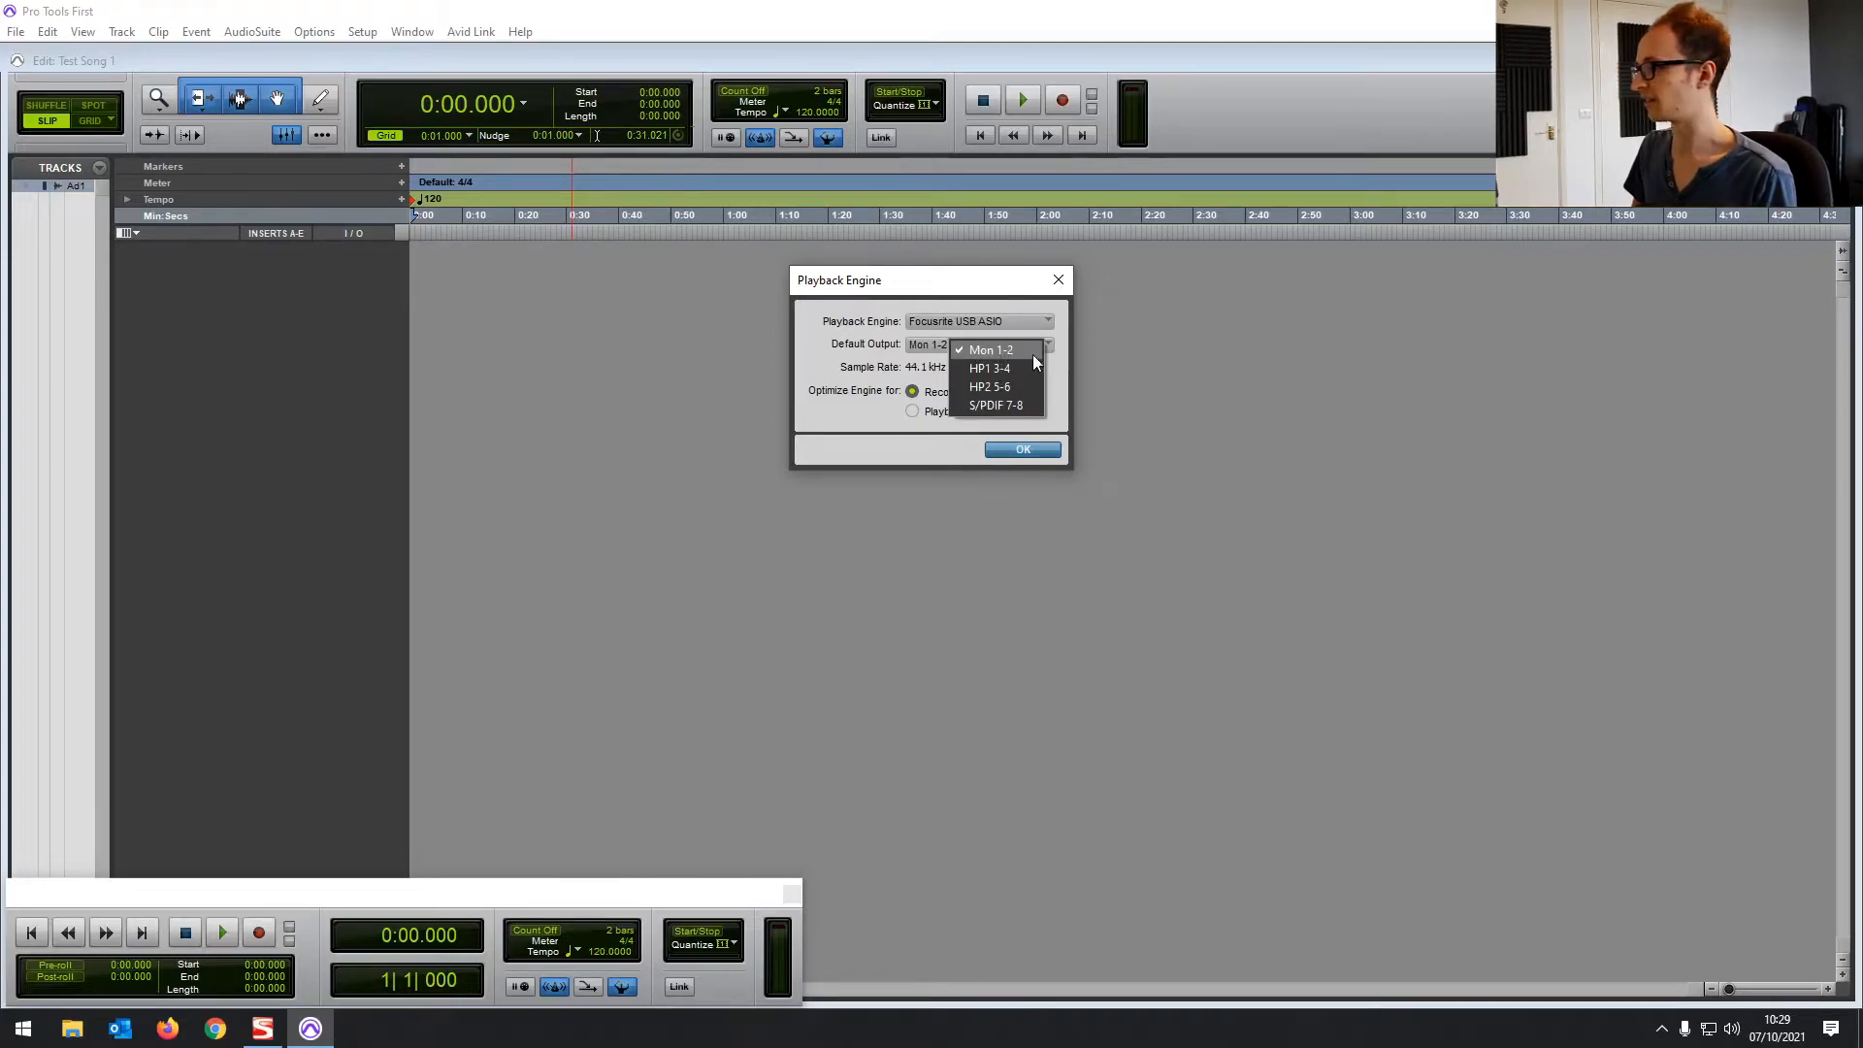
pyautogui.moveTo(1013, 406)
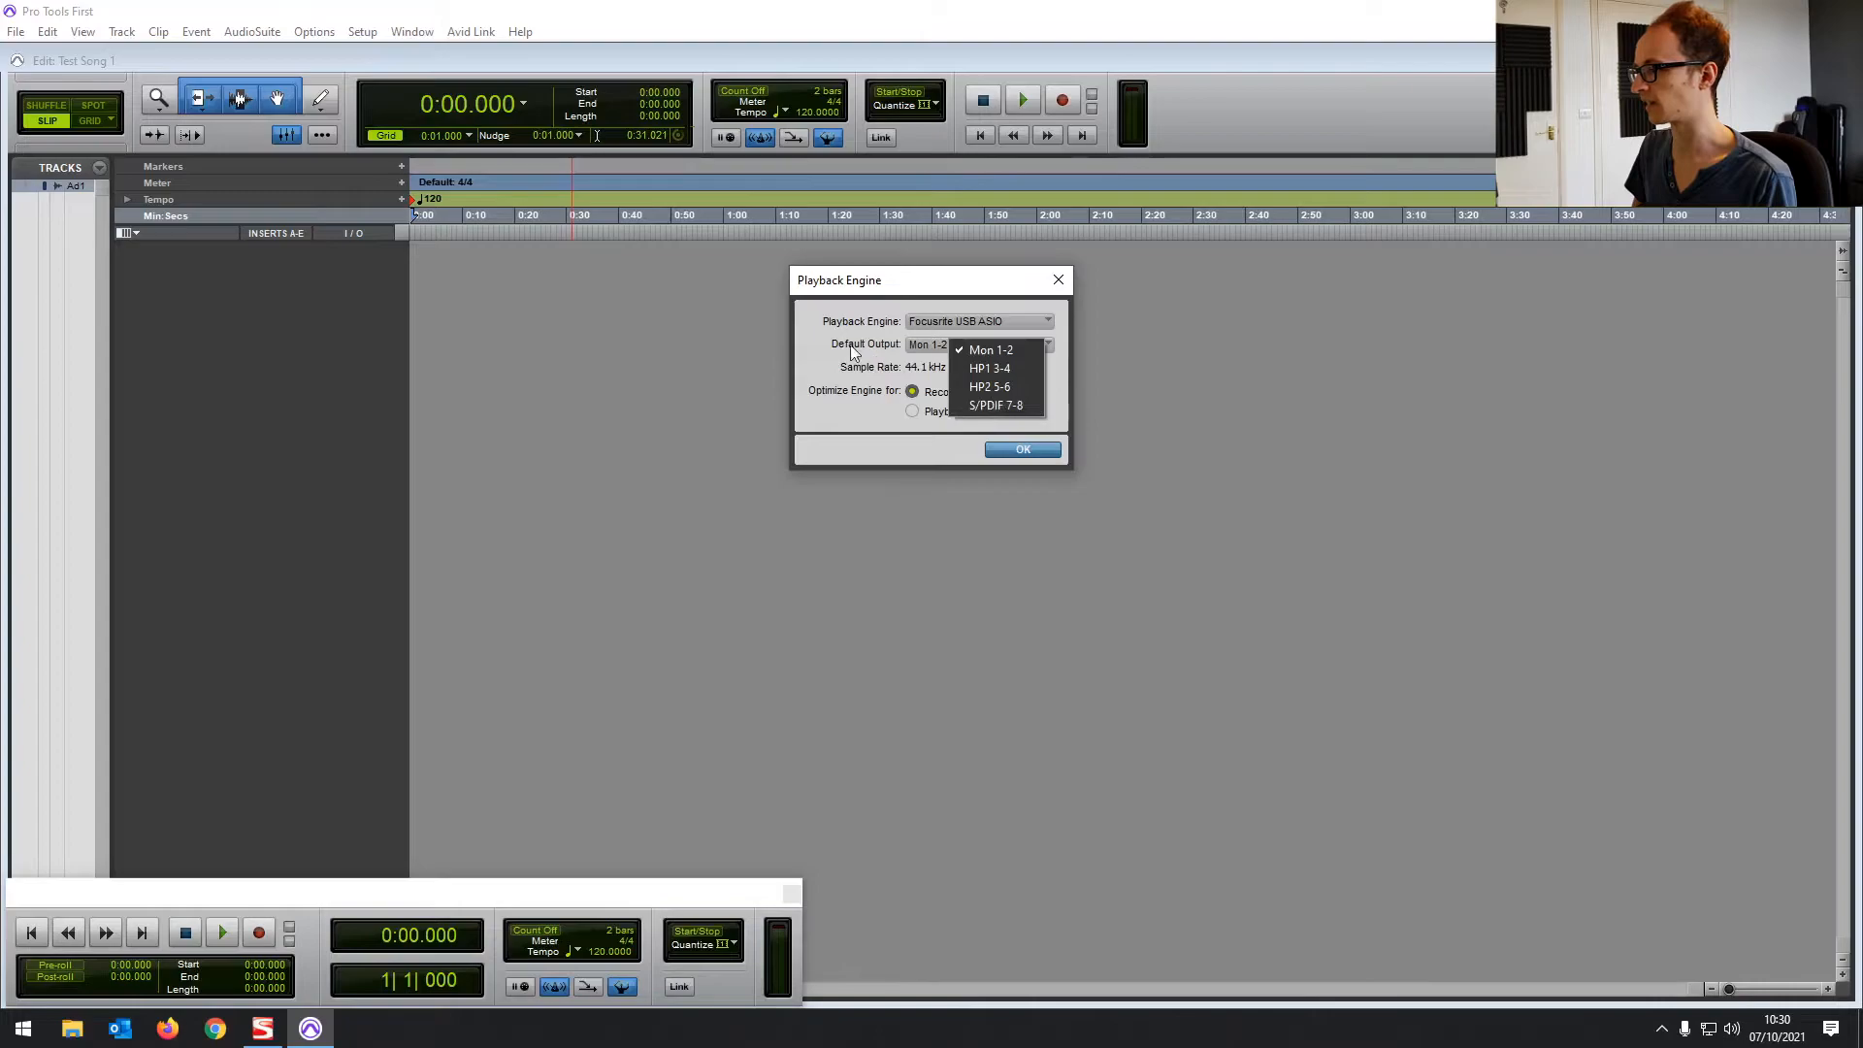
pyautogui.click(991, 350)
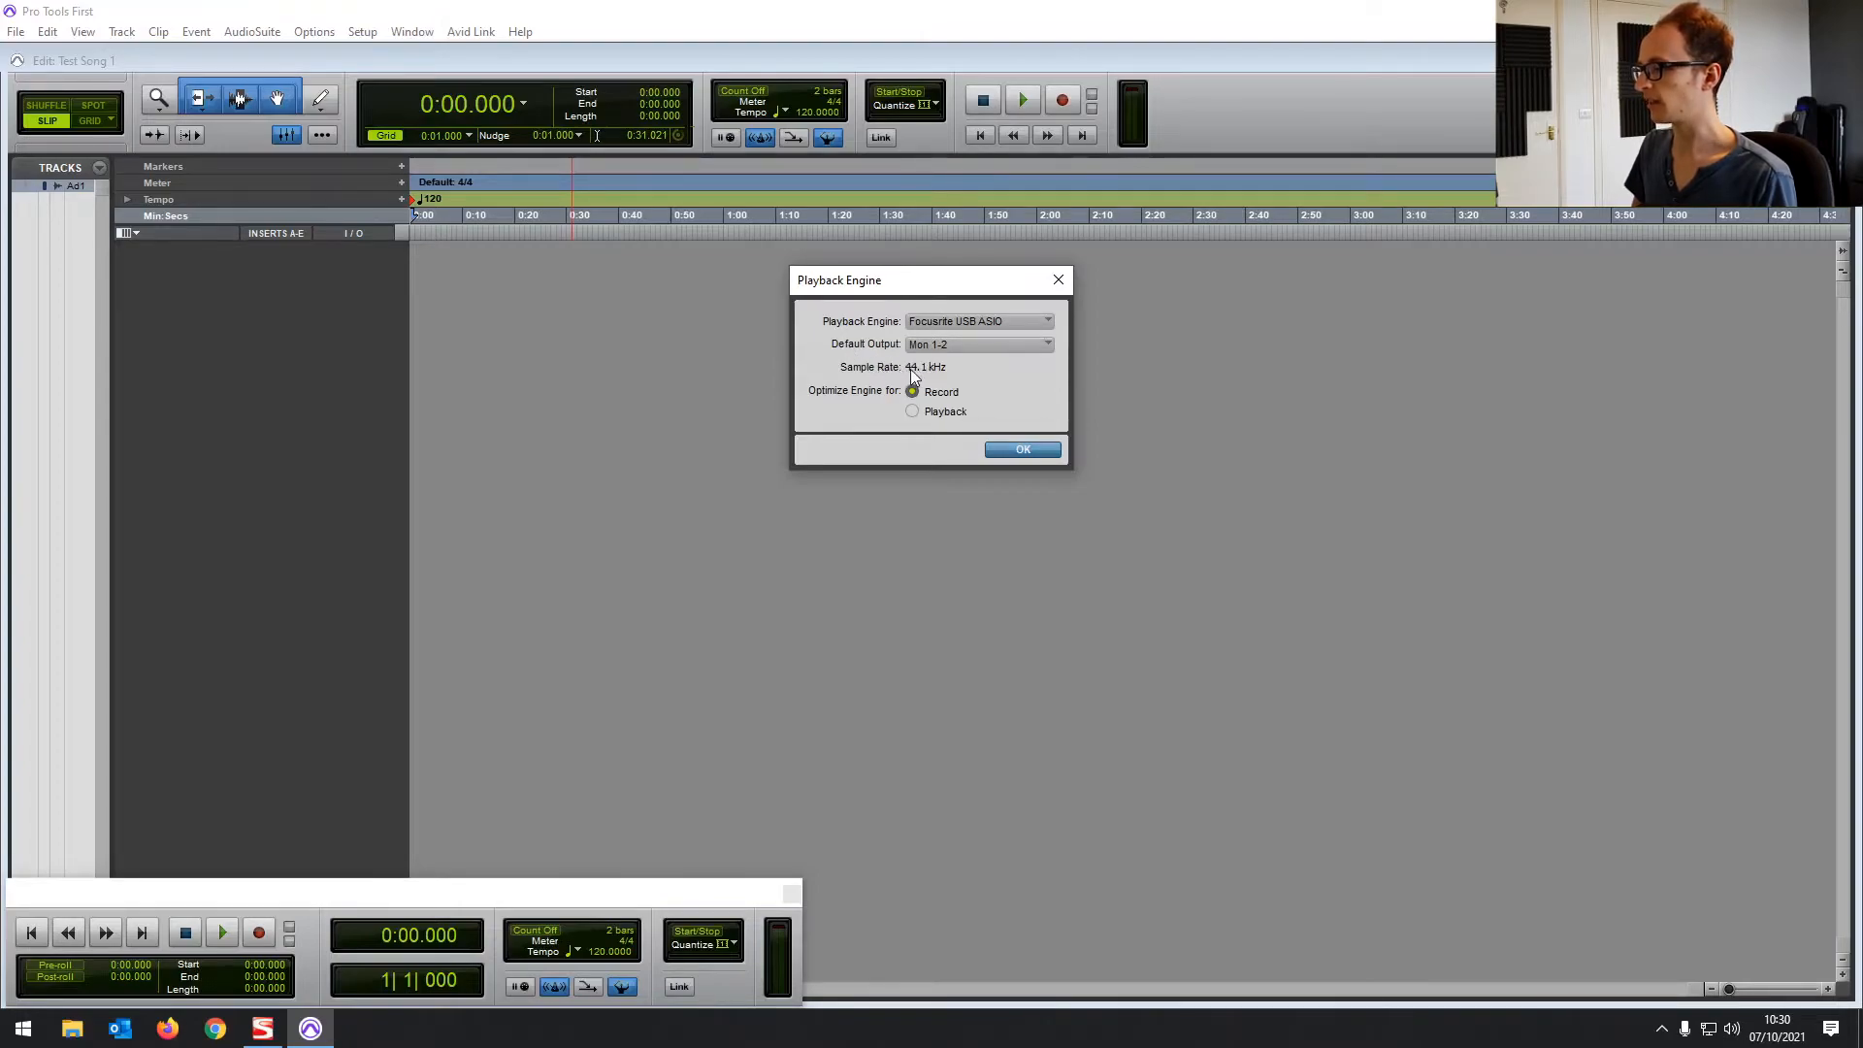
pyautogui.moveTo(949, 373)
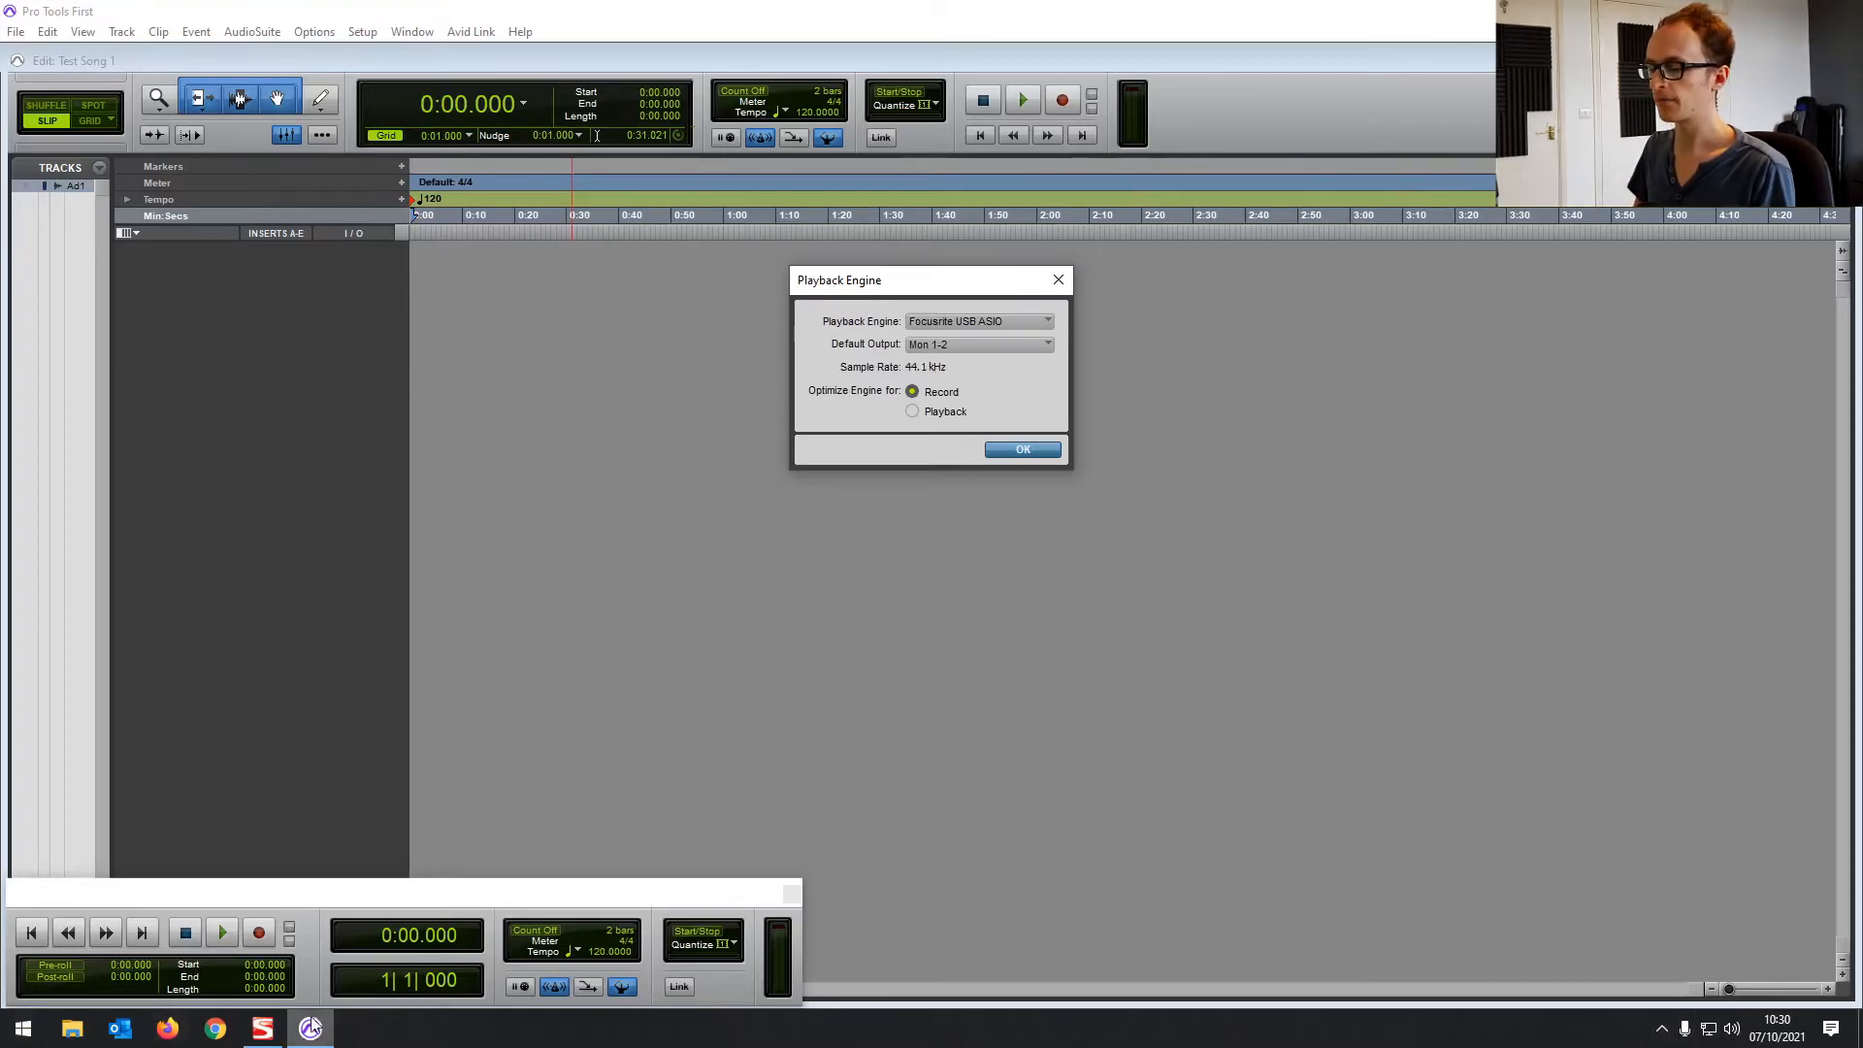
pyautogui.click(1023, 450)
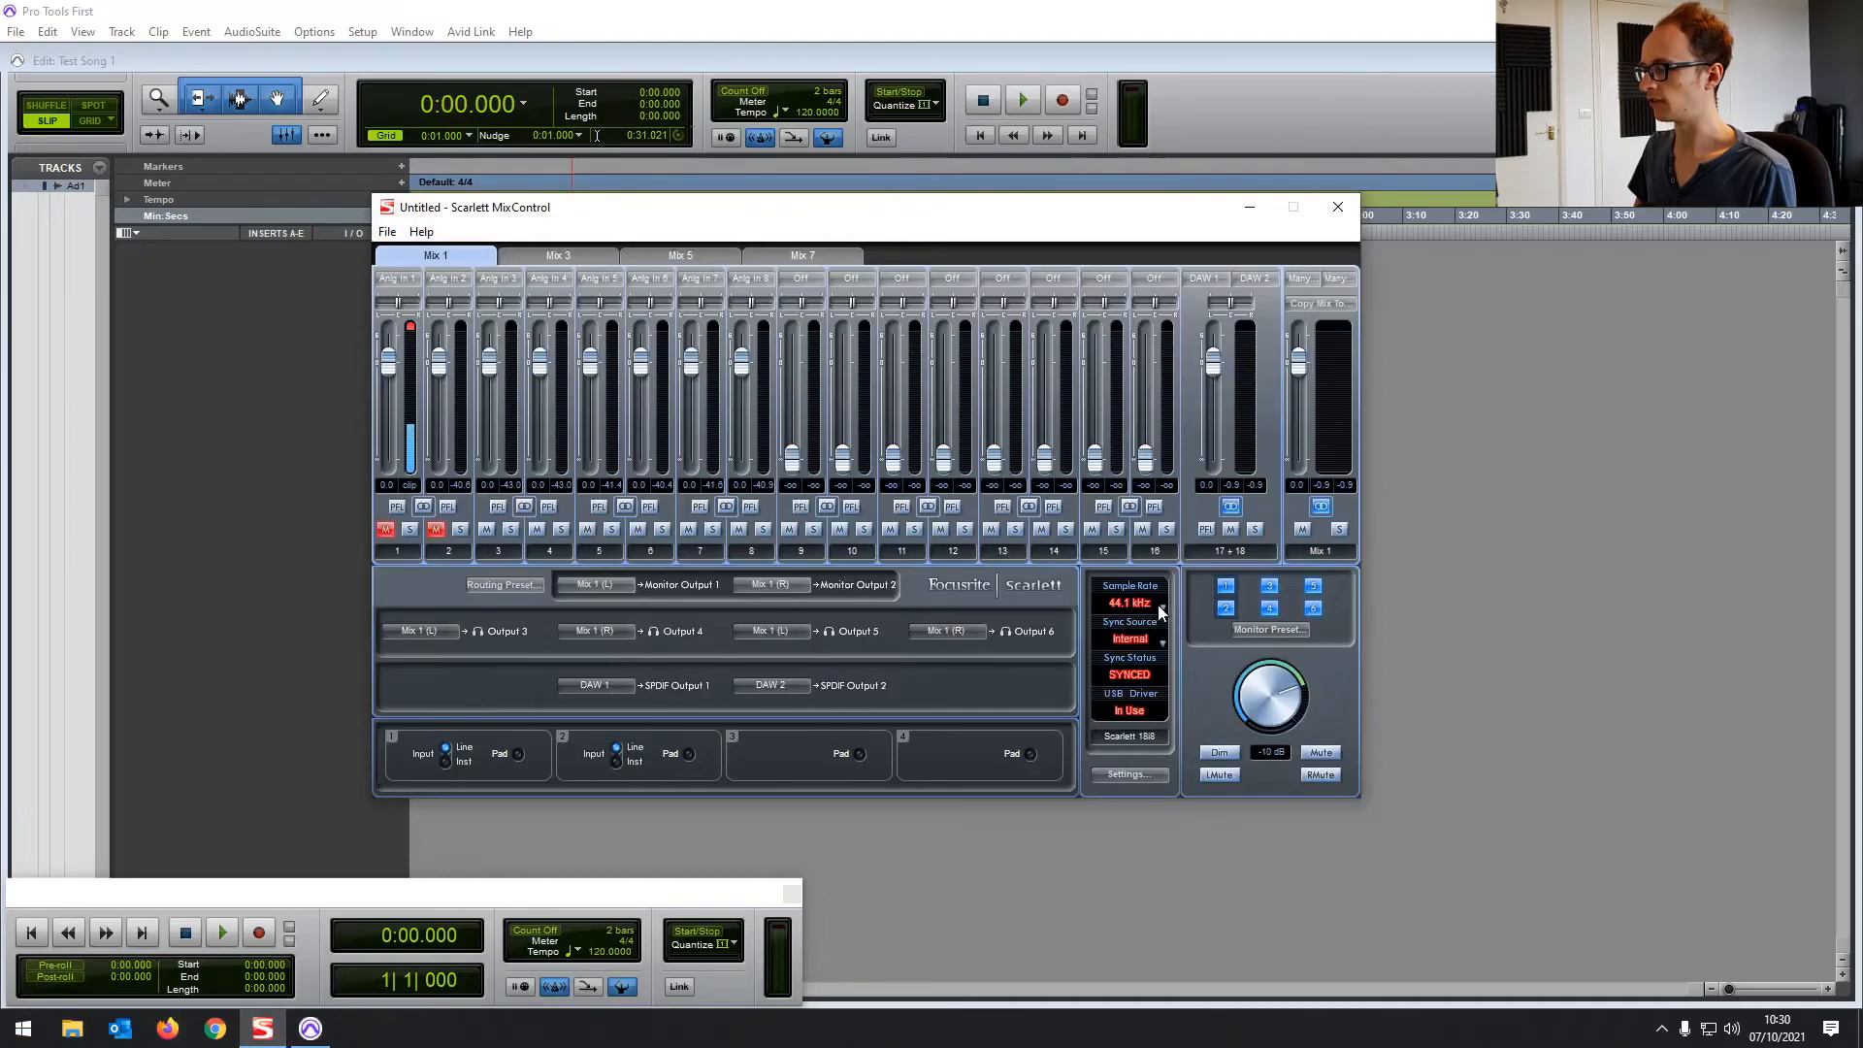
pyautogui.moveTo(1337, 207)
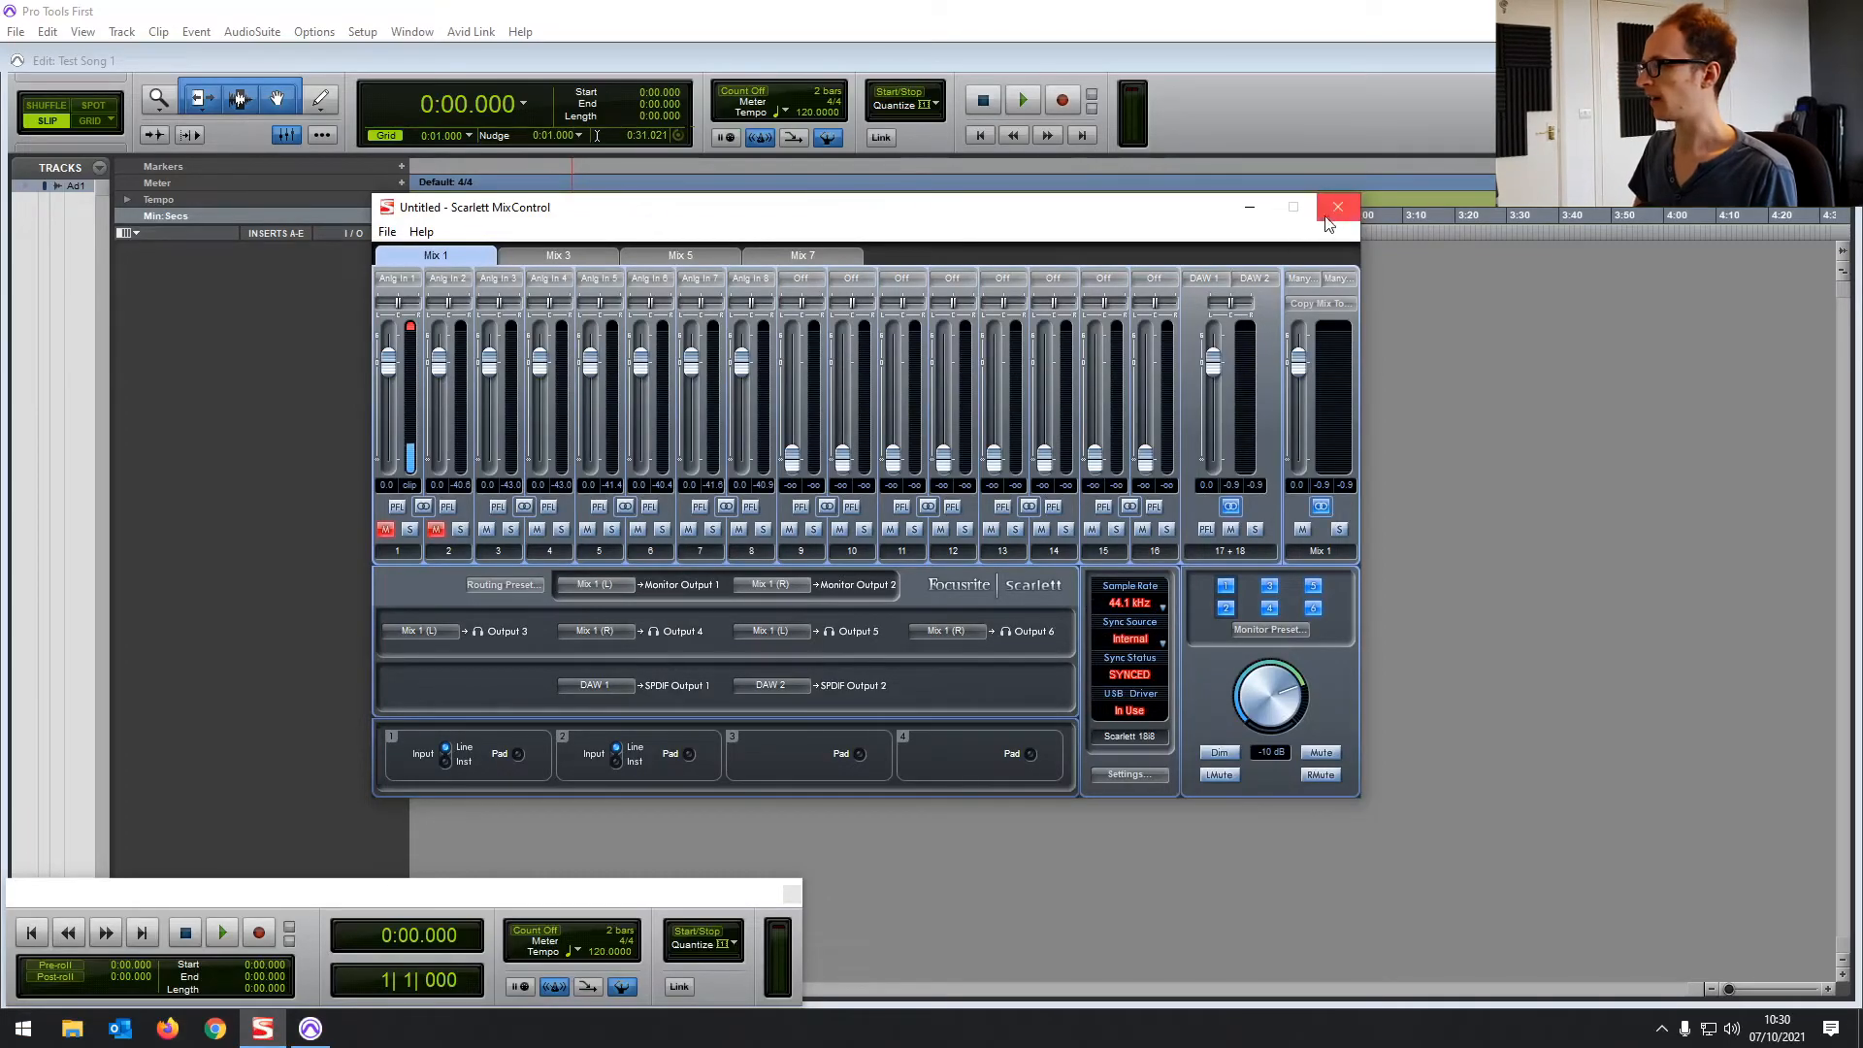
pyautogui.click(1338, 207)
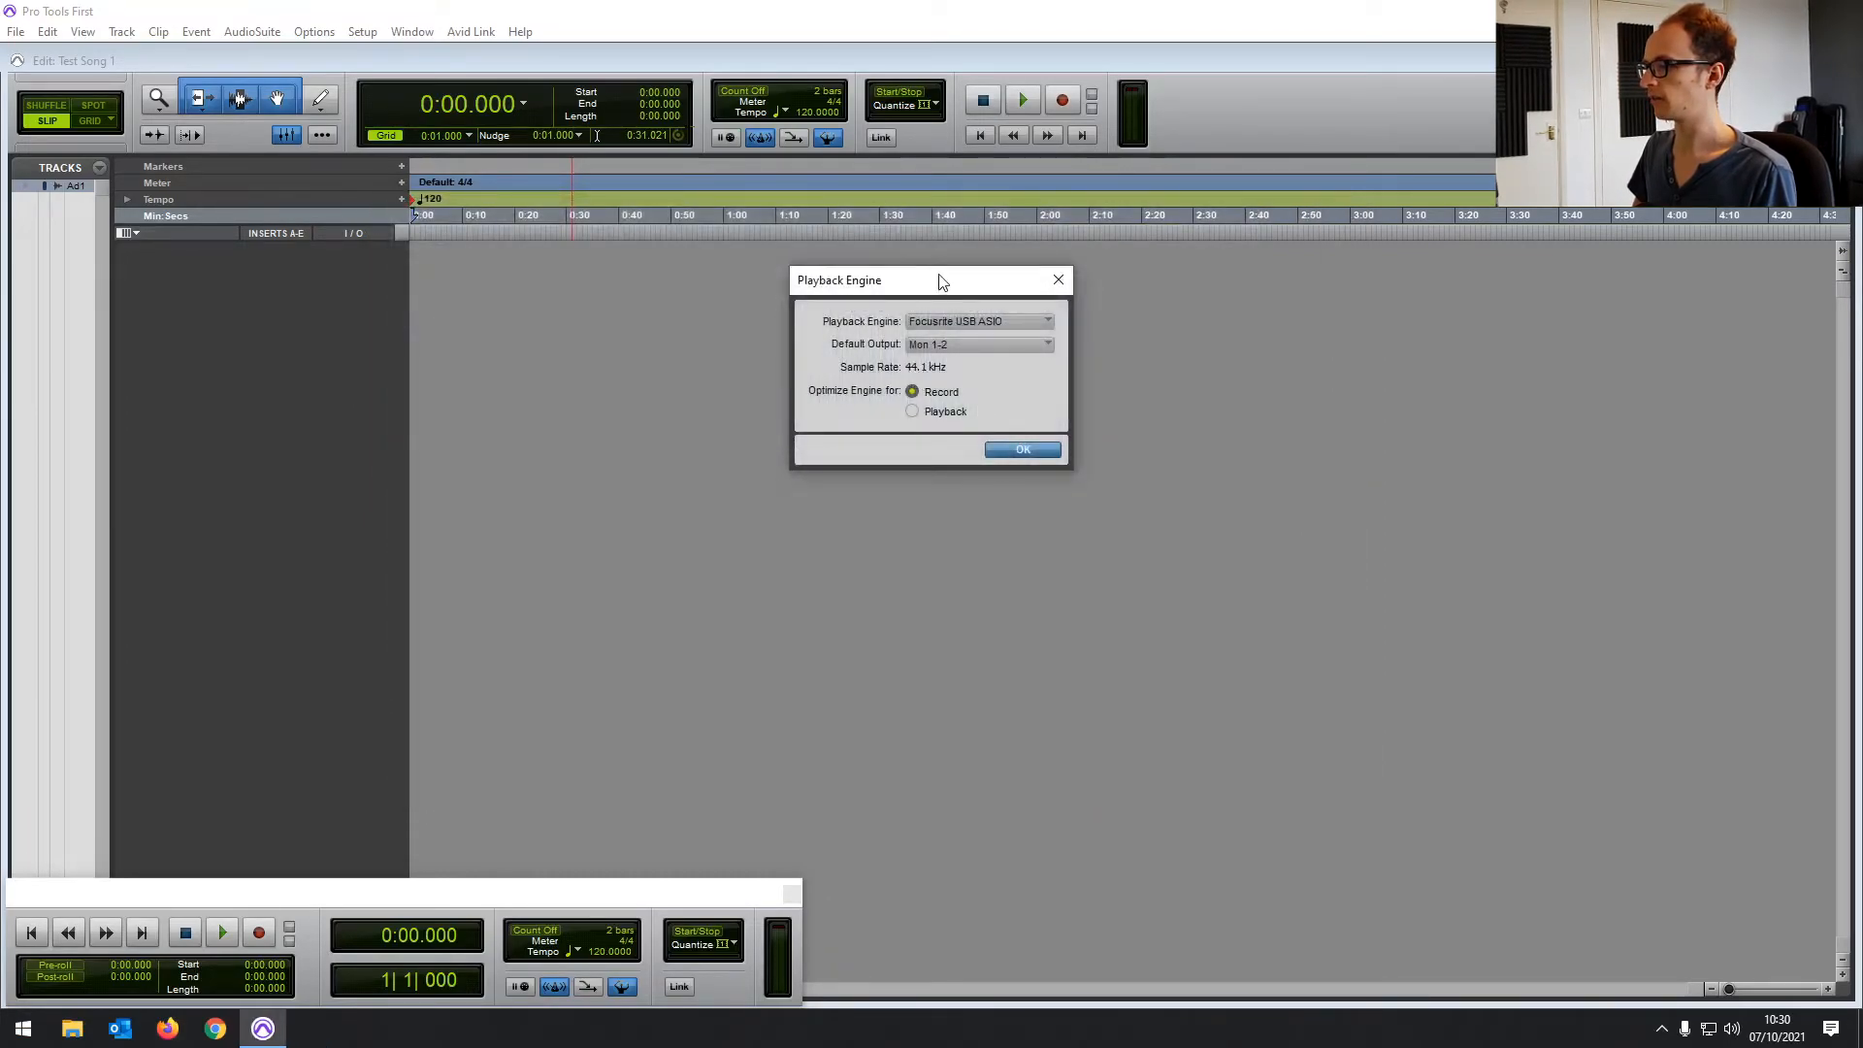
pyautogui.moveTo(852, 392)
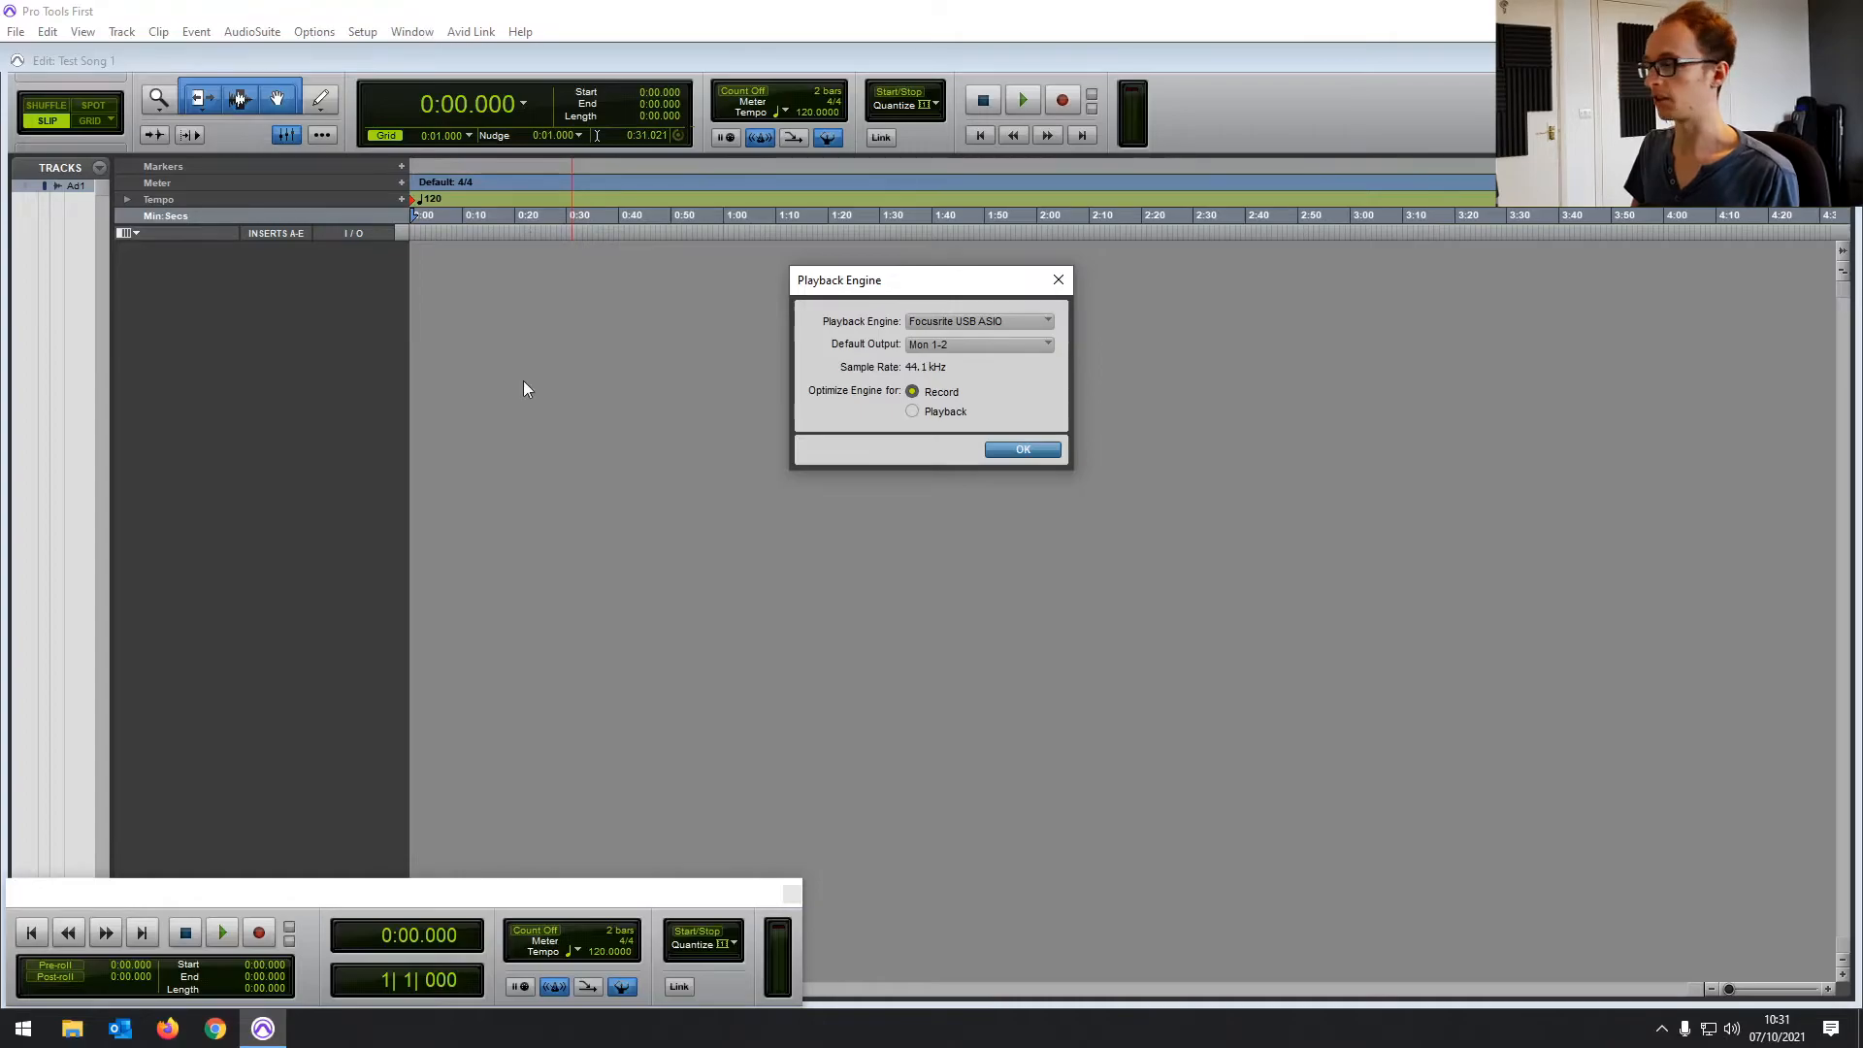
pyautogui.moveTo(919, 435)
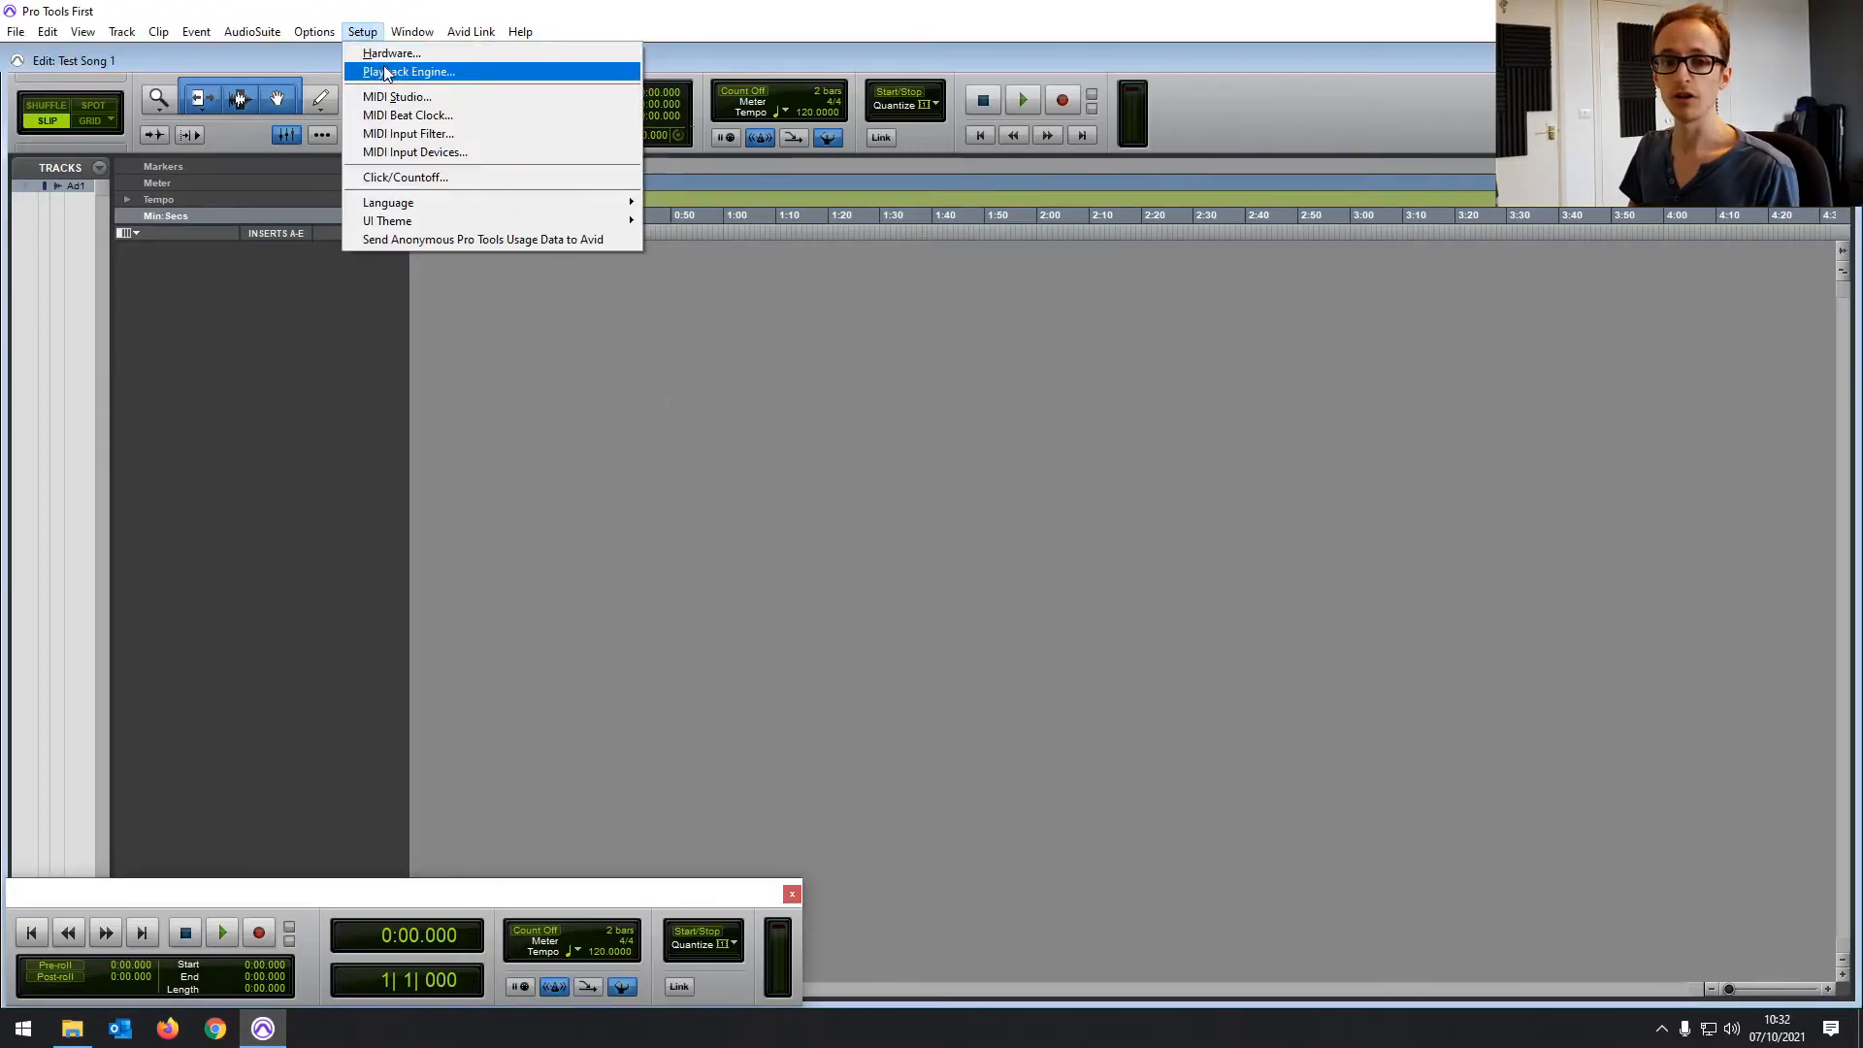
# Reopen Playback Engine to verify Focusrite USB ASIO and Mon 1-2, then close it
pyautogui.click(412, 72)
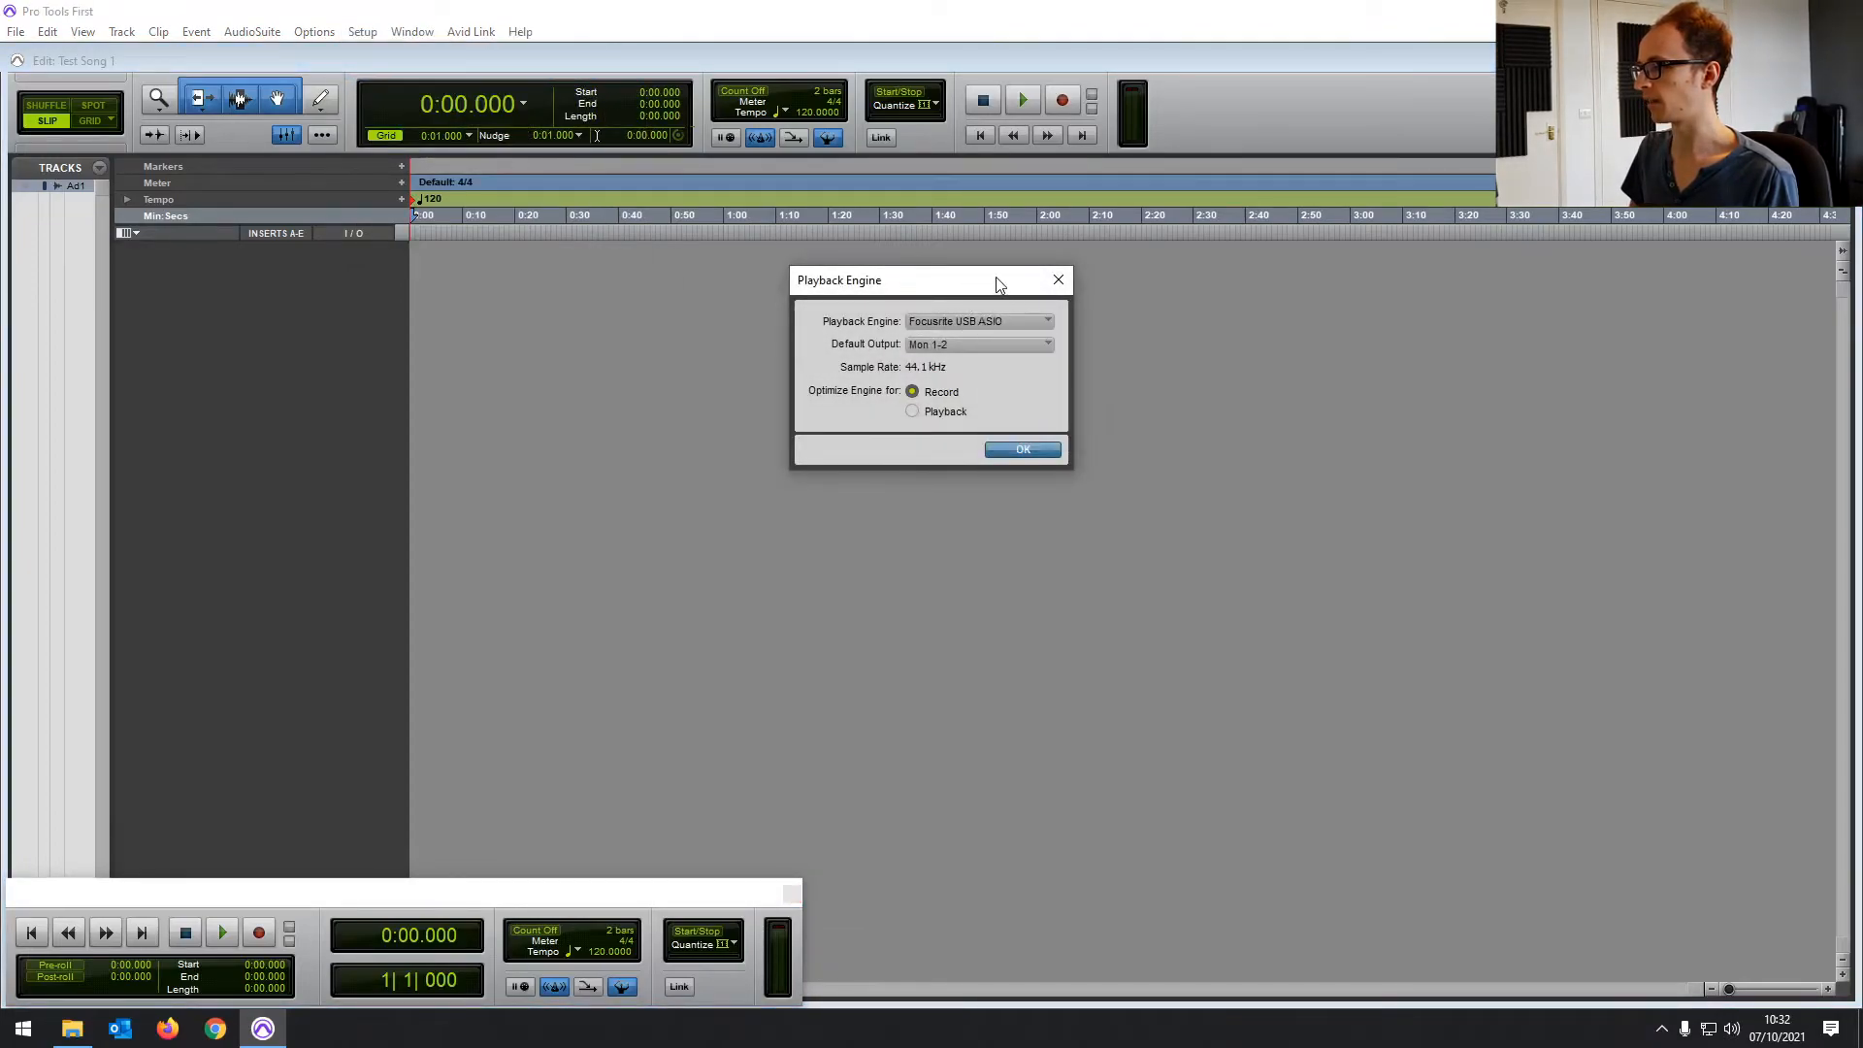
pyautogui.moveTo(1058, 279)
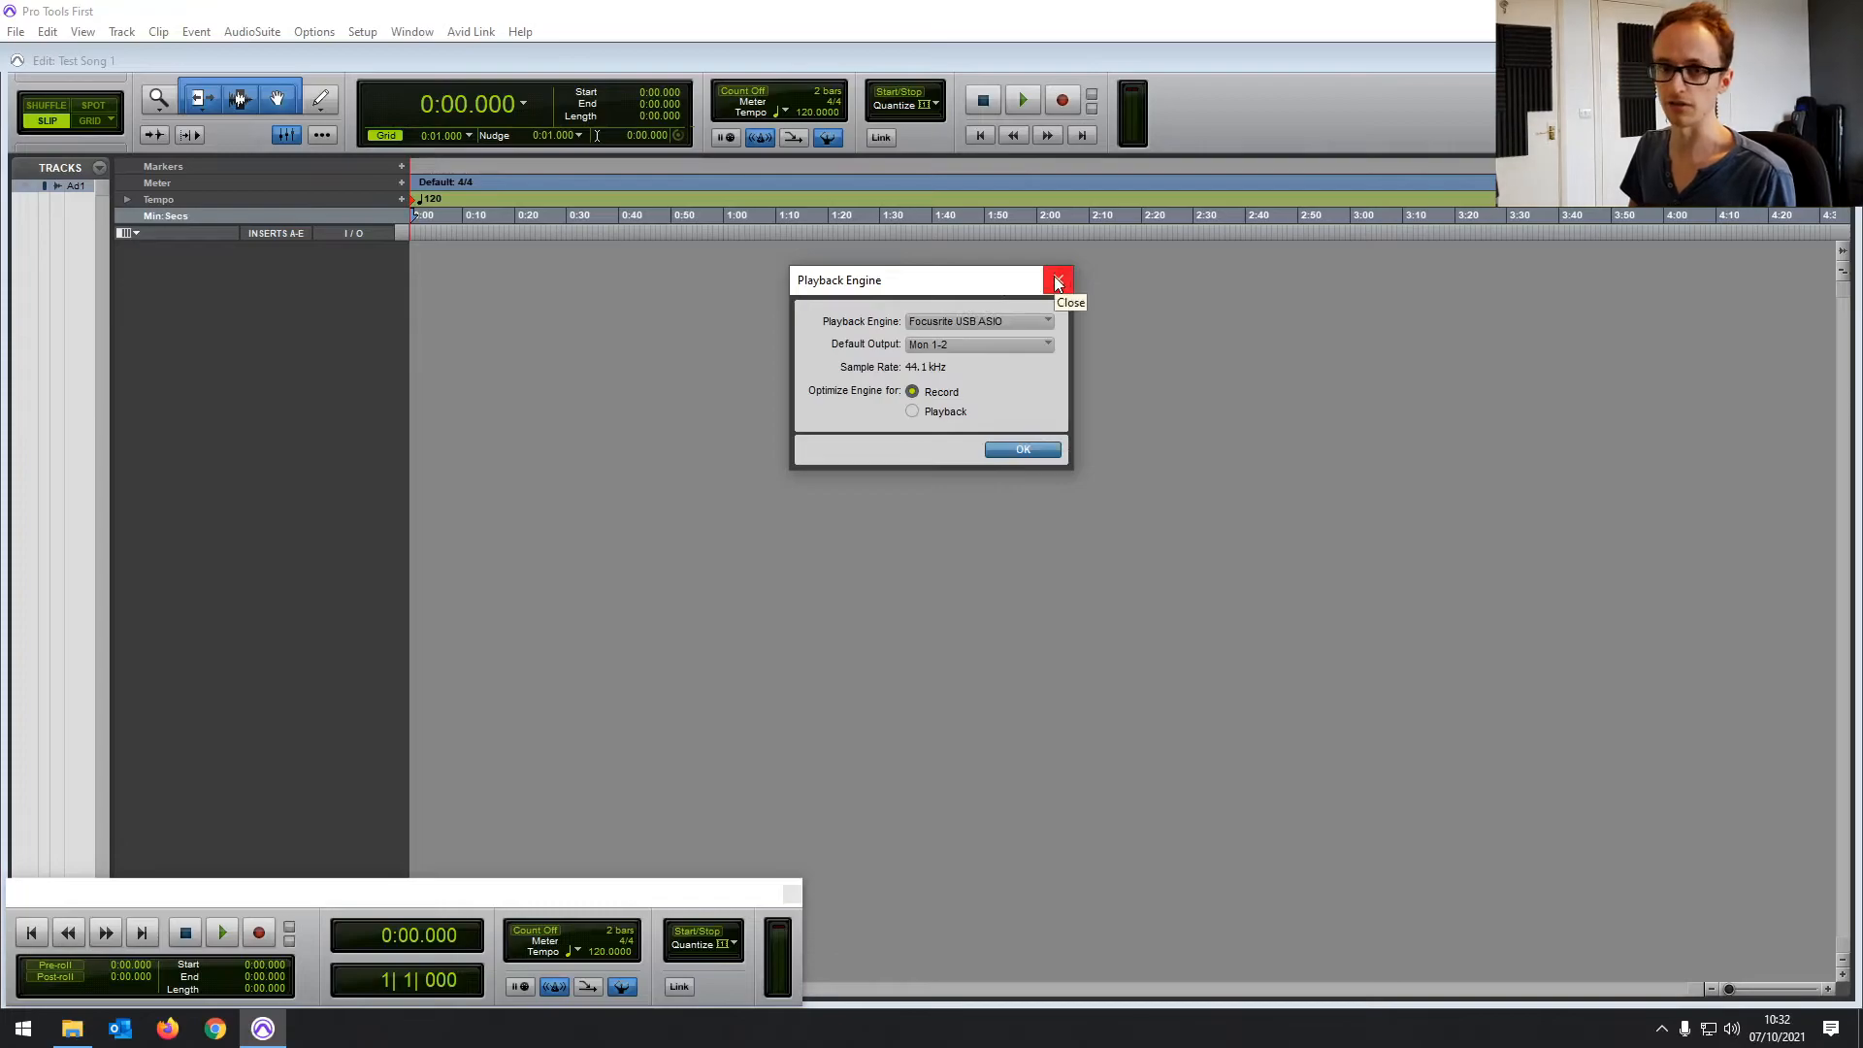
pyautogui.click(1056, 280)
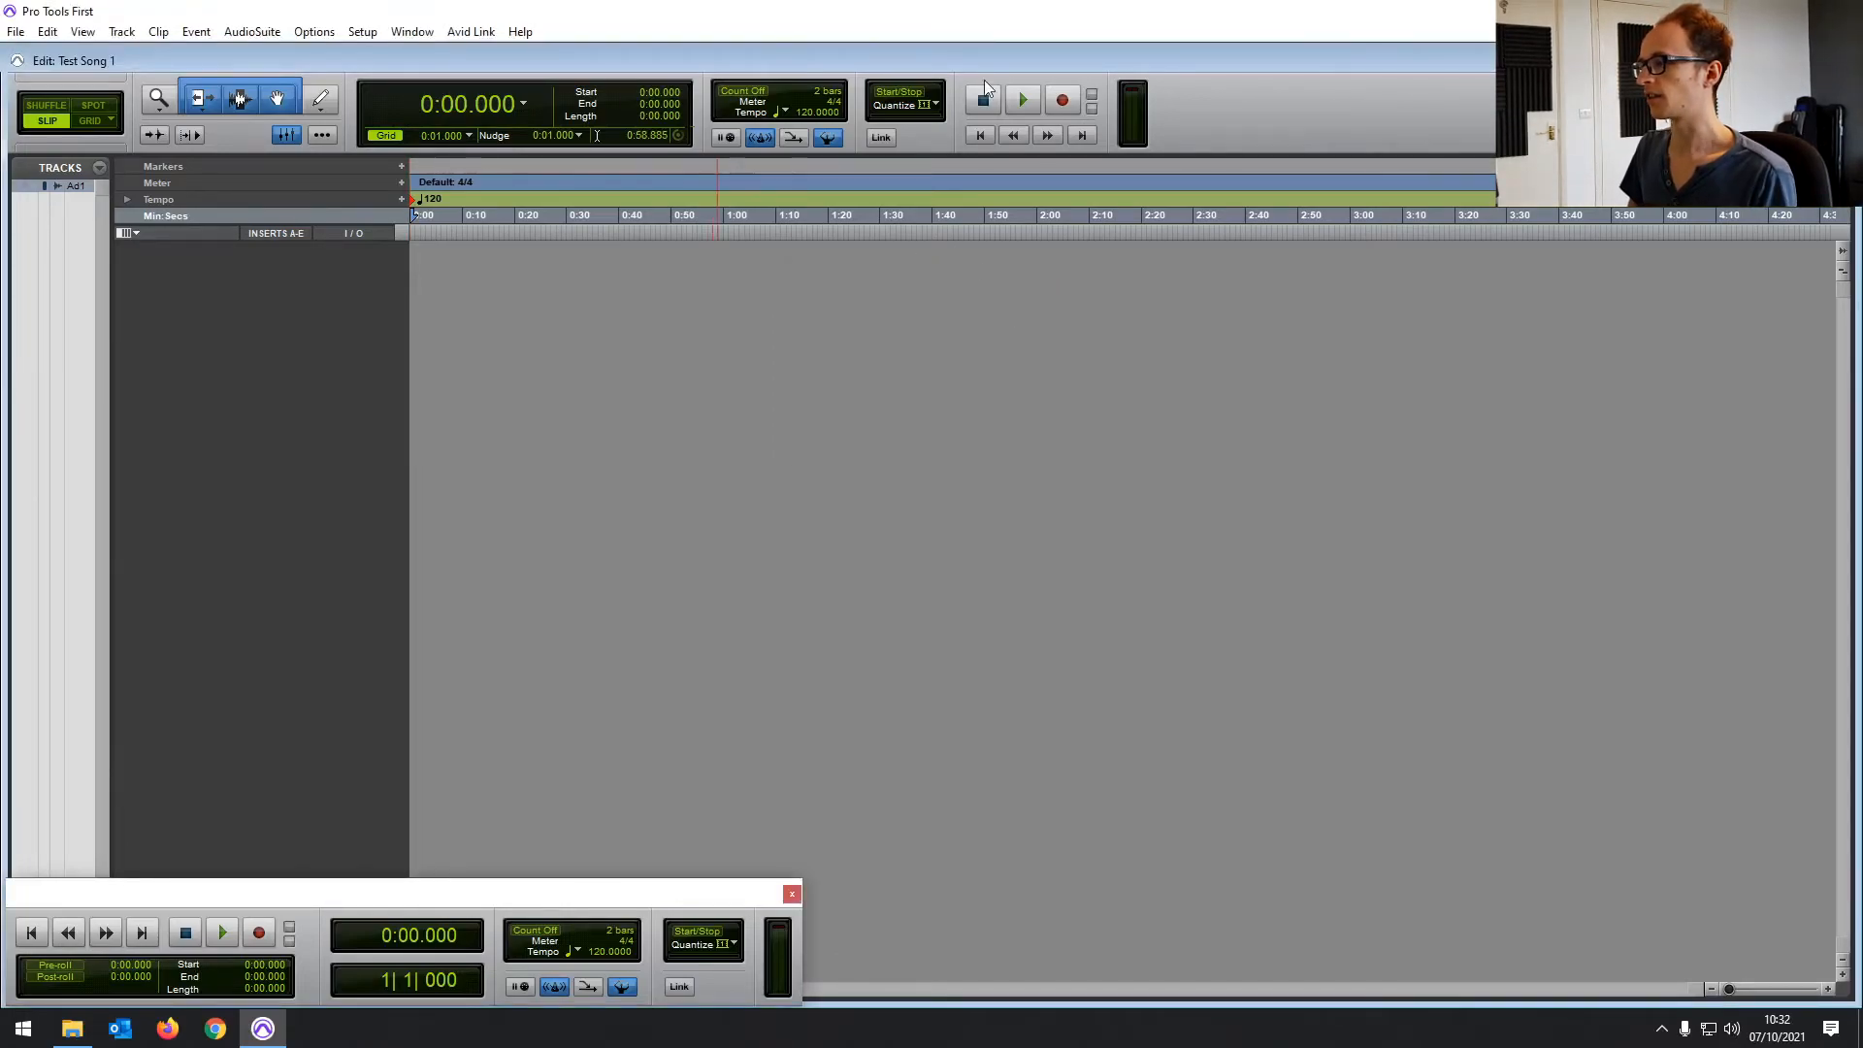
pyautogui.click(1023, 99)
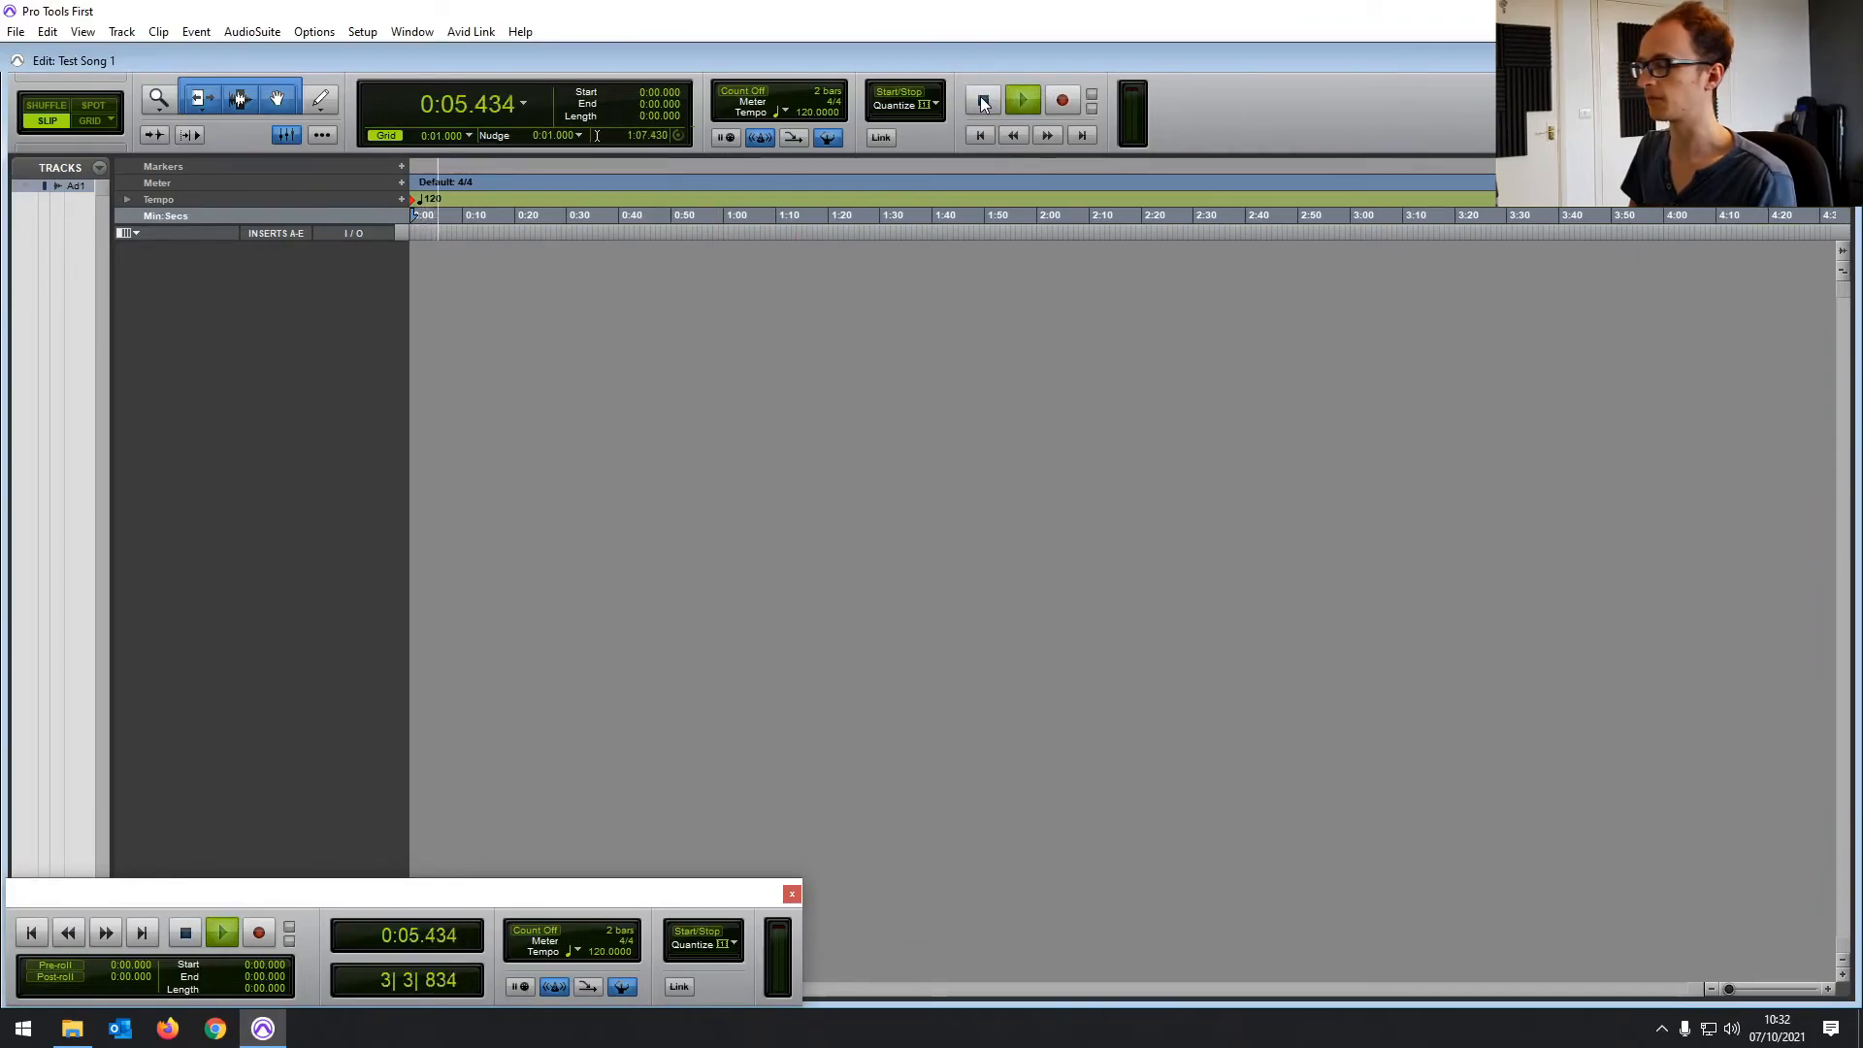
pyautogui.click(982, 100)
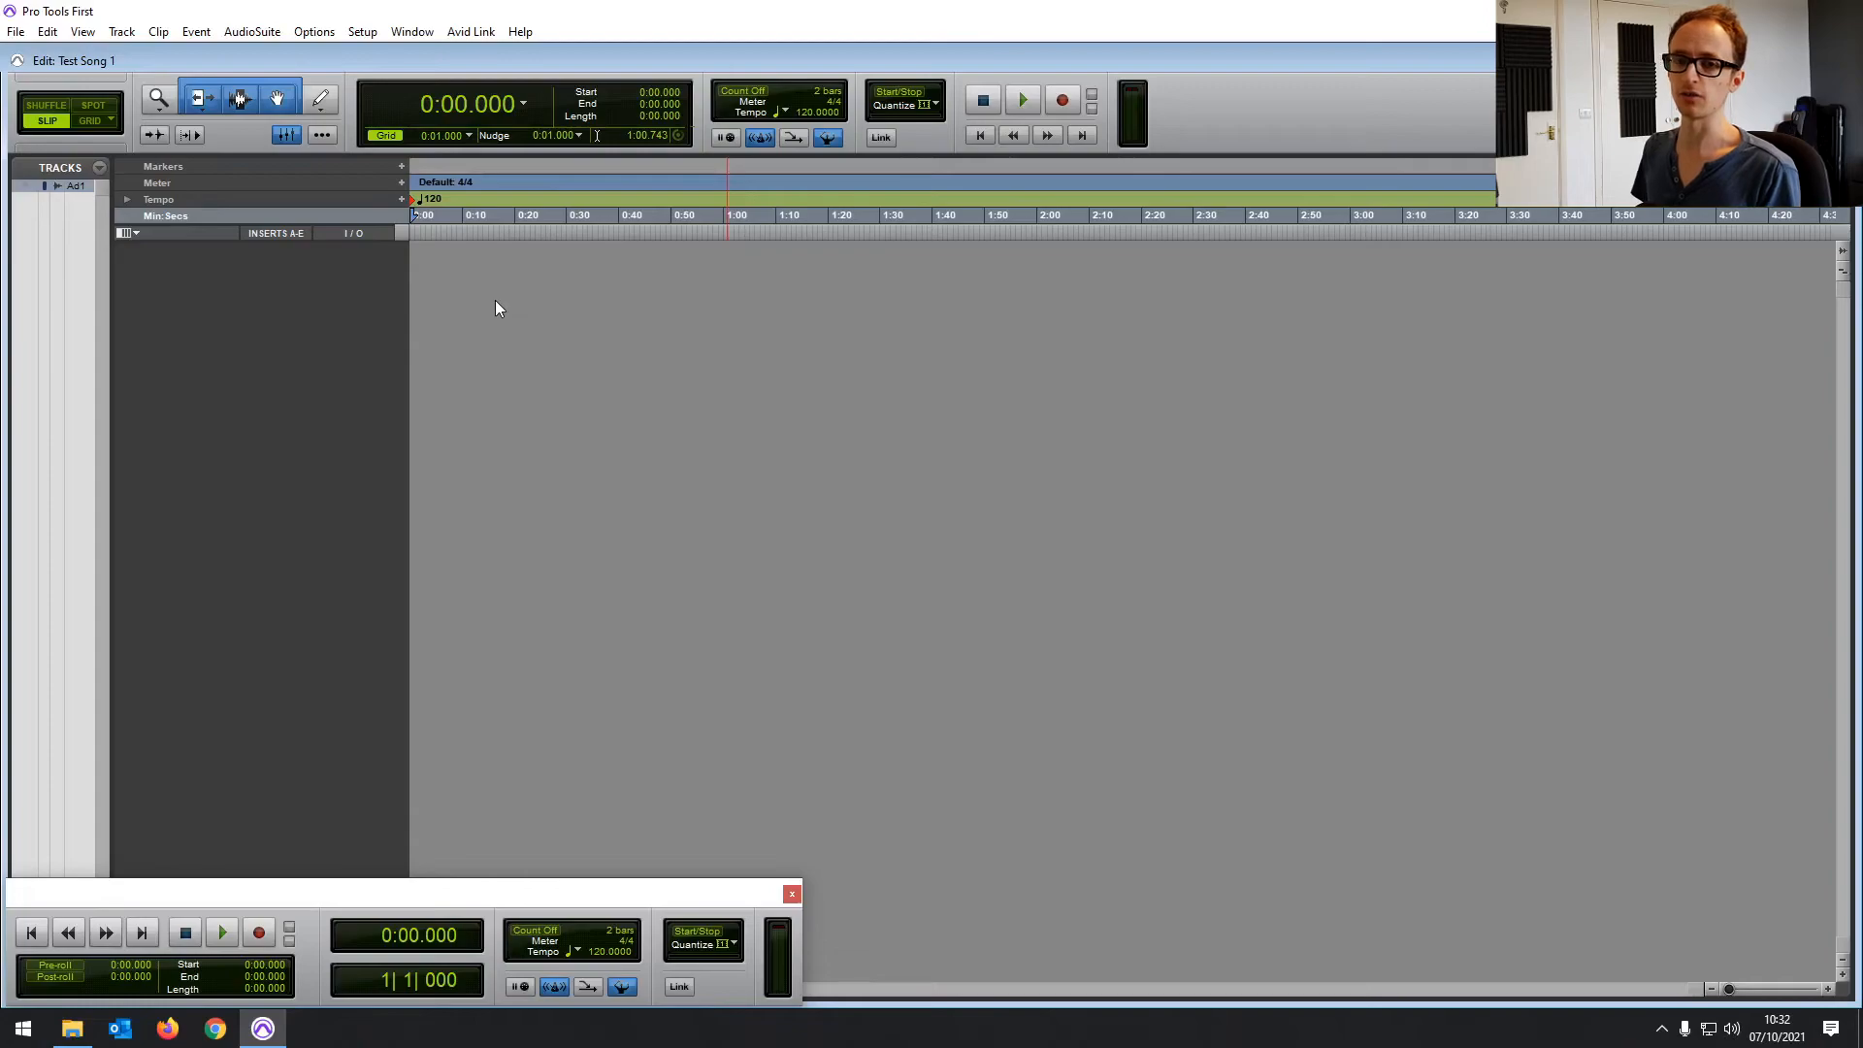